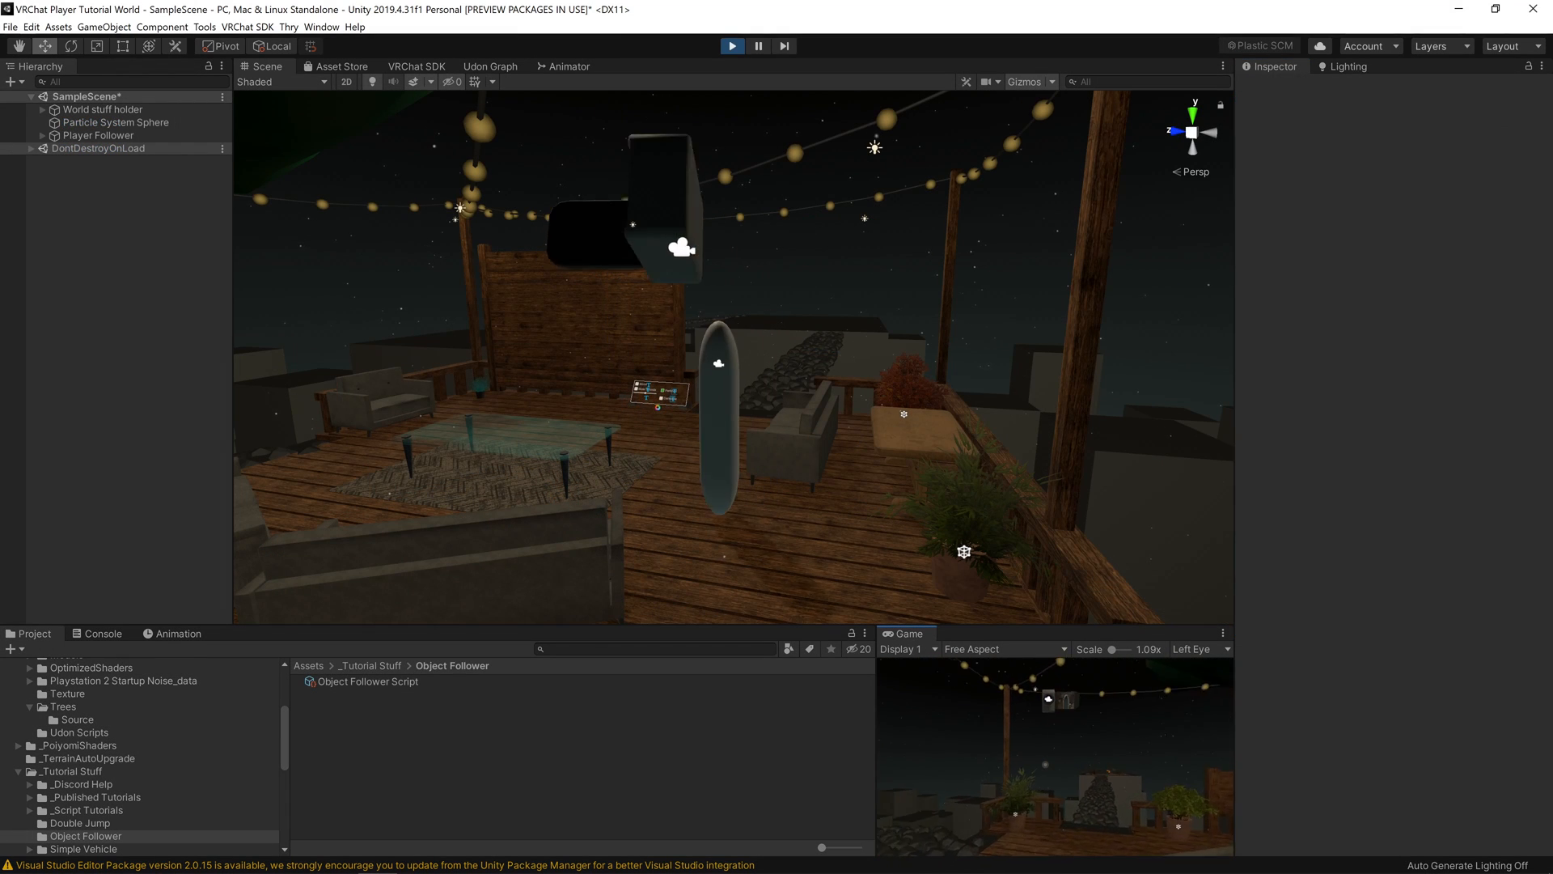
Delete Player Follower from the Hierarchy and its script from the Object Follower folder
click(124, 341)
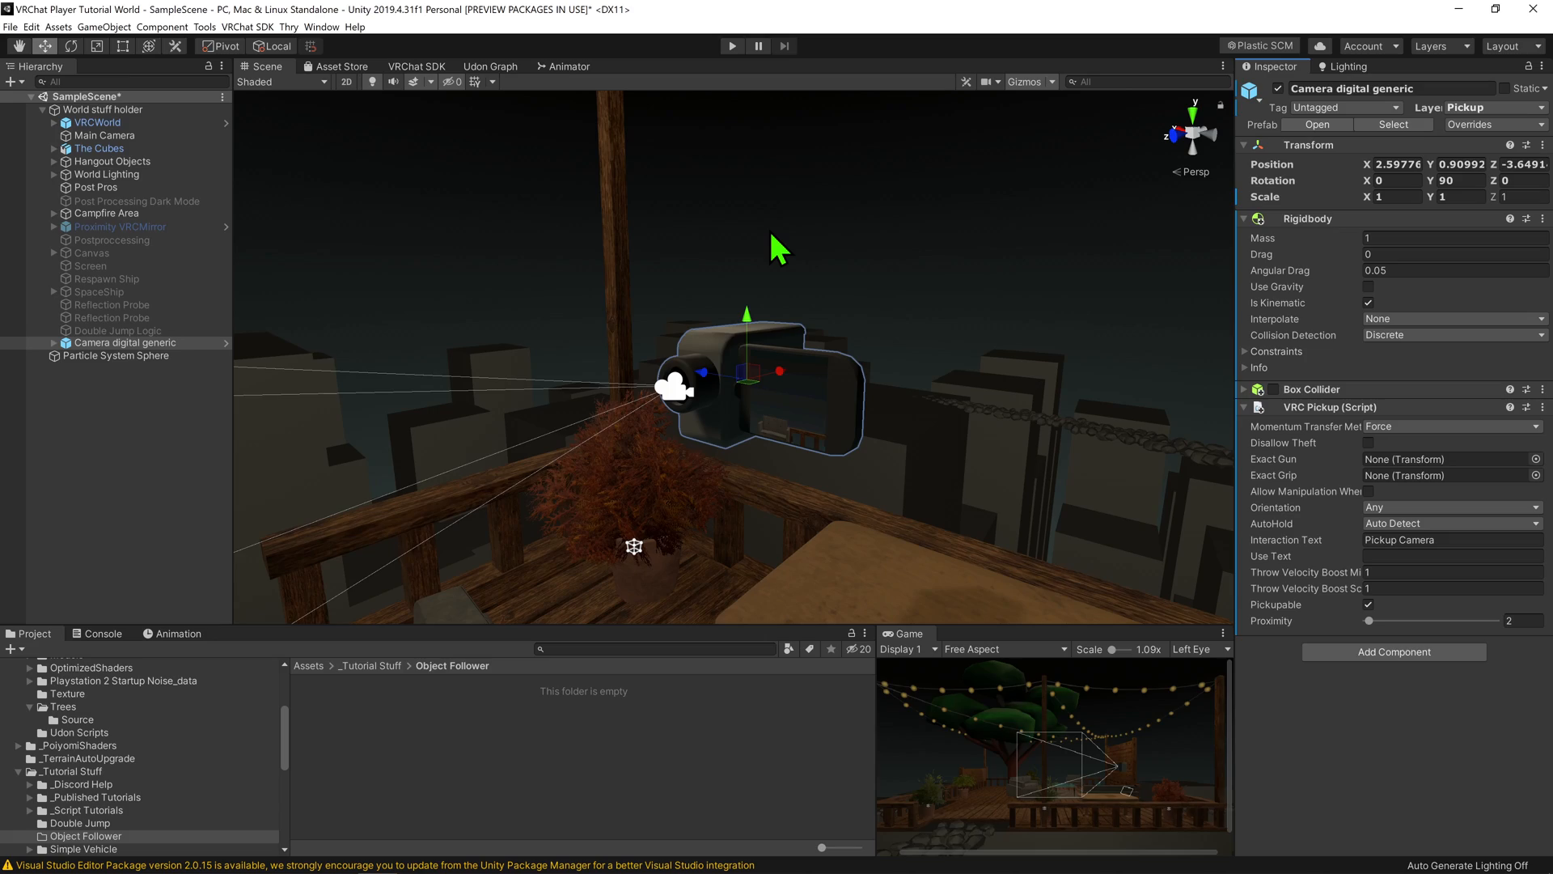
click(115, 356)
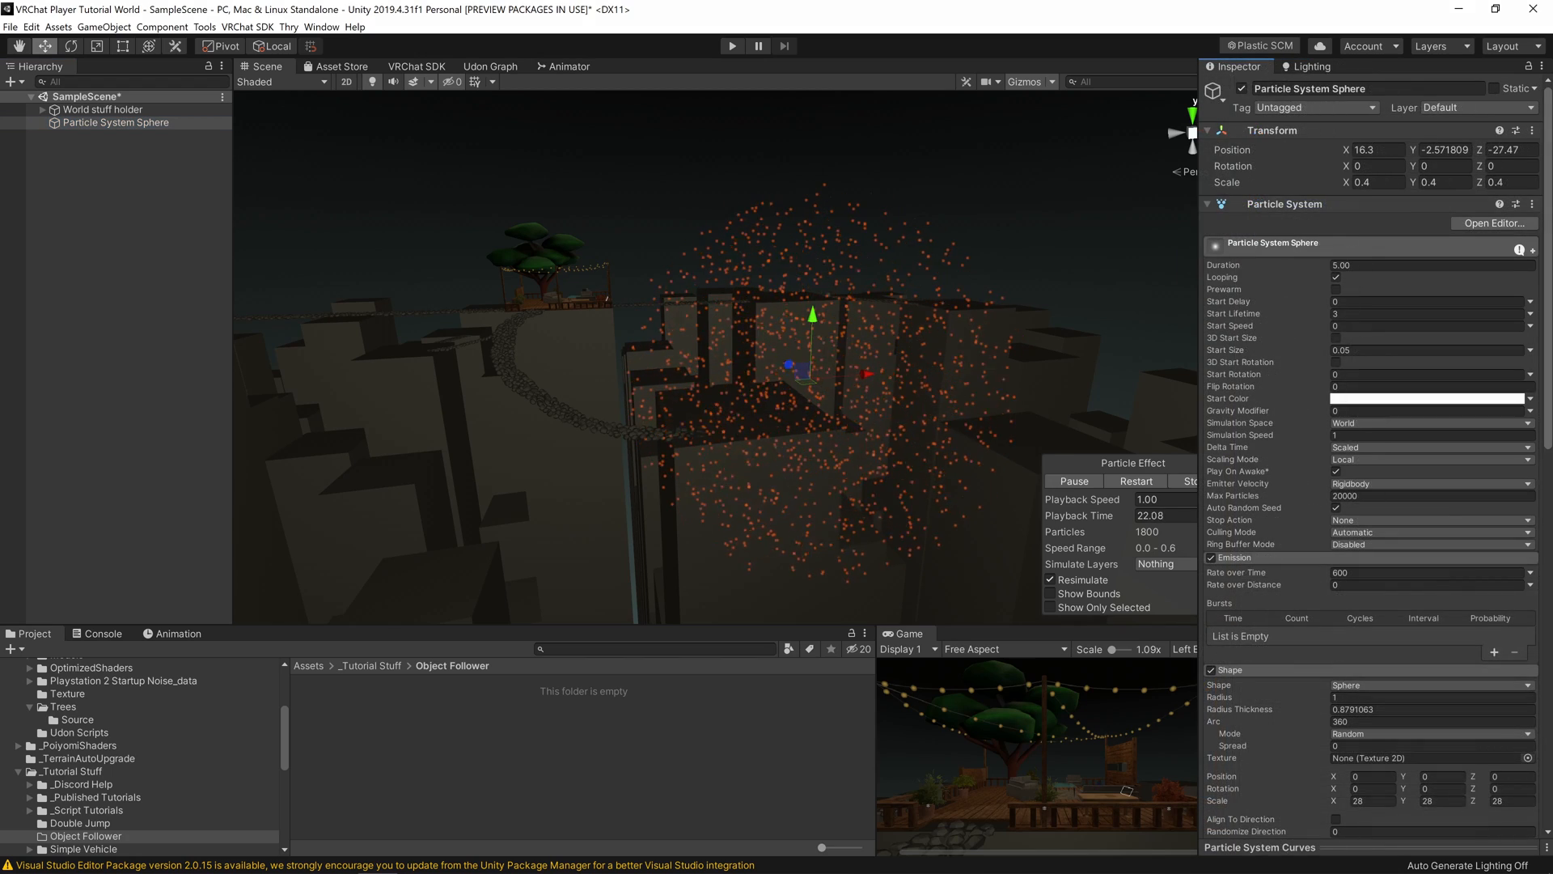
Fold the Particle System component and search Add Component for 'udon' to find Udon Behaviour
click(1245, 204)
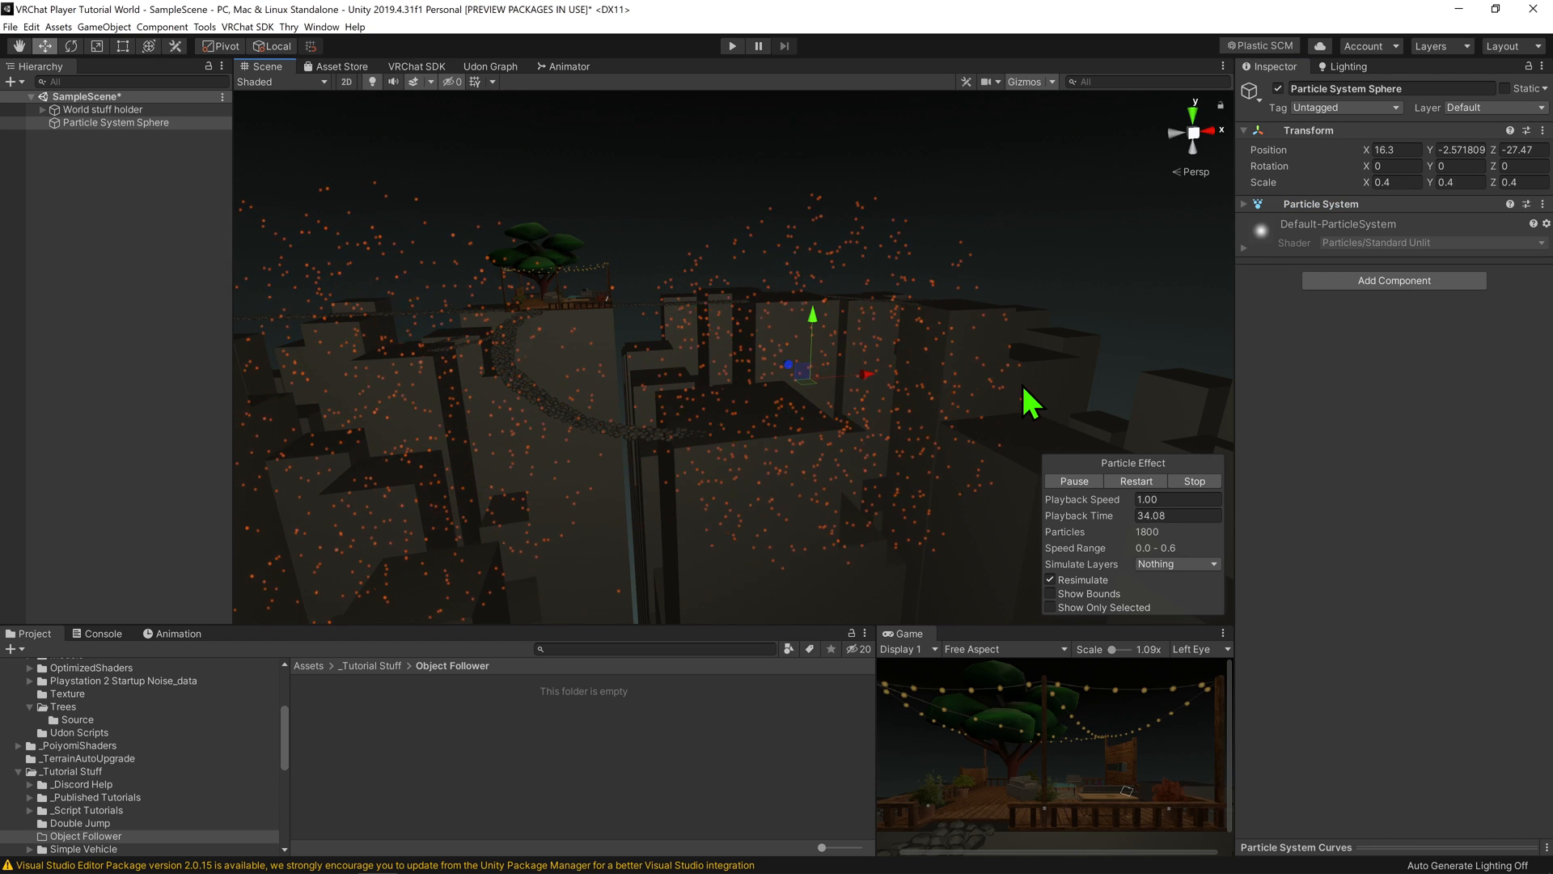
text(udon)
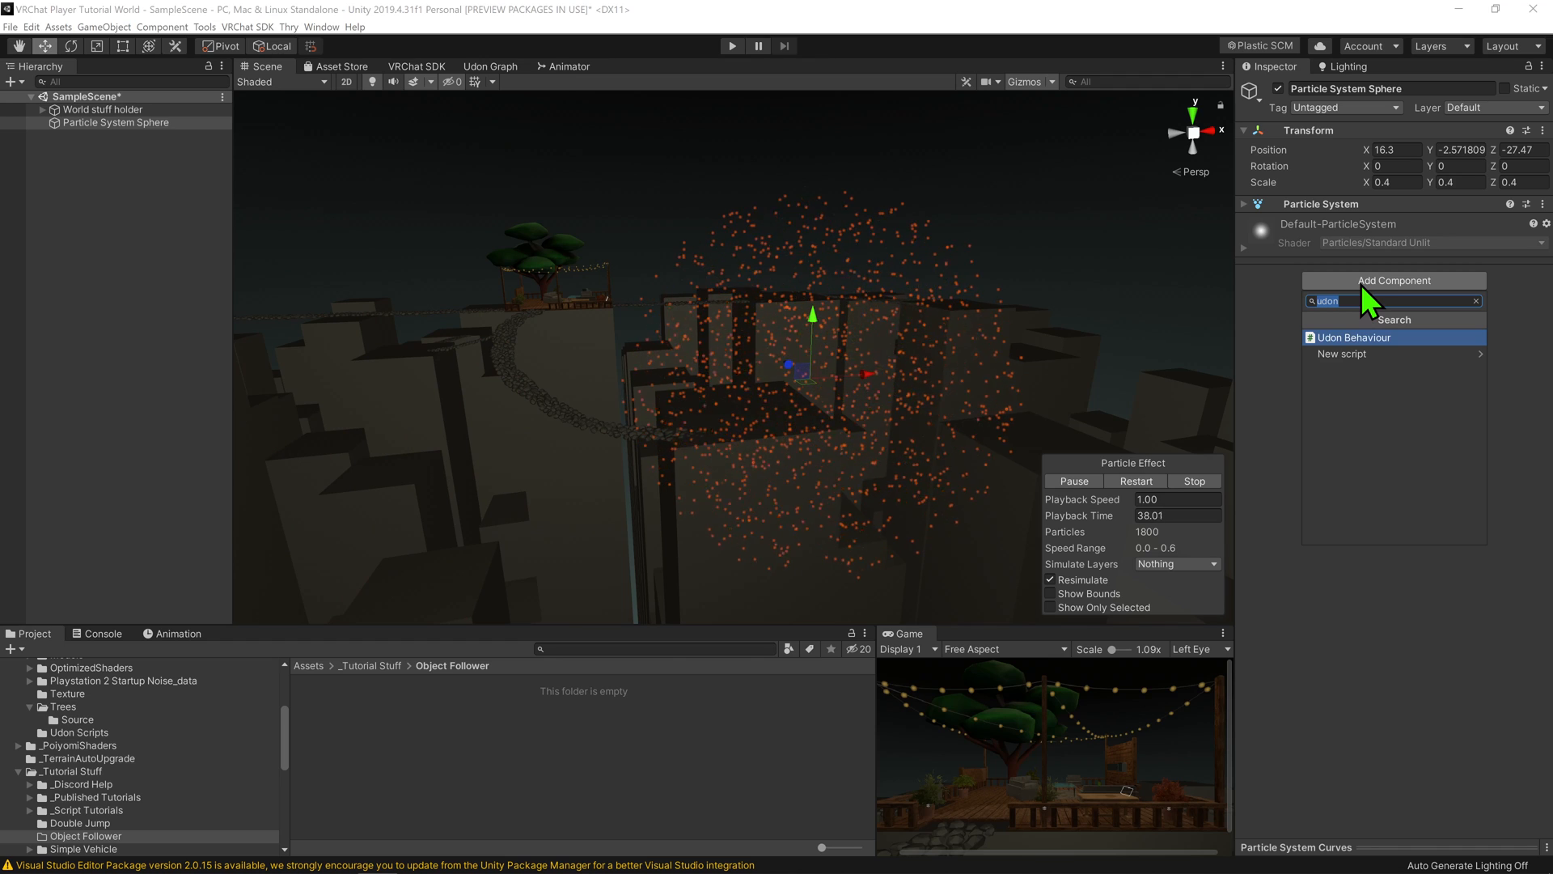
click(1354, 337)
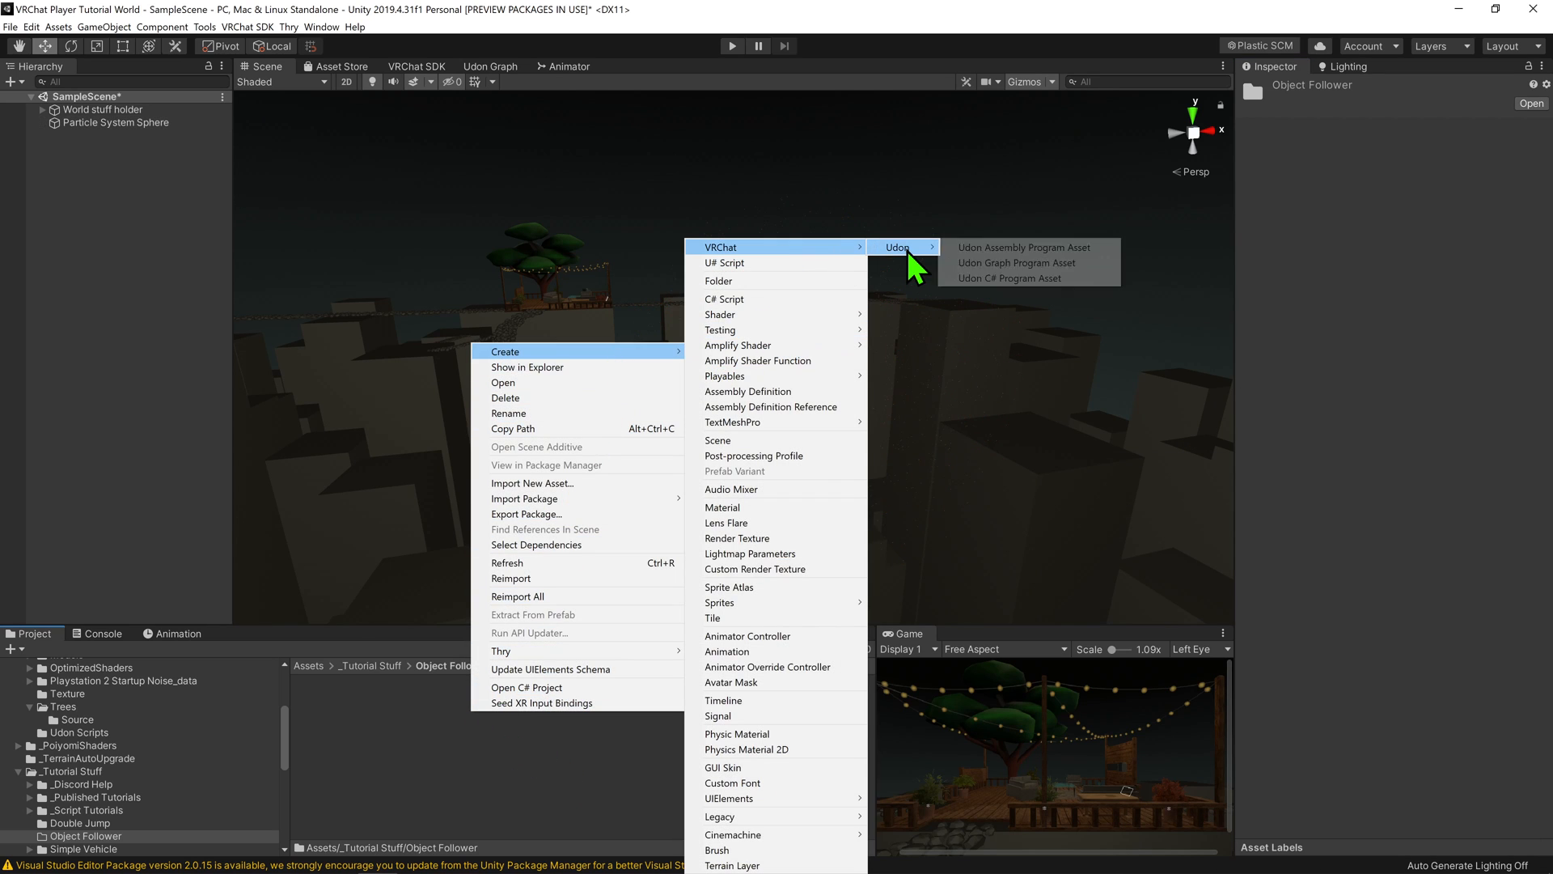
Create an Udon Graph Program Asset named 'Object follower Script' and open its graph
click(1015, 262)
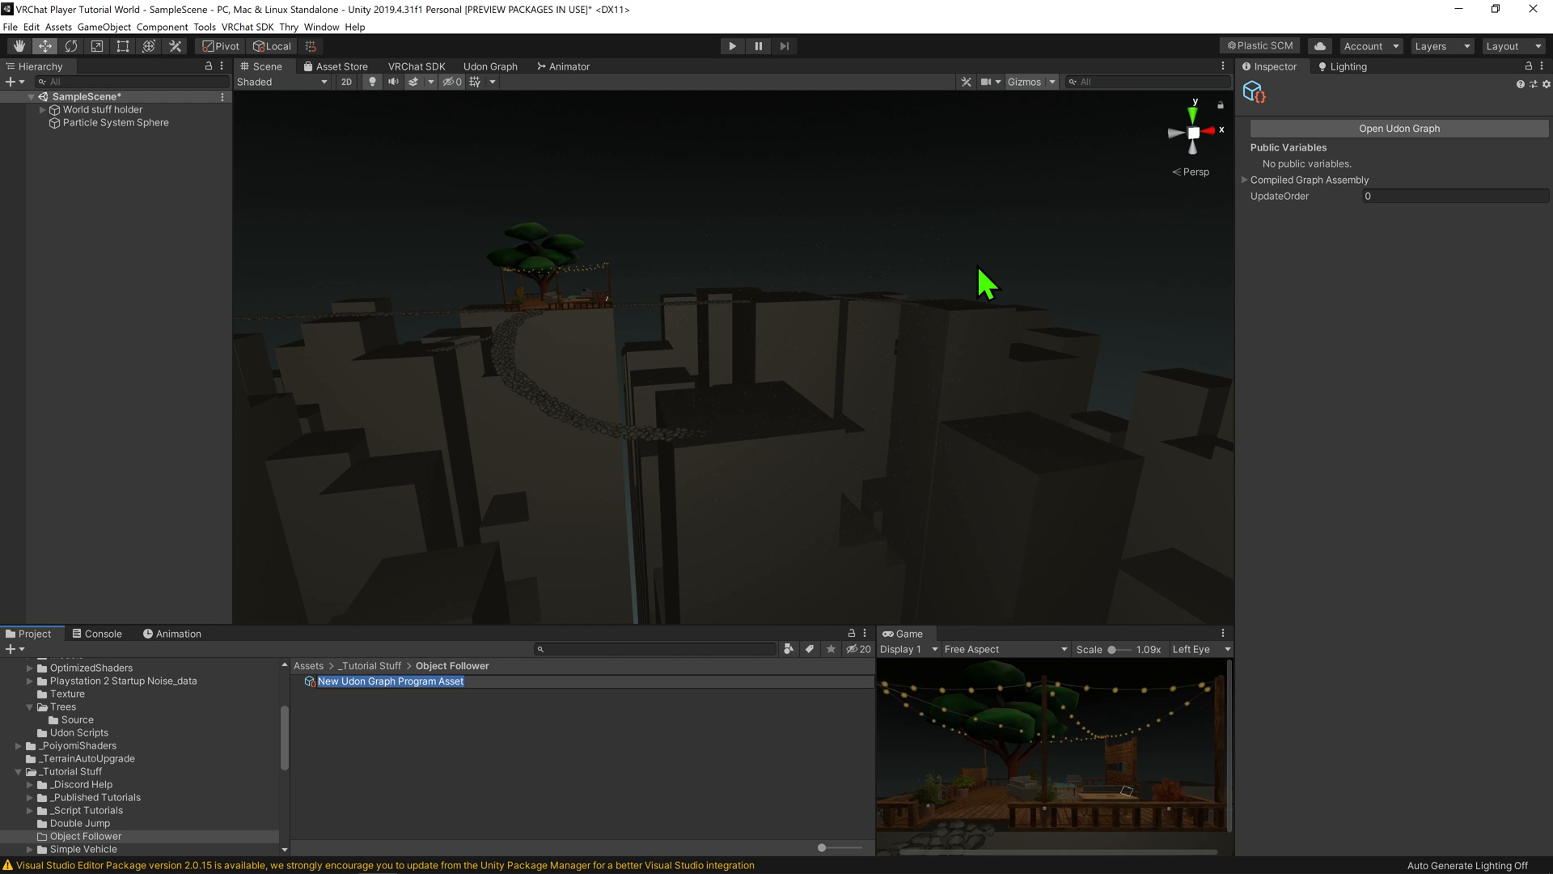
text(Object follower Script)
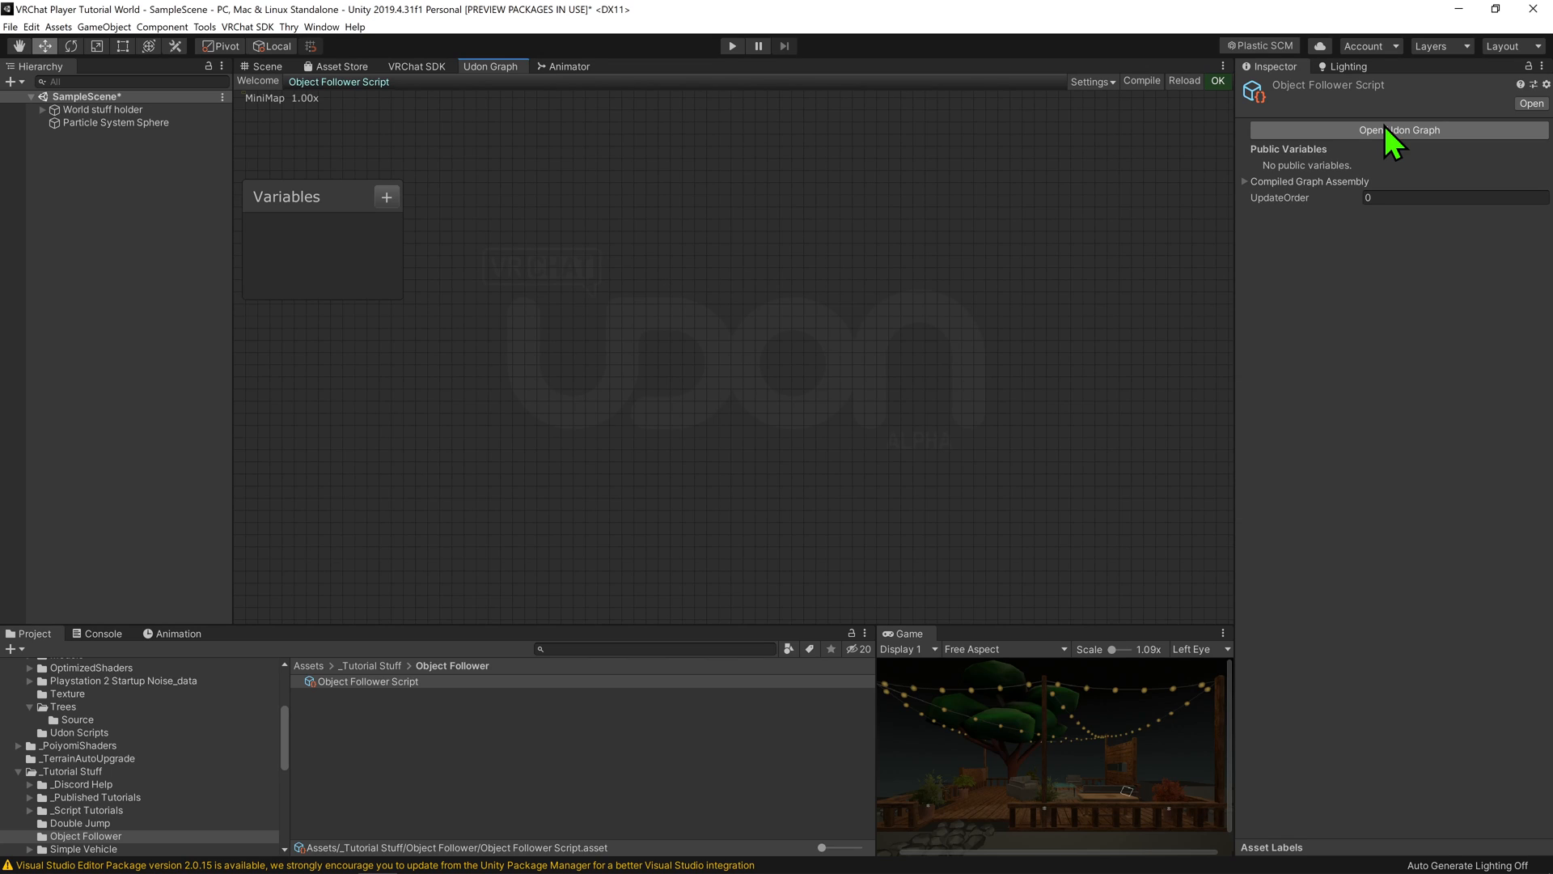
Add a Transform SetPositionAndRotation node to the empty graph via 'set position' search
right_click(757, 346)
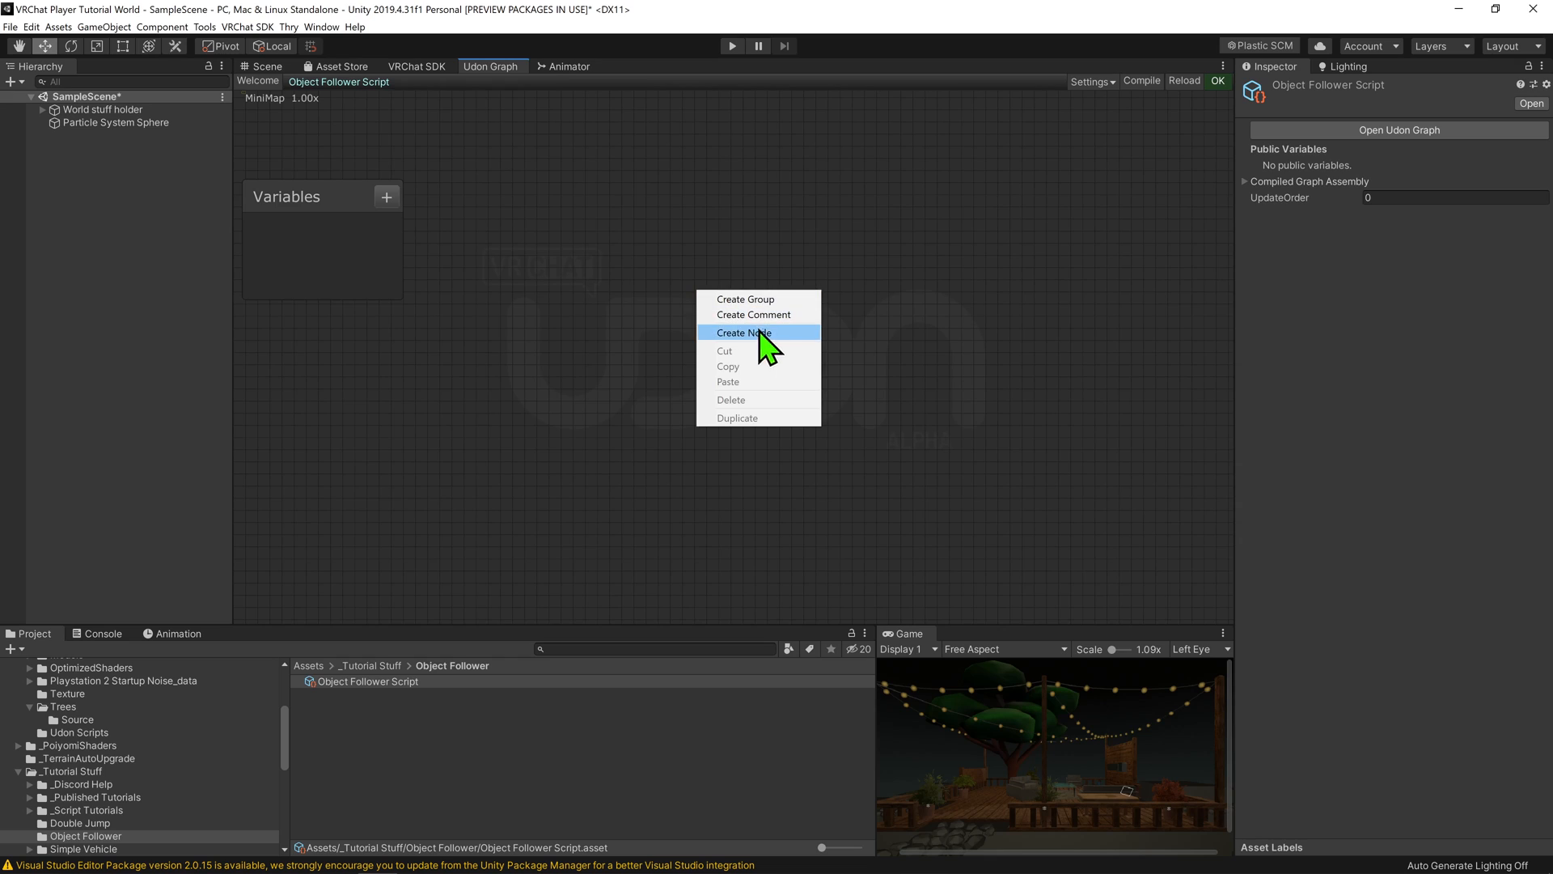
click(742, 332)
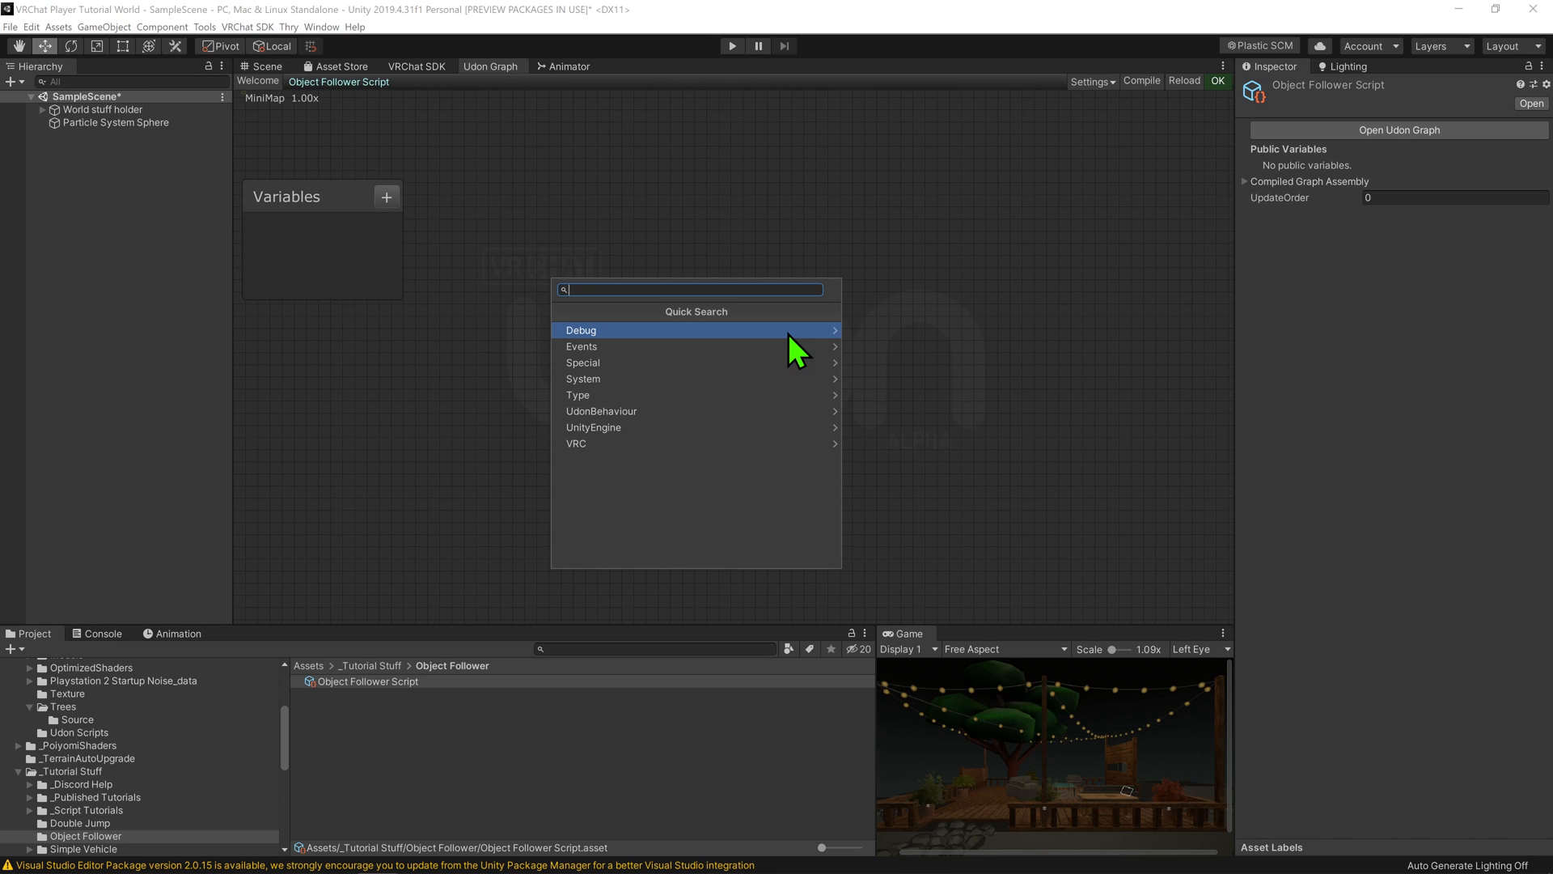
text(set position)
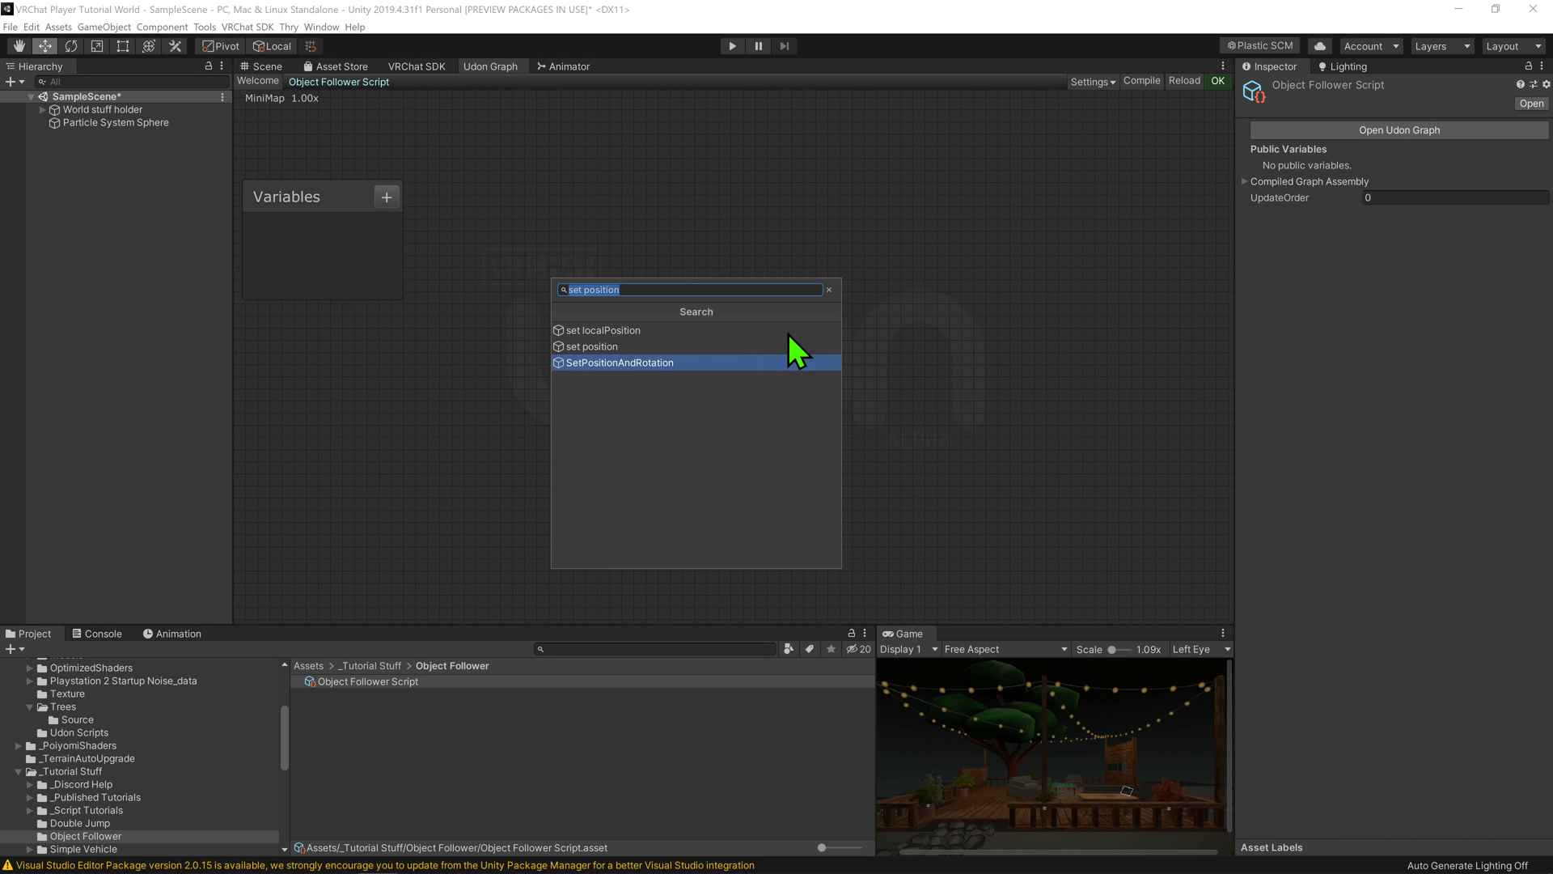
click(618, 362)
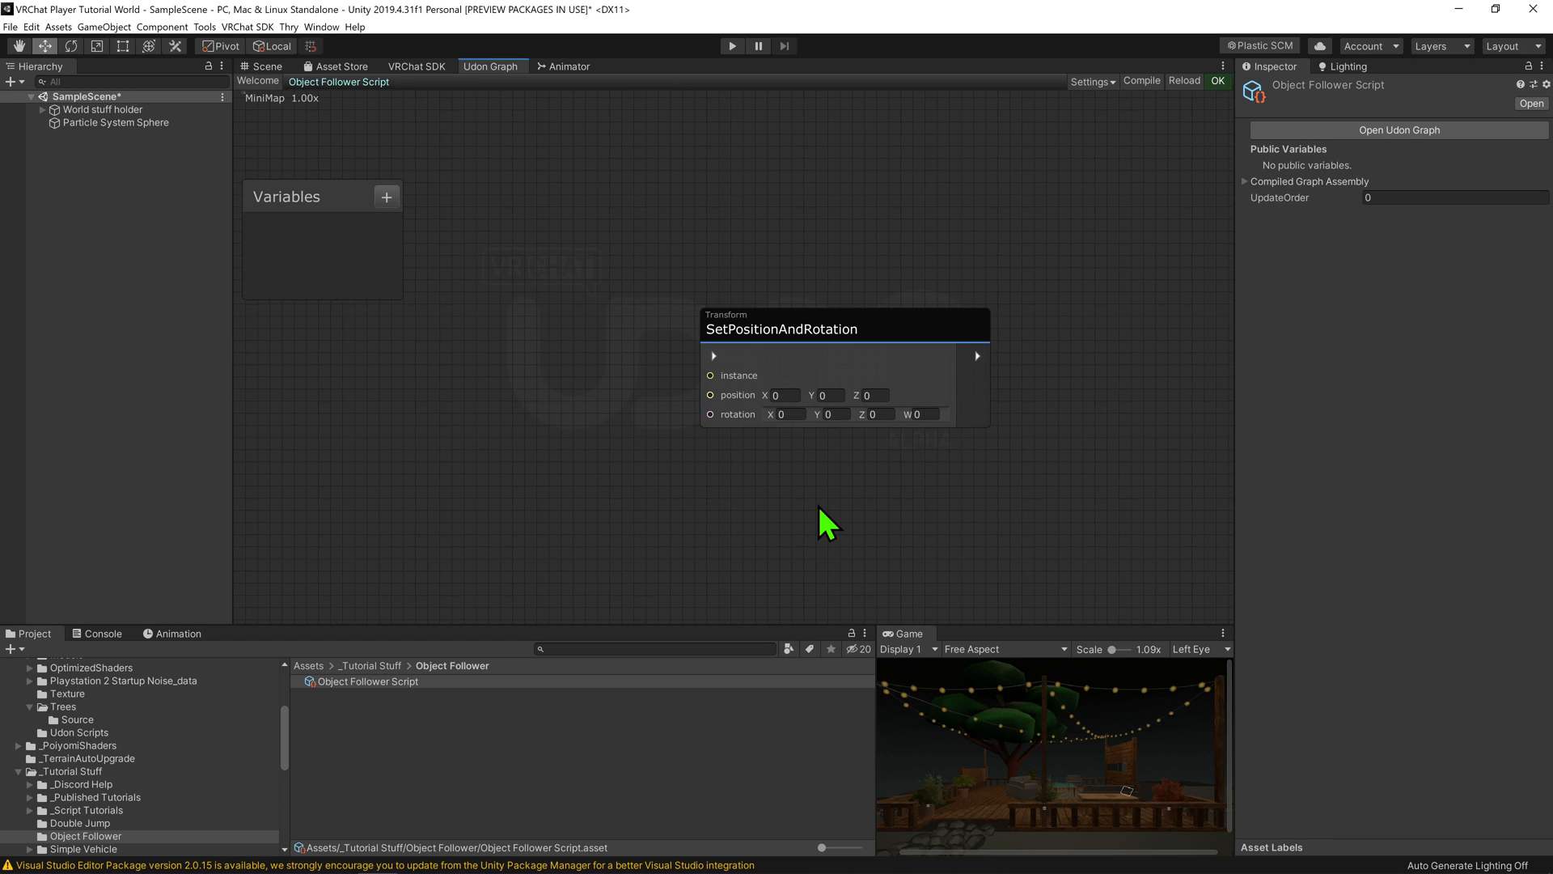
mouse_move(762, 527)
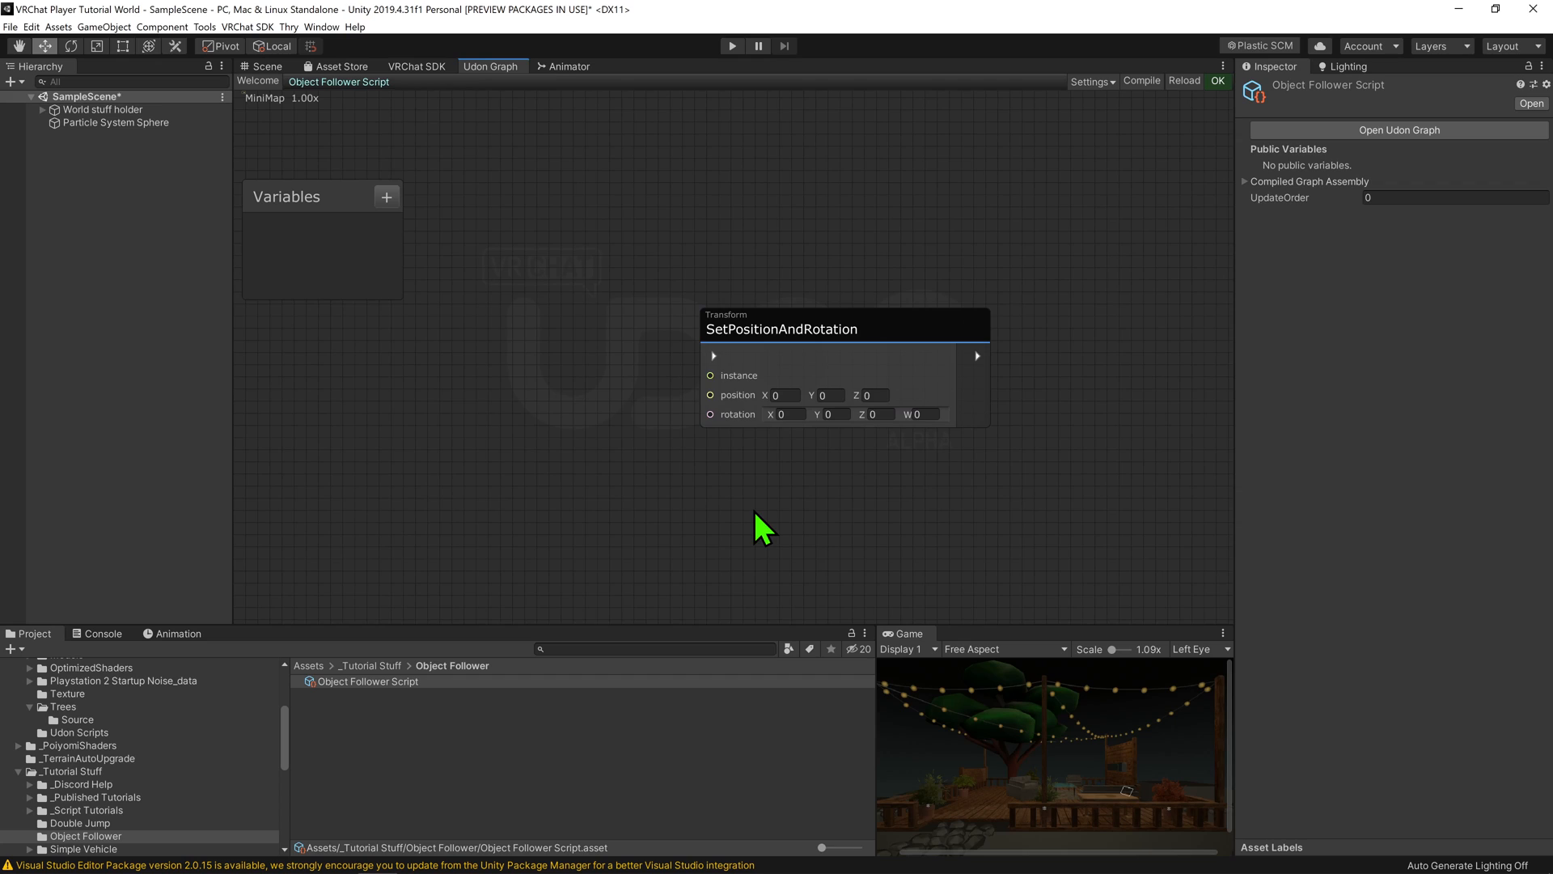
mouse_move(752, 387)
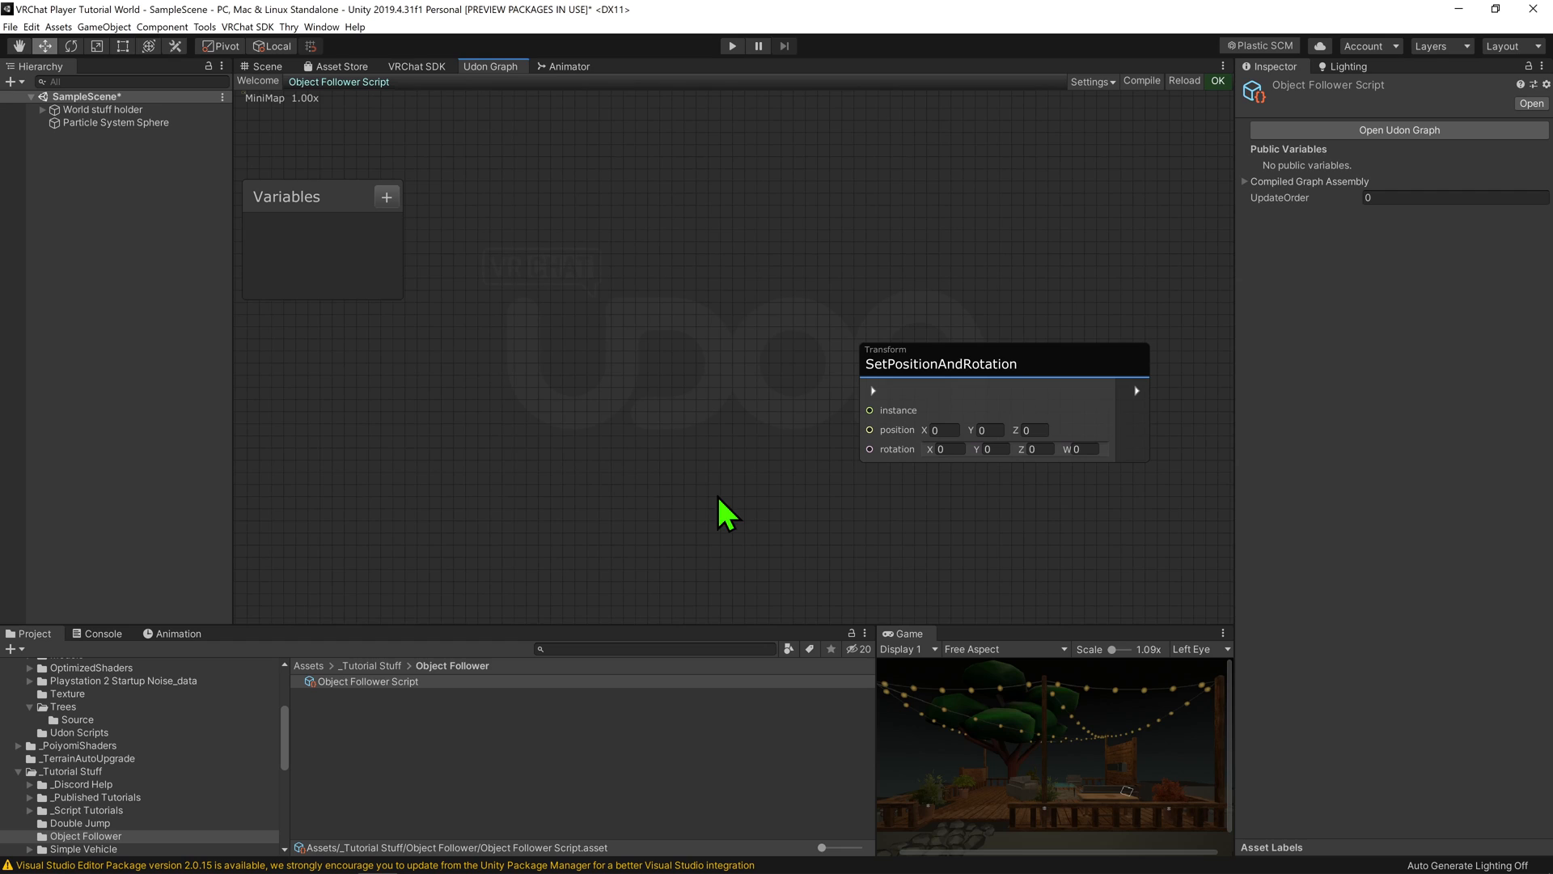
Add Get LocalPlayer, GetPosition and GetRotation nodes feeding SetPositionAndRotation's inputs
text(get l)
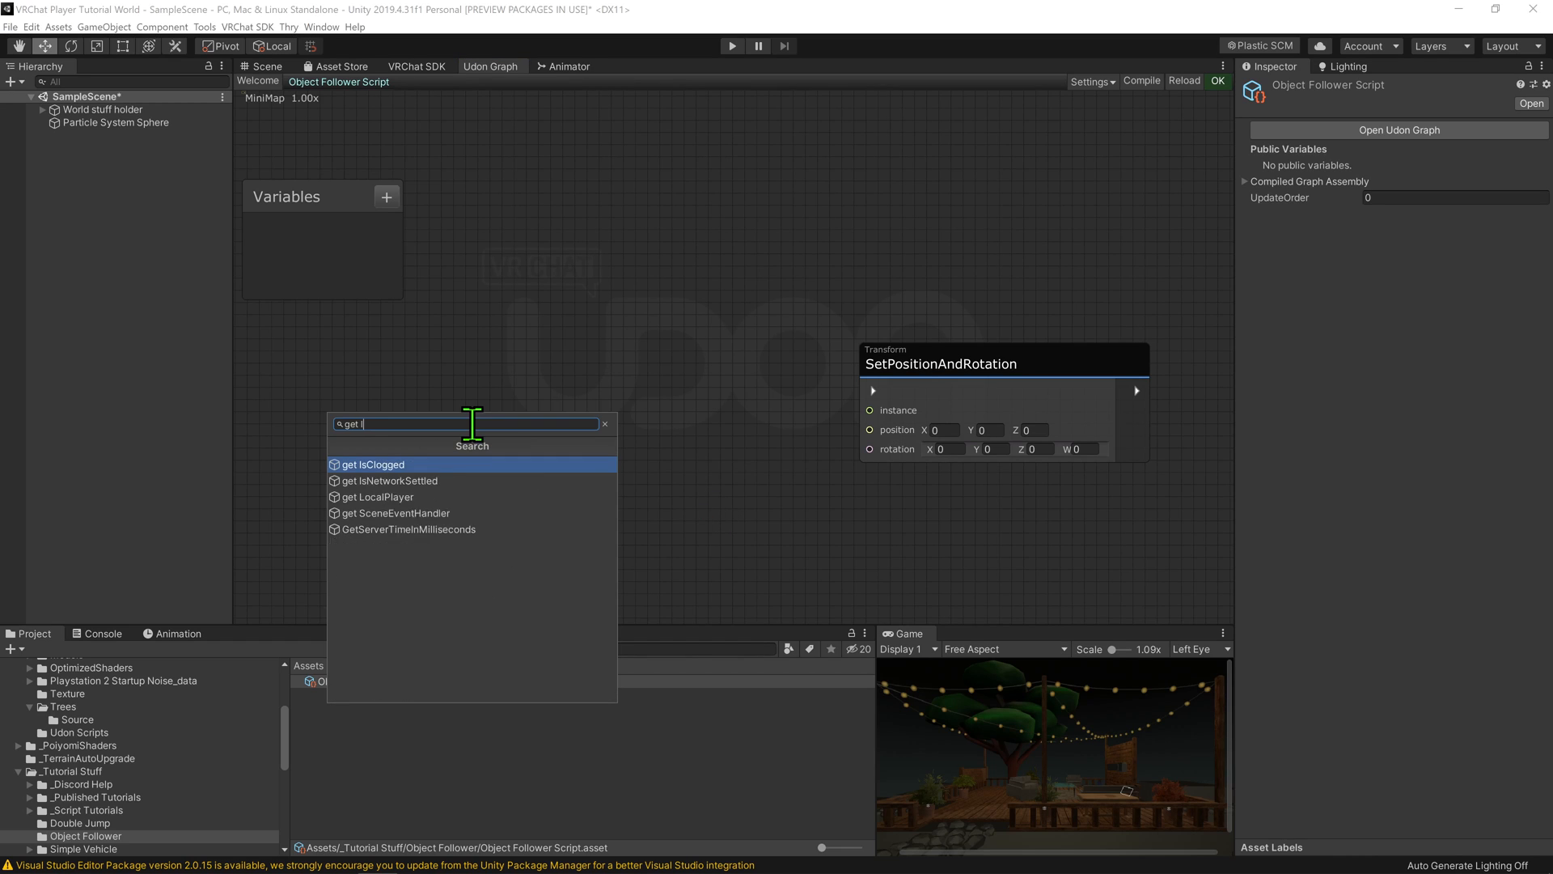
click(380, 496)
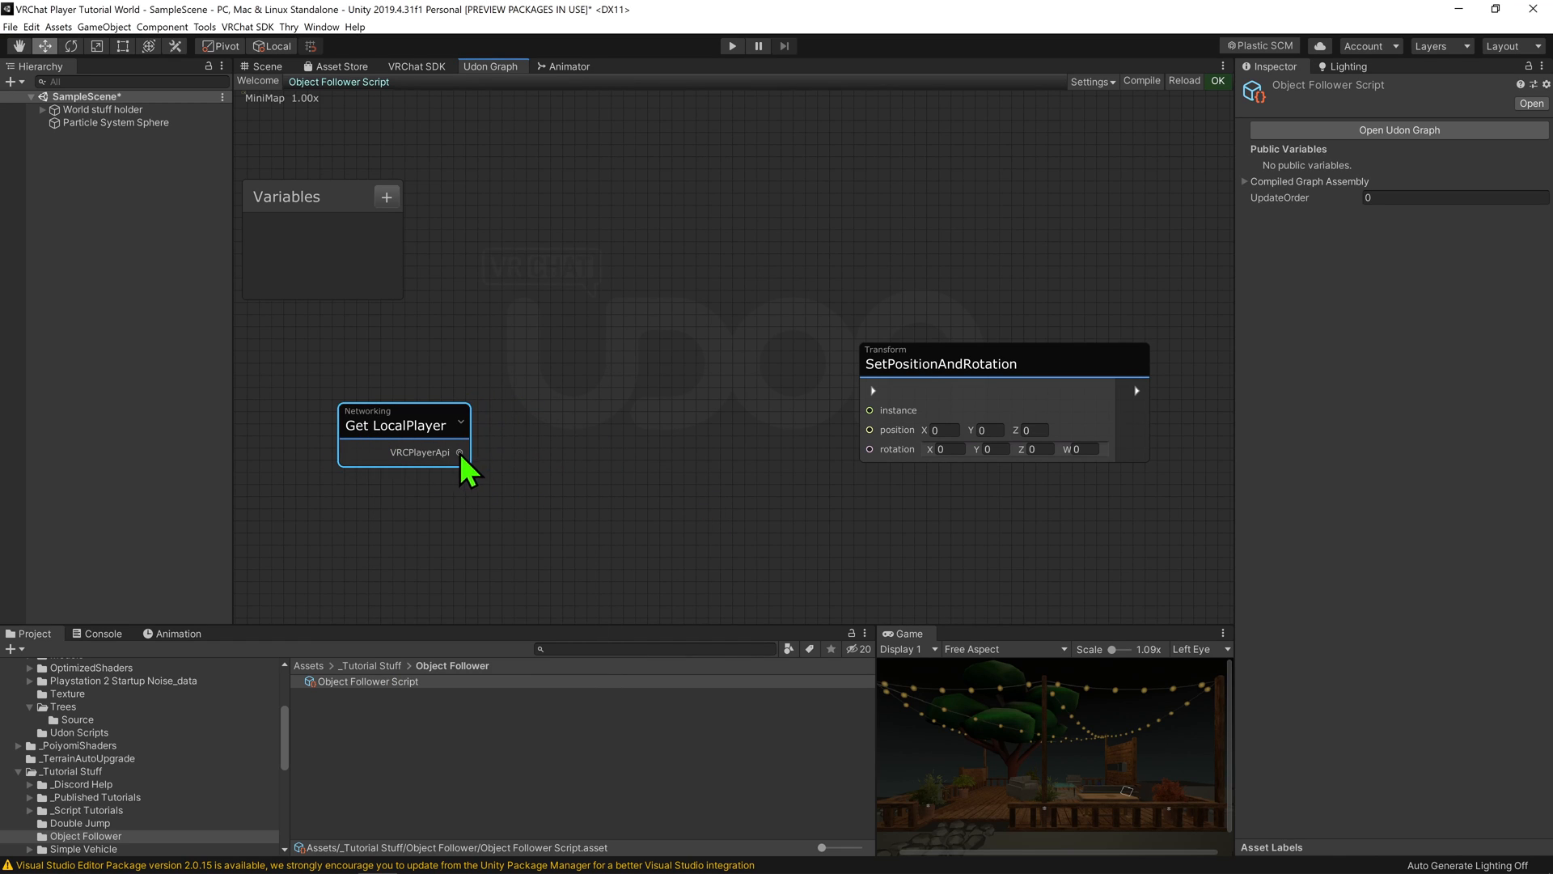
text(pl)
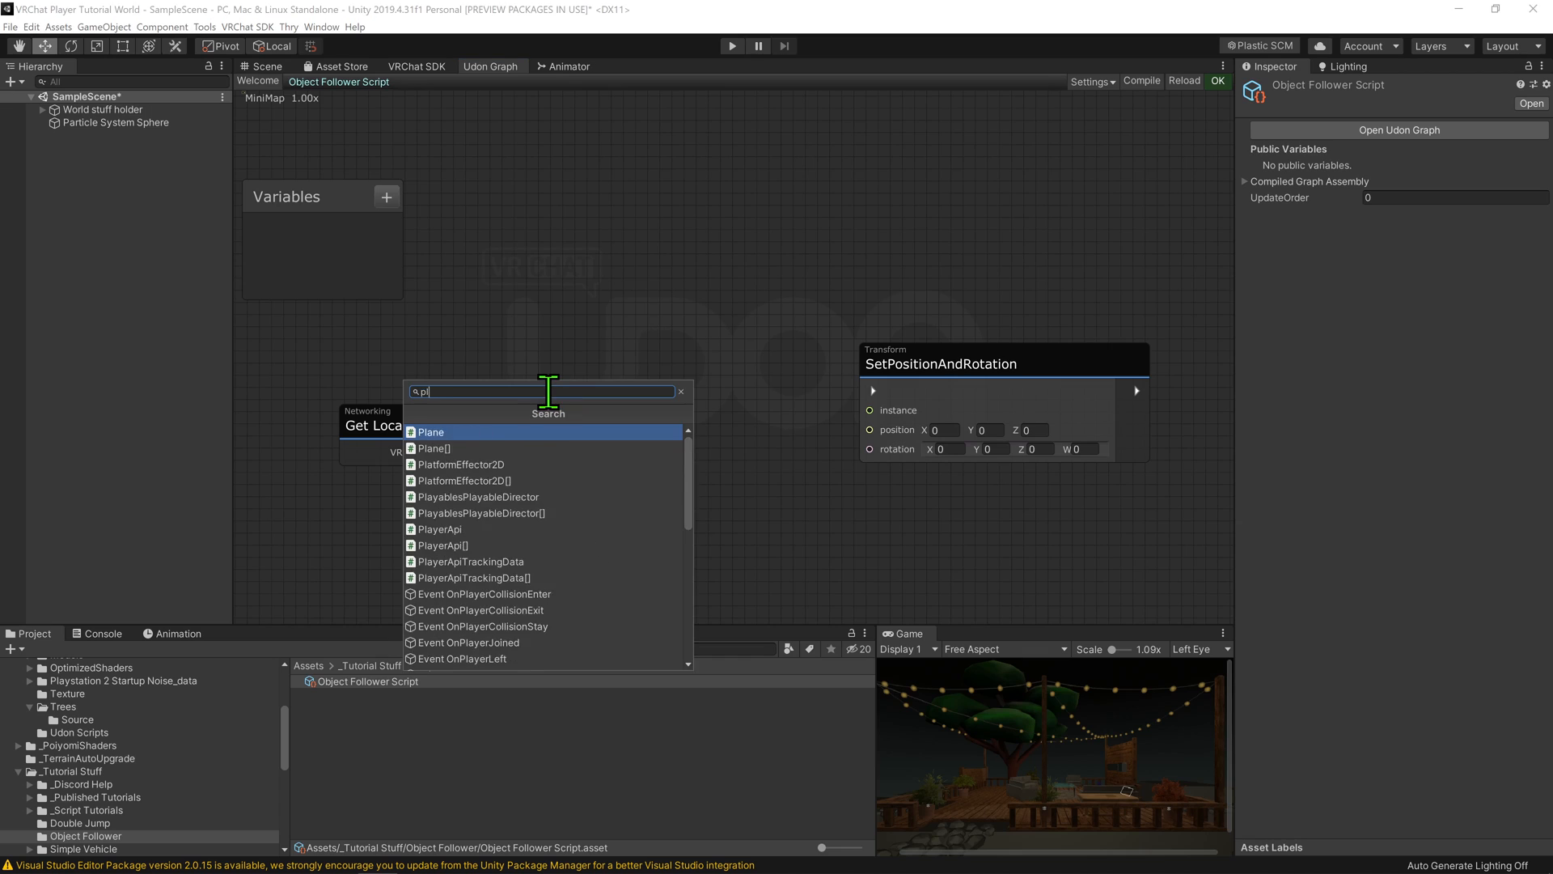
text(get position)
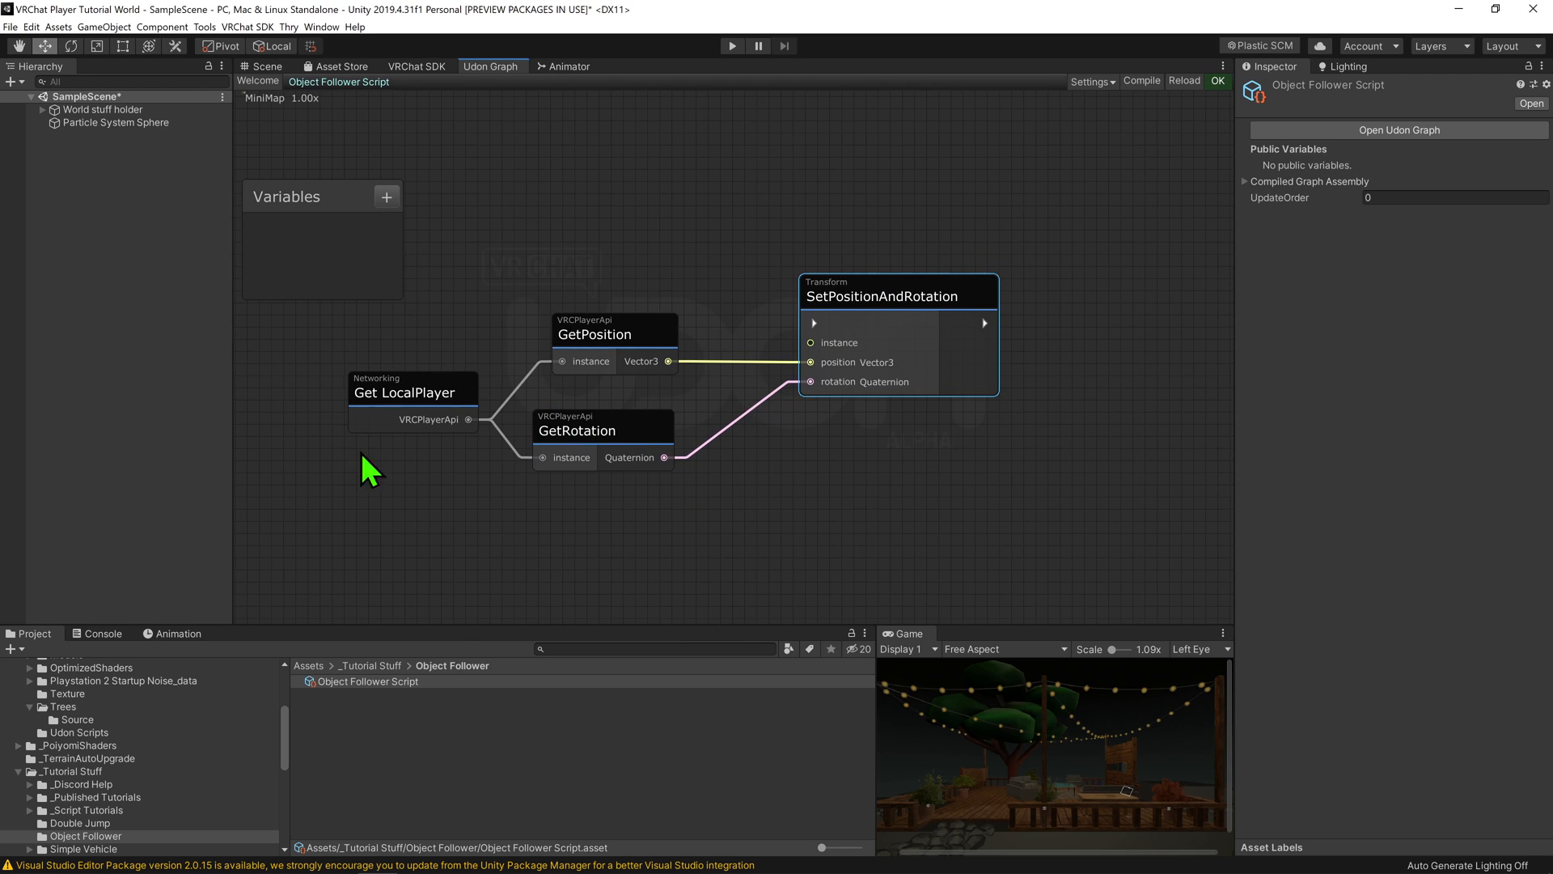
mouse_move(619, 416)
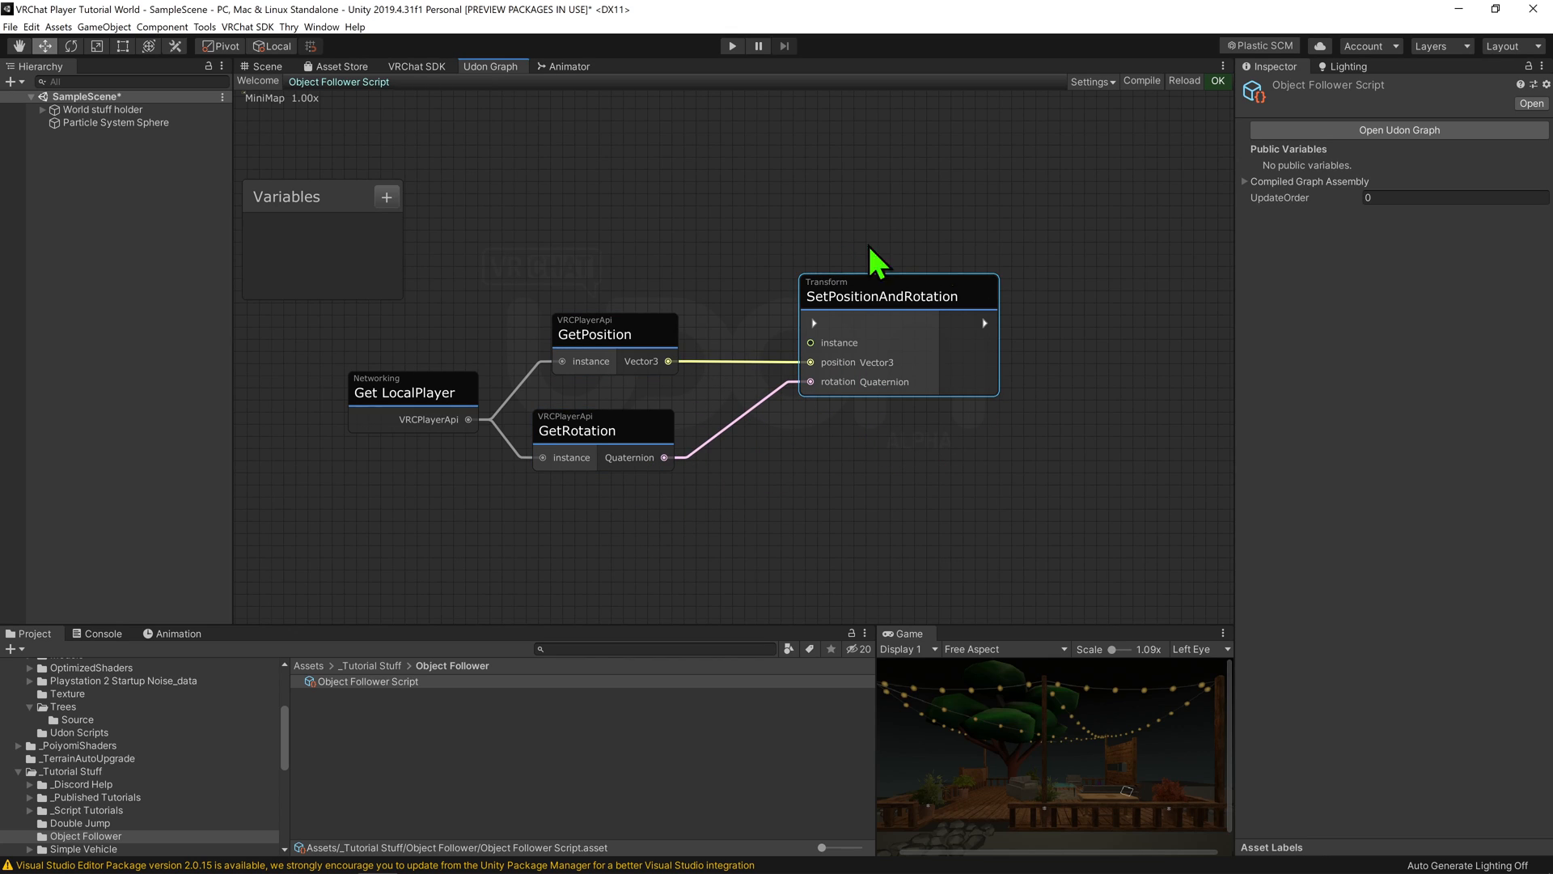
Add an Event Update node driving SetPositionAndRotation's flow input every frame
drag(872, 262, 643, 281)
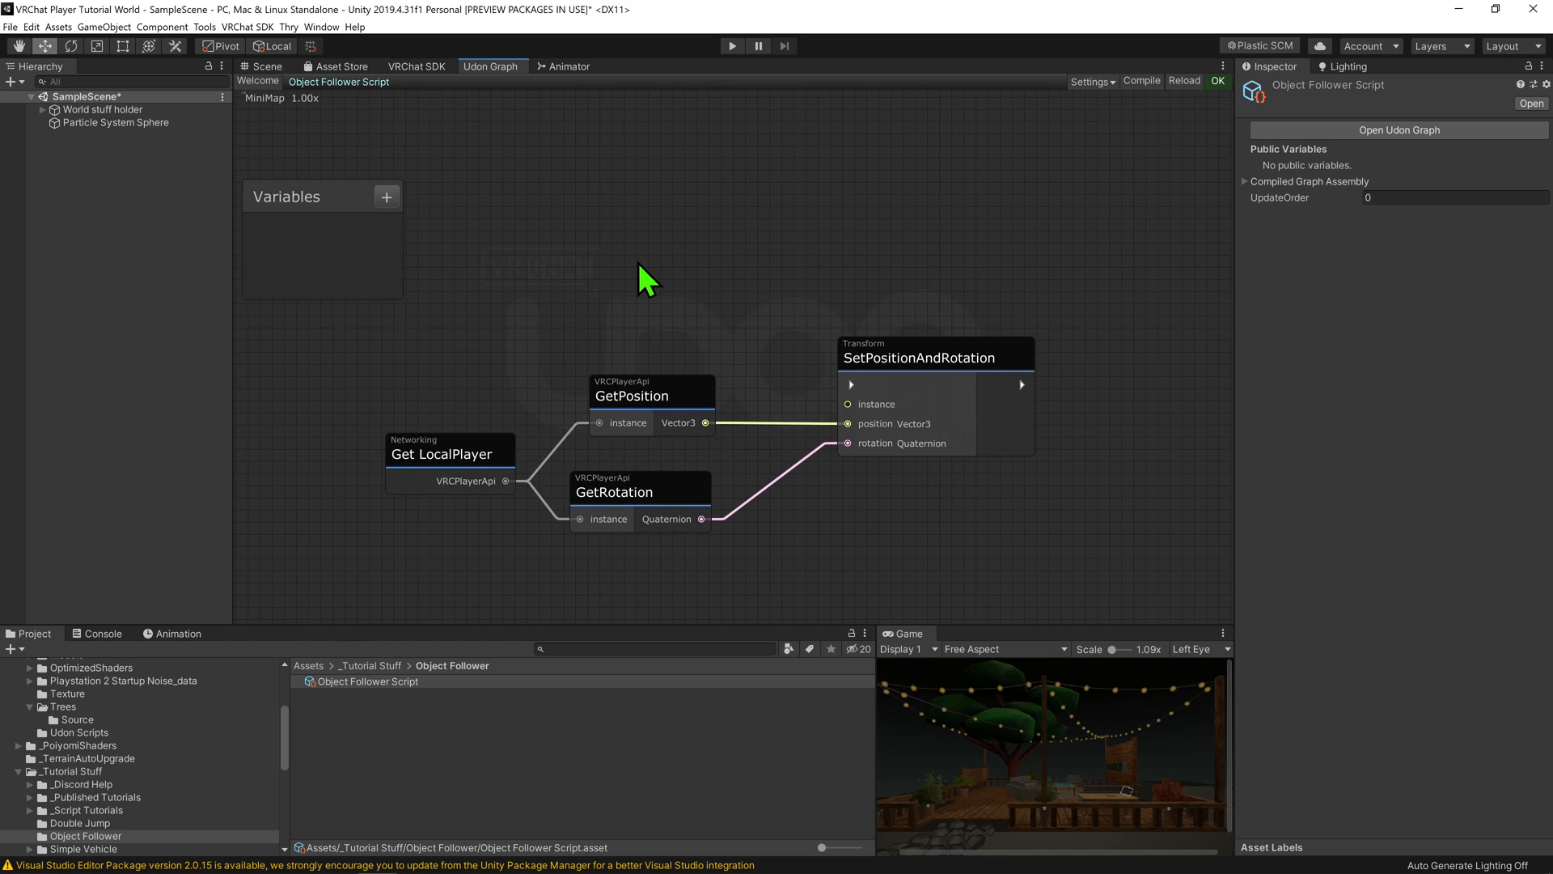
text(event)
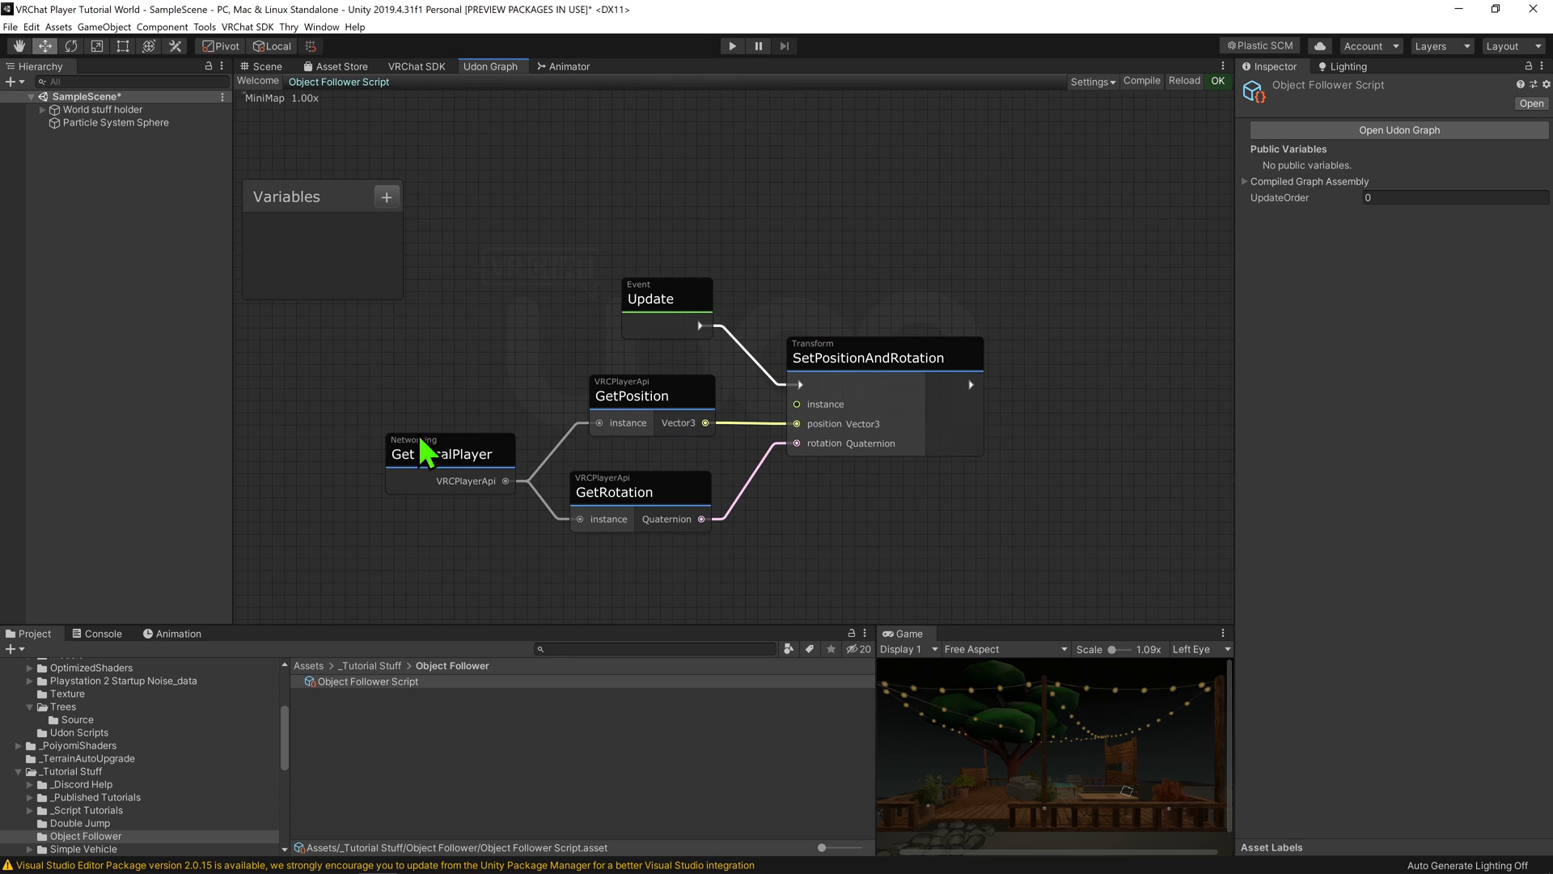
mouse_move(396, 560)
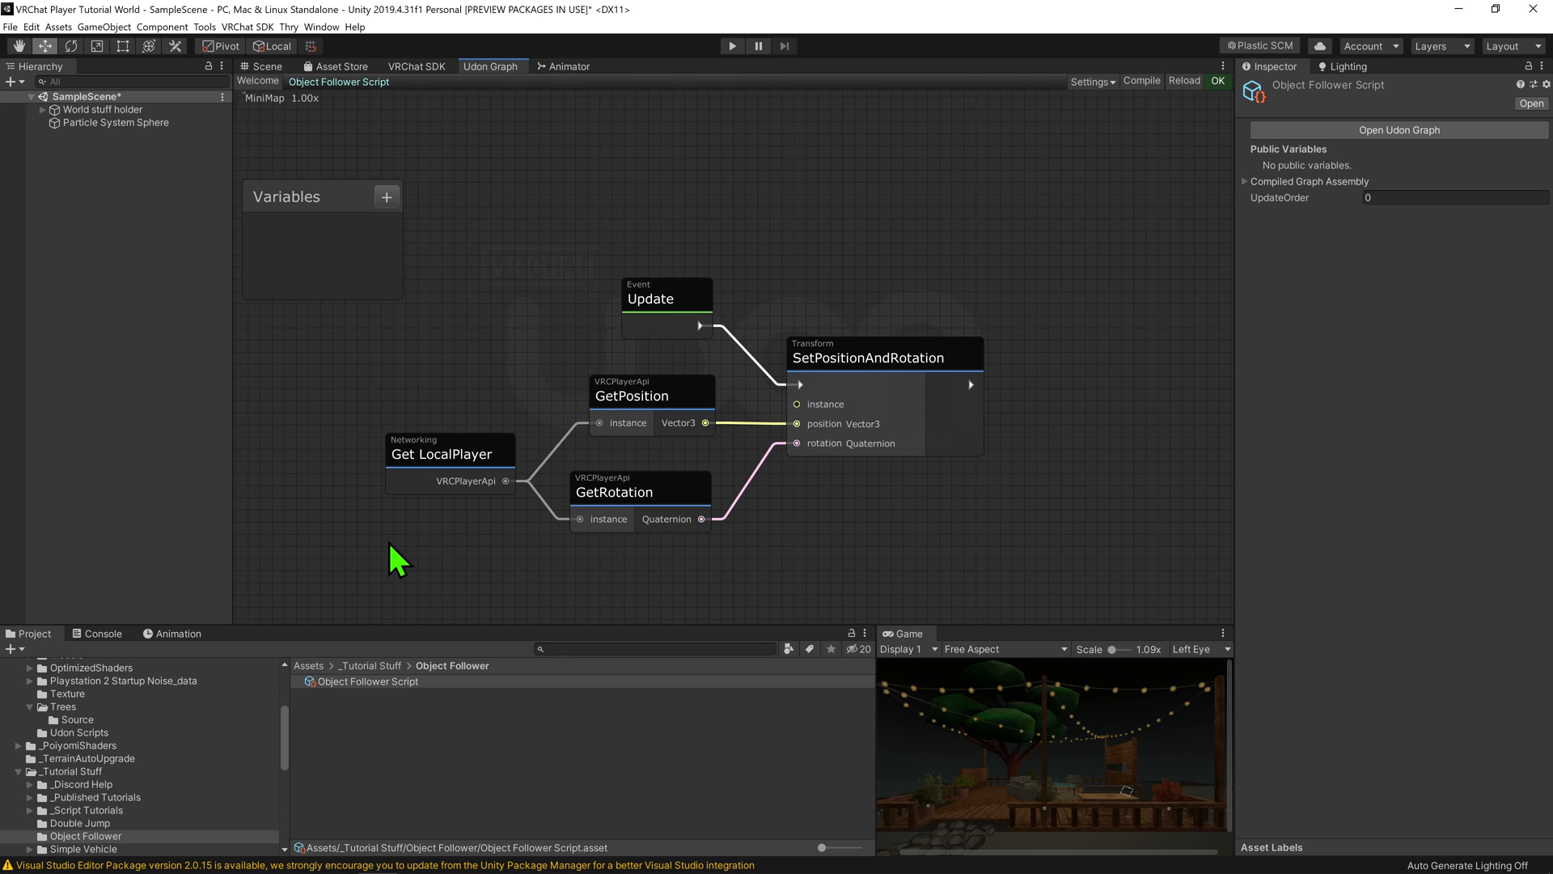
Add PlayerApi GetTrackingData (Head) and TrackingData Get position feeding the position input, then remove them
text(play)
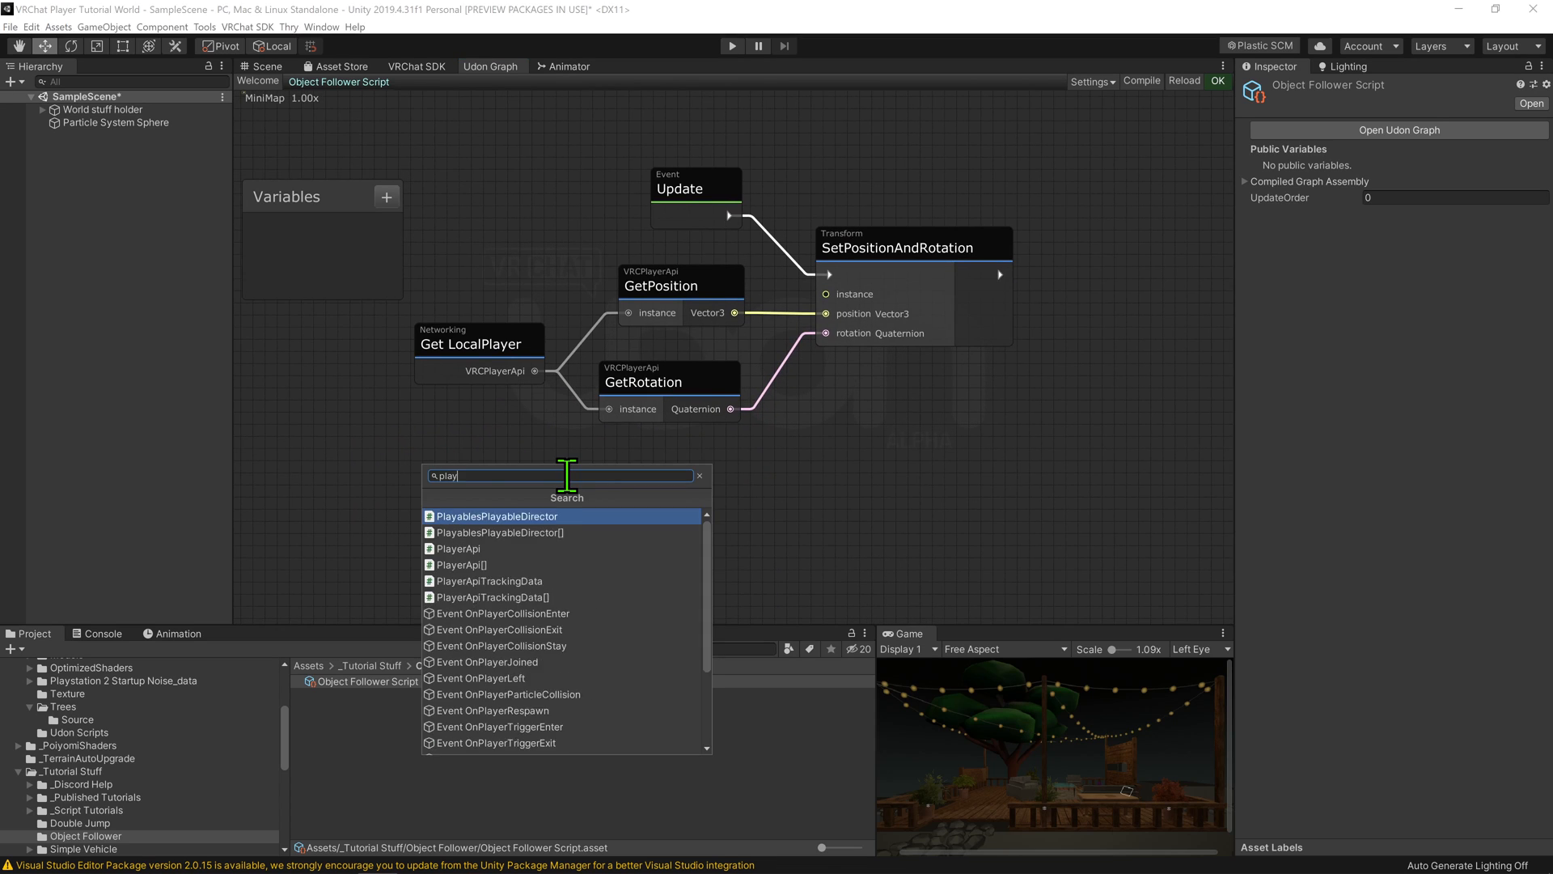
text(get tra)
text(tracking)
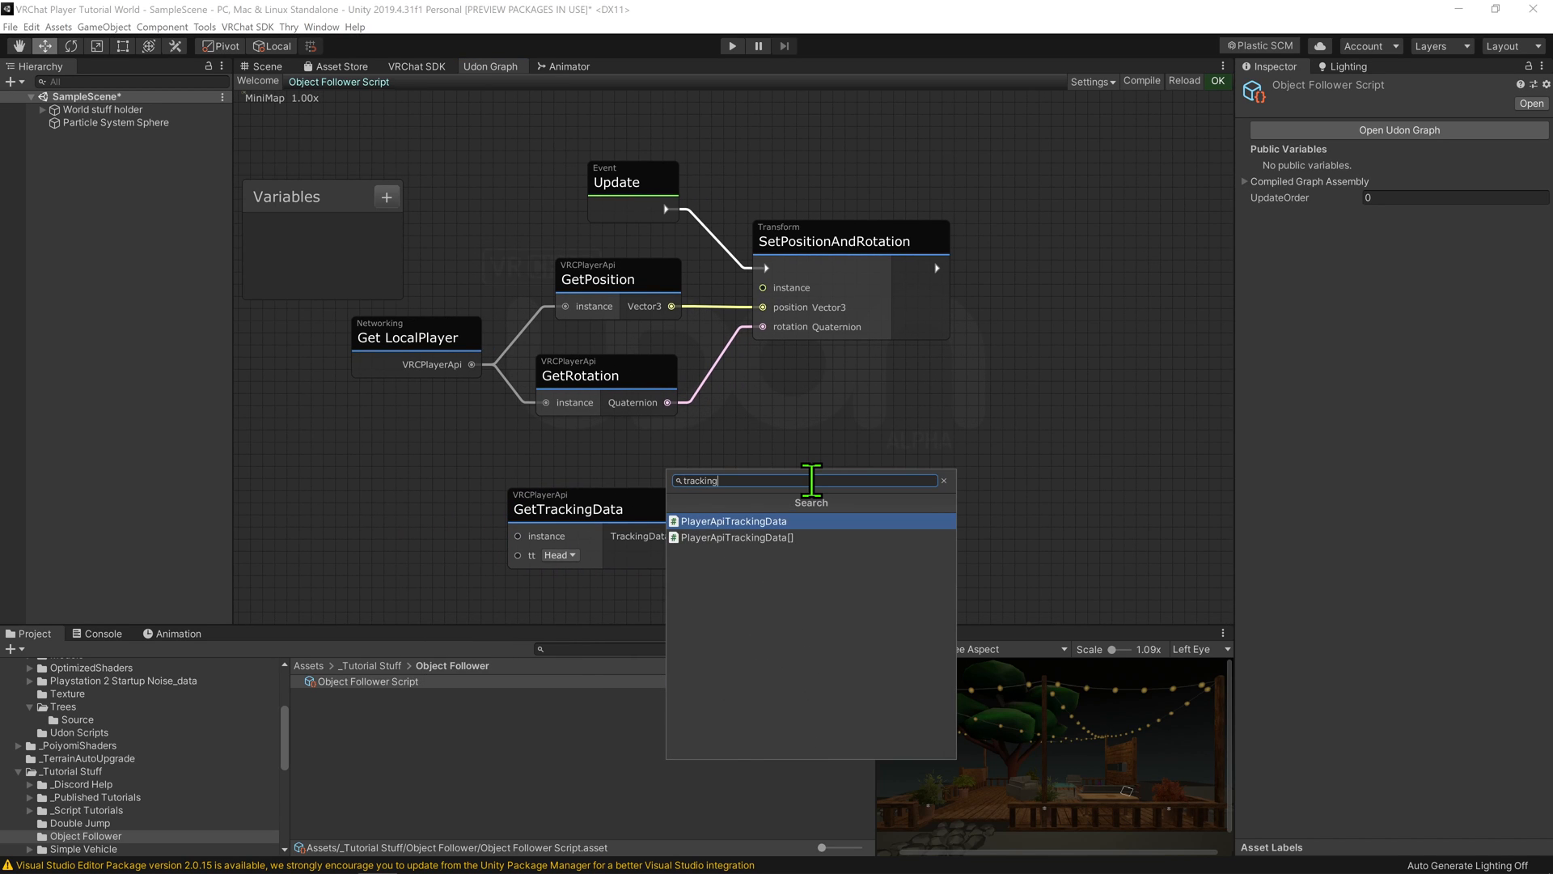
click(735, 520)
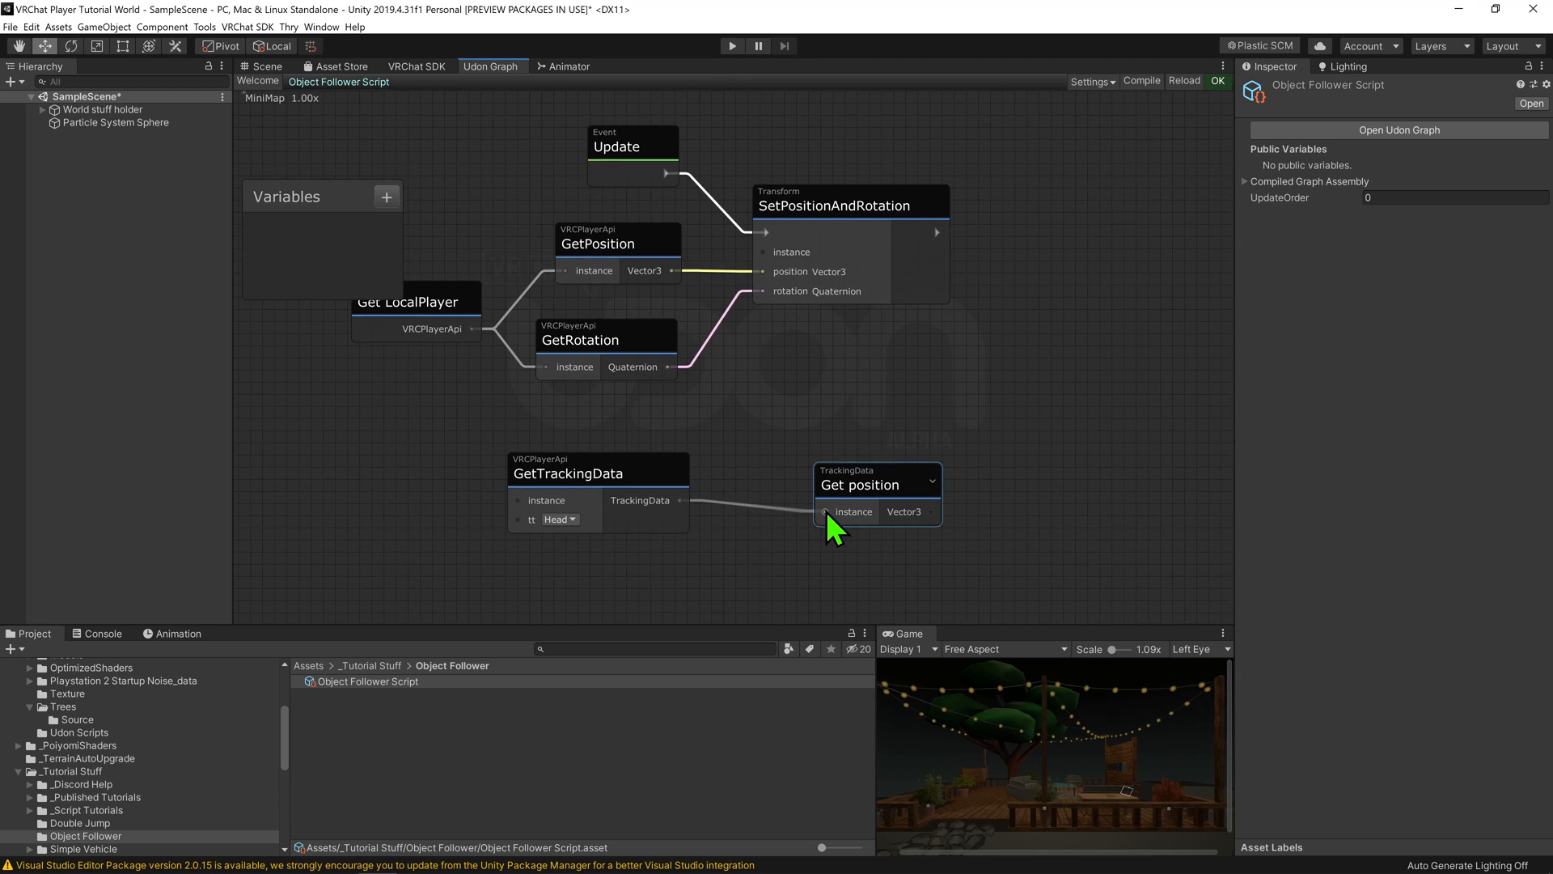
click(560, 519)
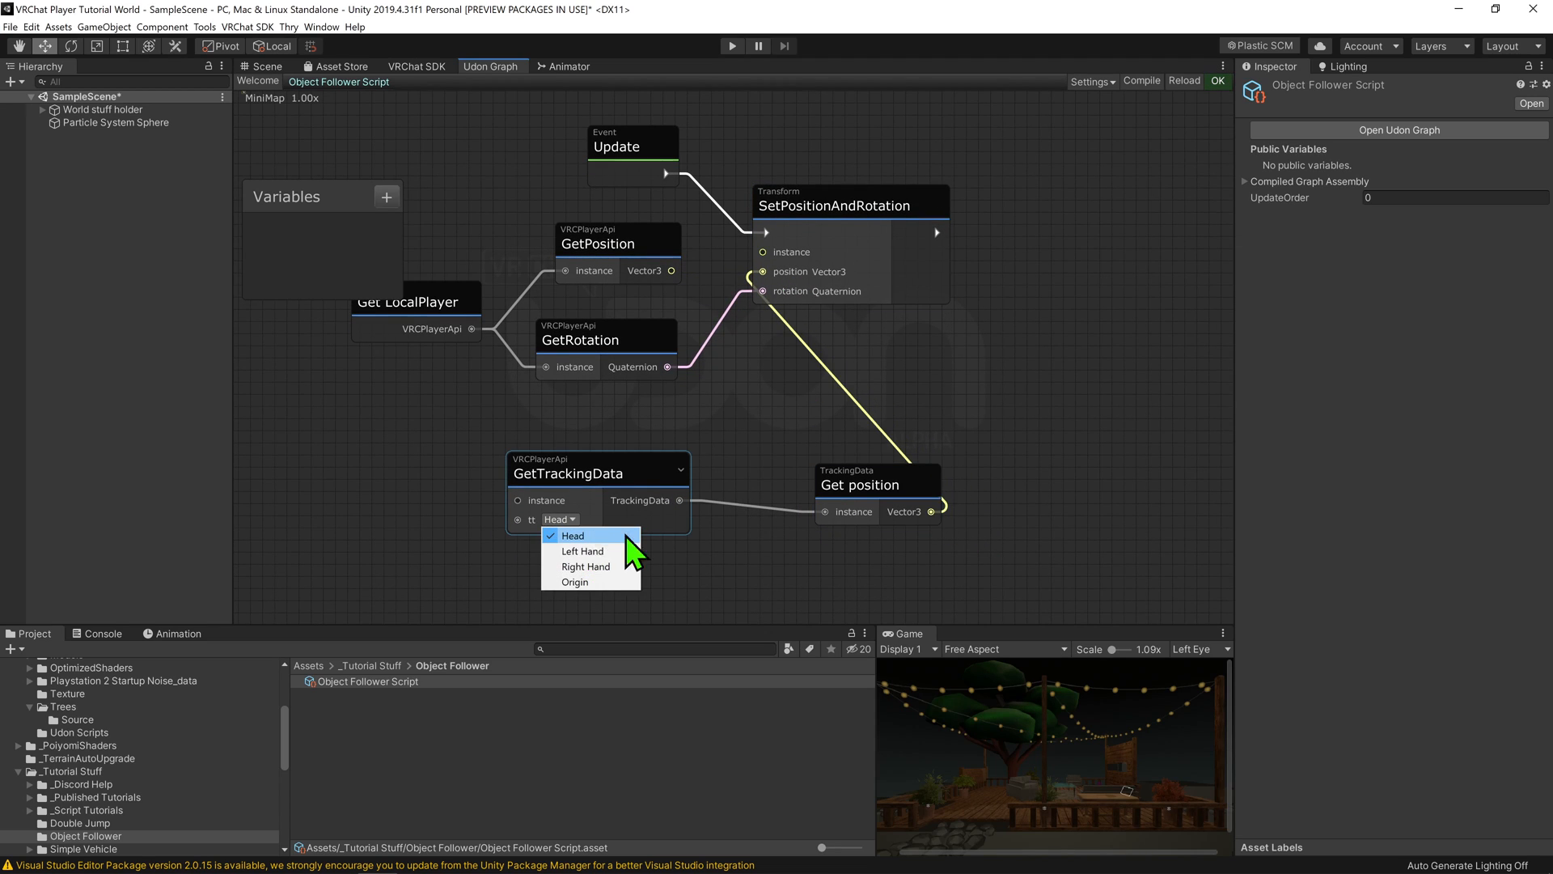
click(571, 535)
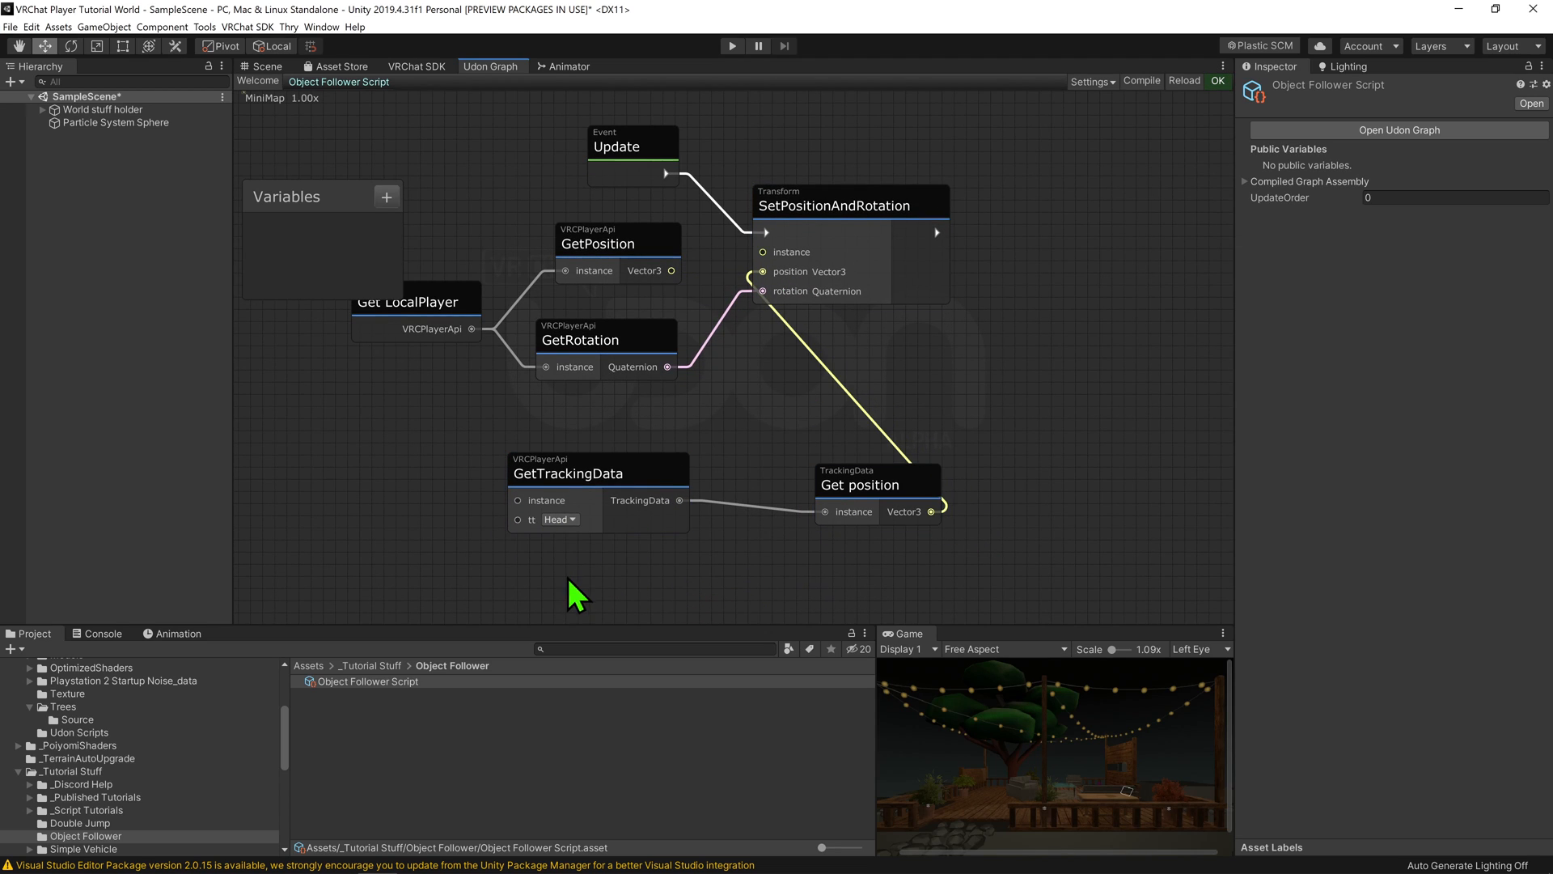
mouse_move(1040, 451)
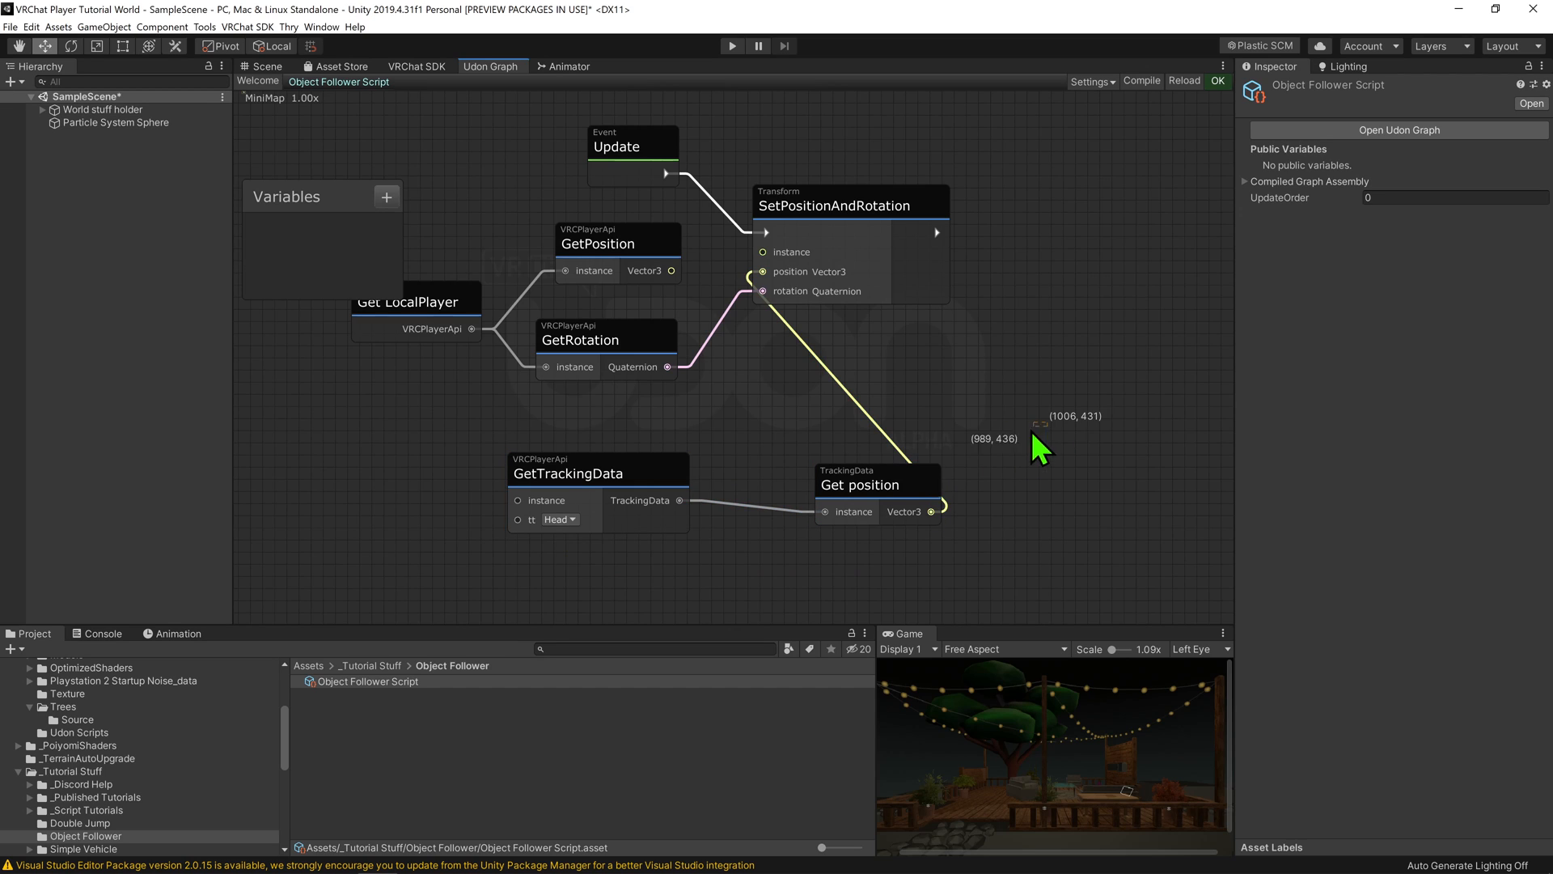
drag(1040, 446, 867, 550)
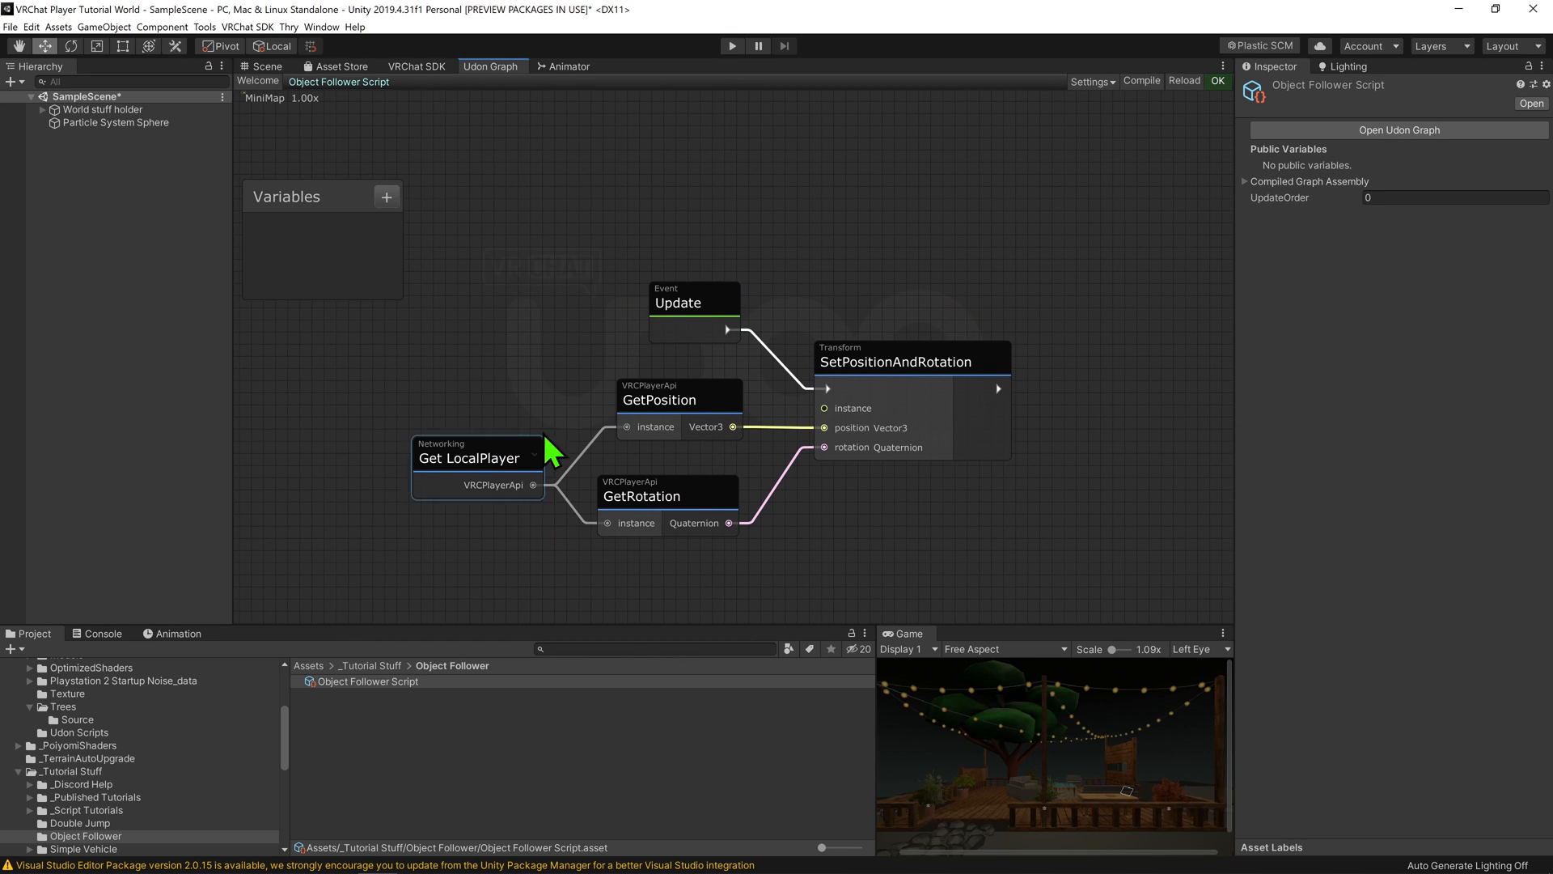
mouse_move(486, 458)
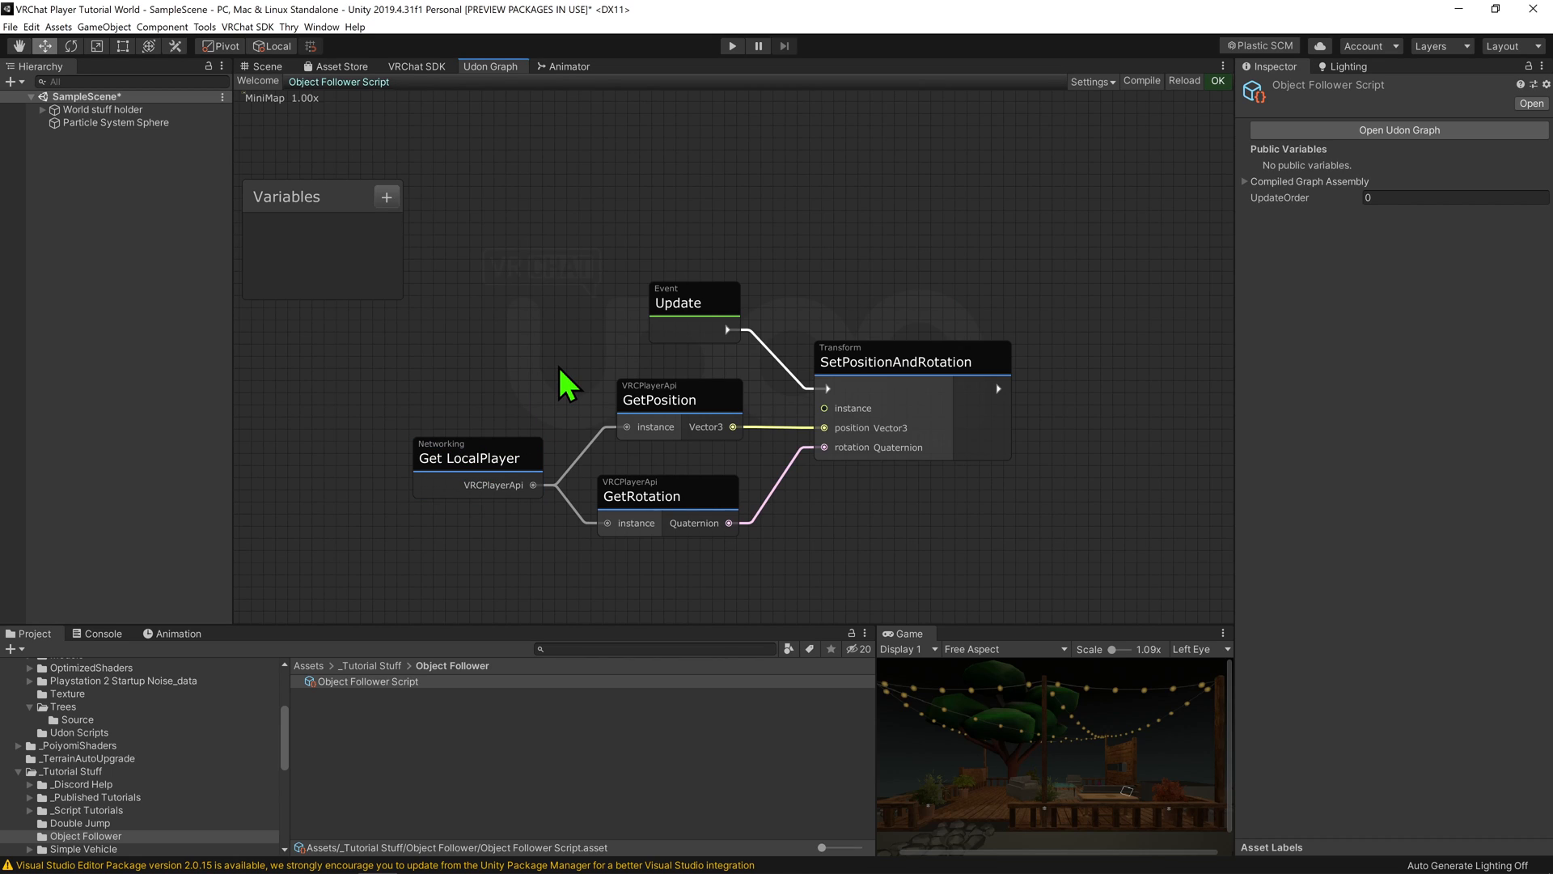
mouse_move(567, 386)
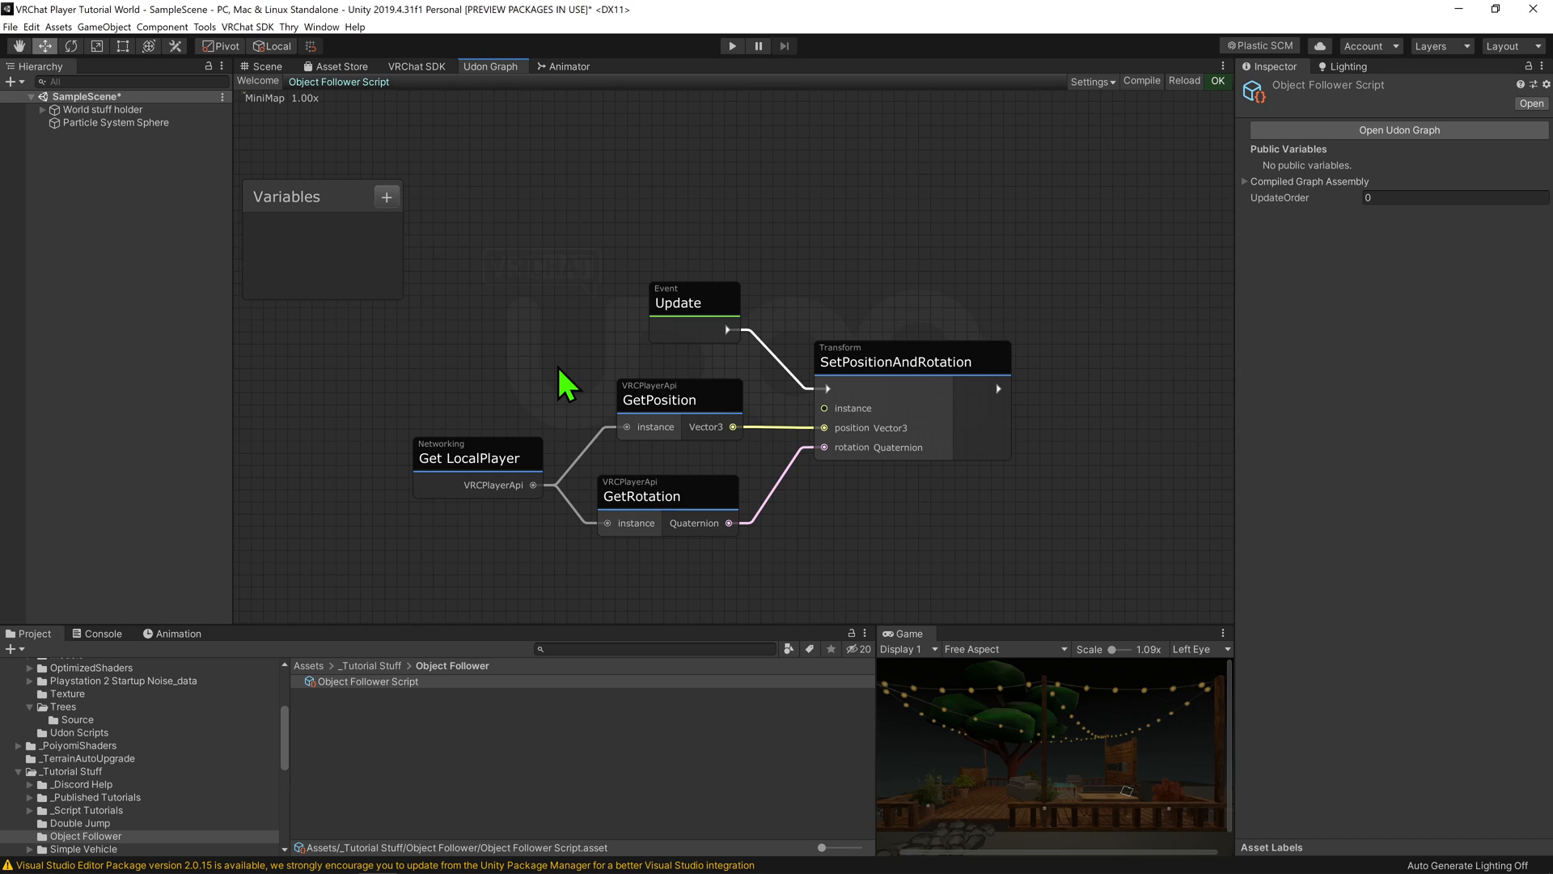
mouse_move(880, 184)
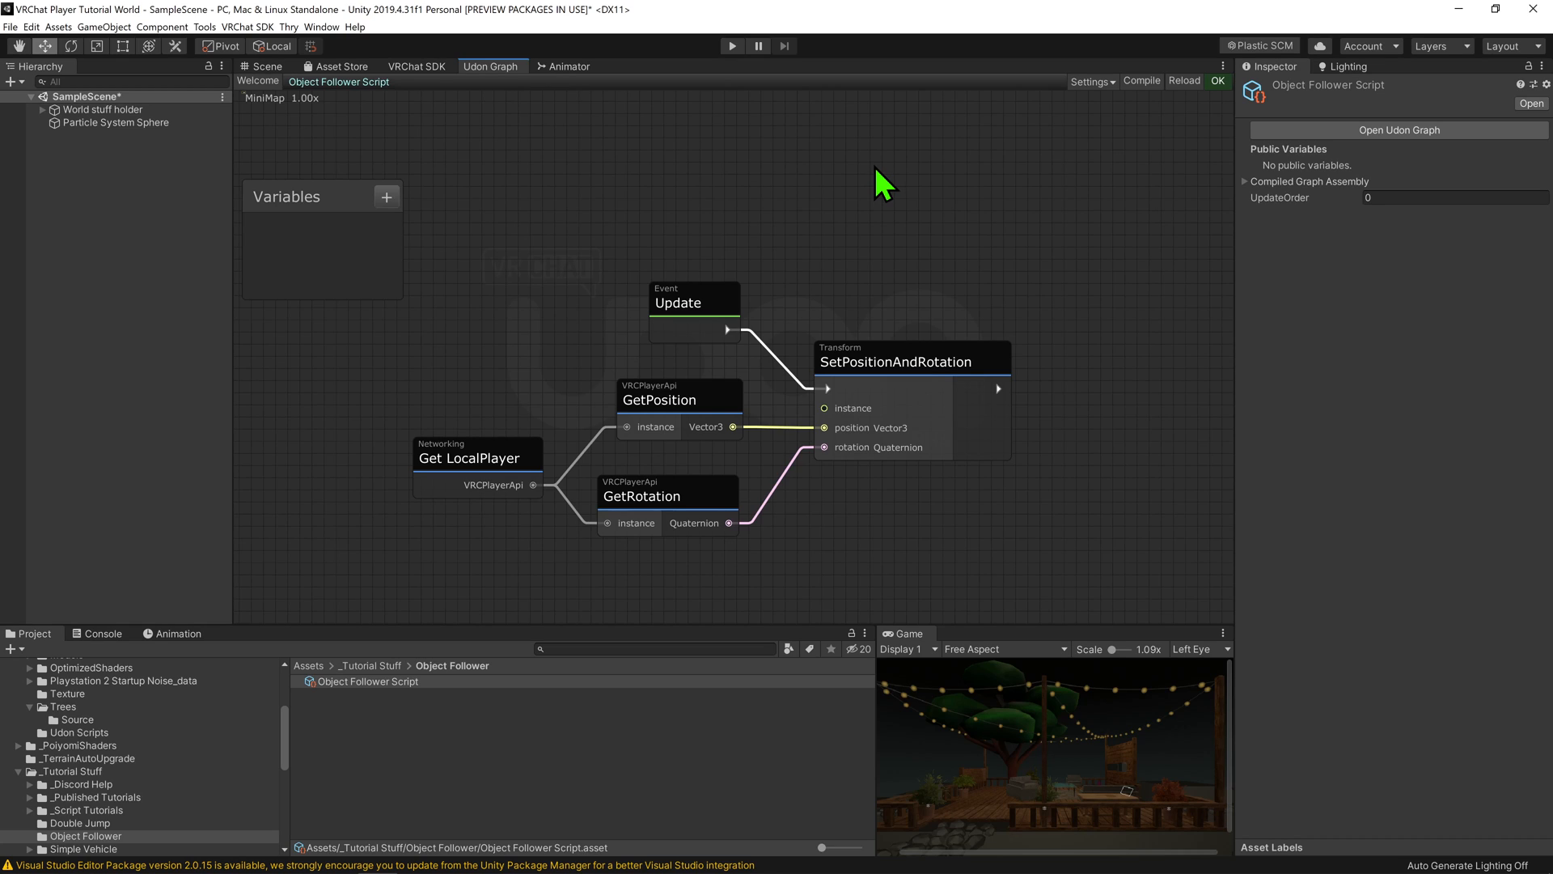
mouse_move(427, 611)
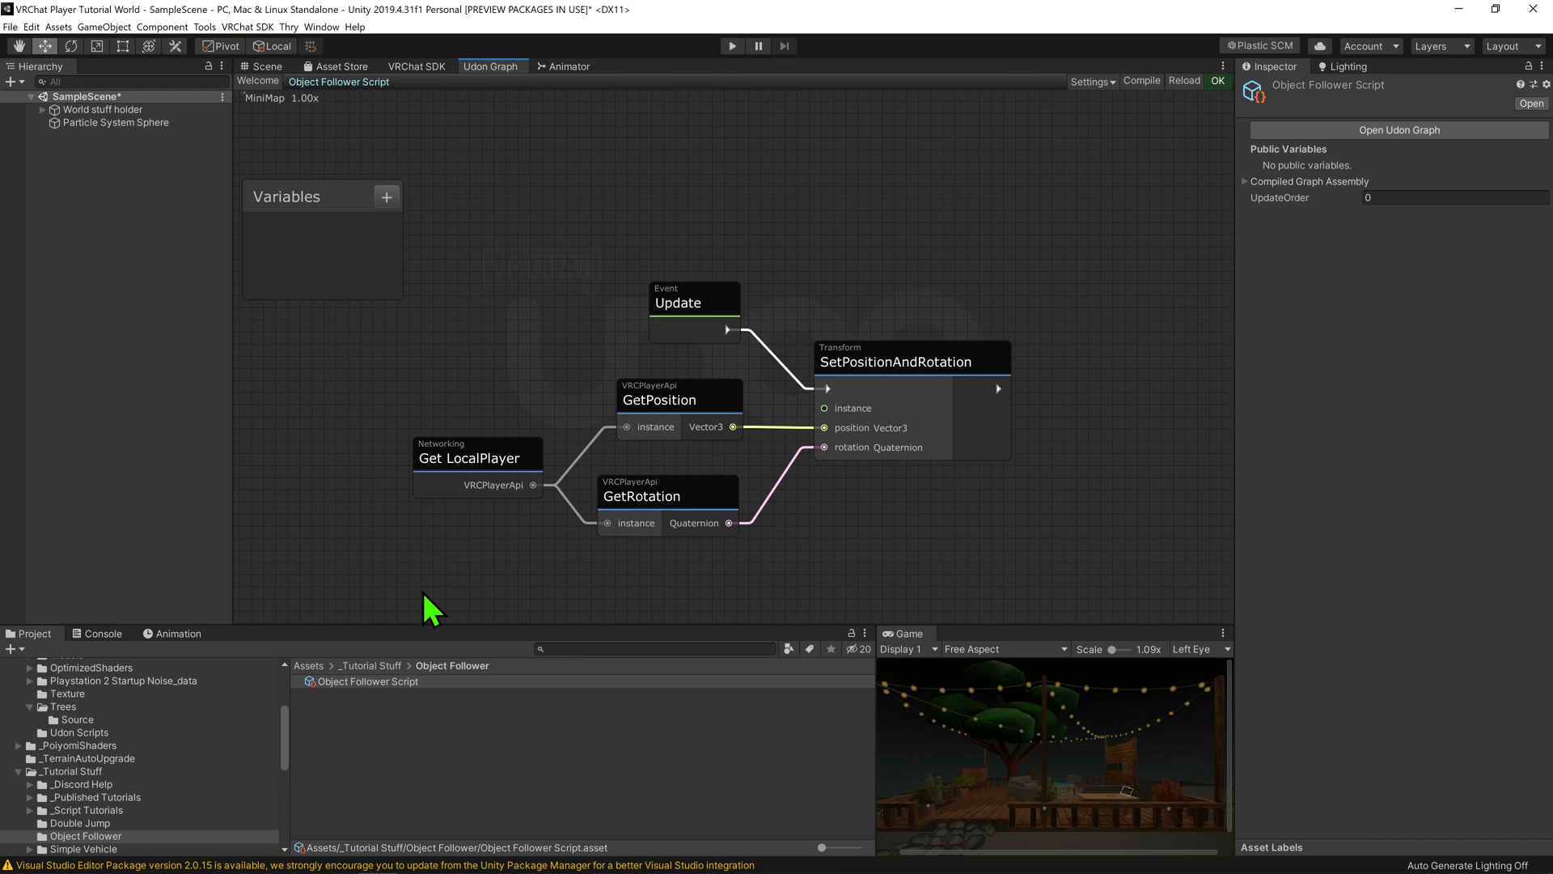
mouse_move(337, 246)
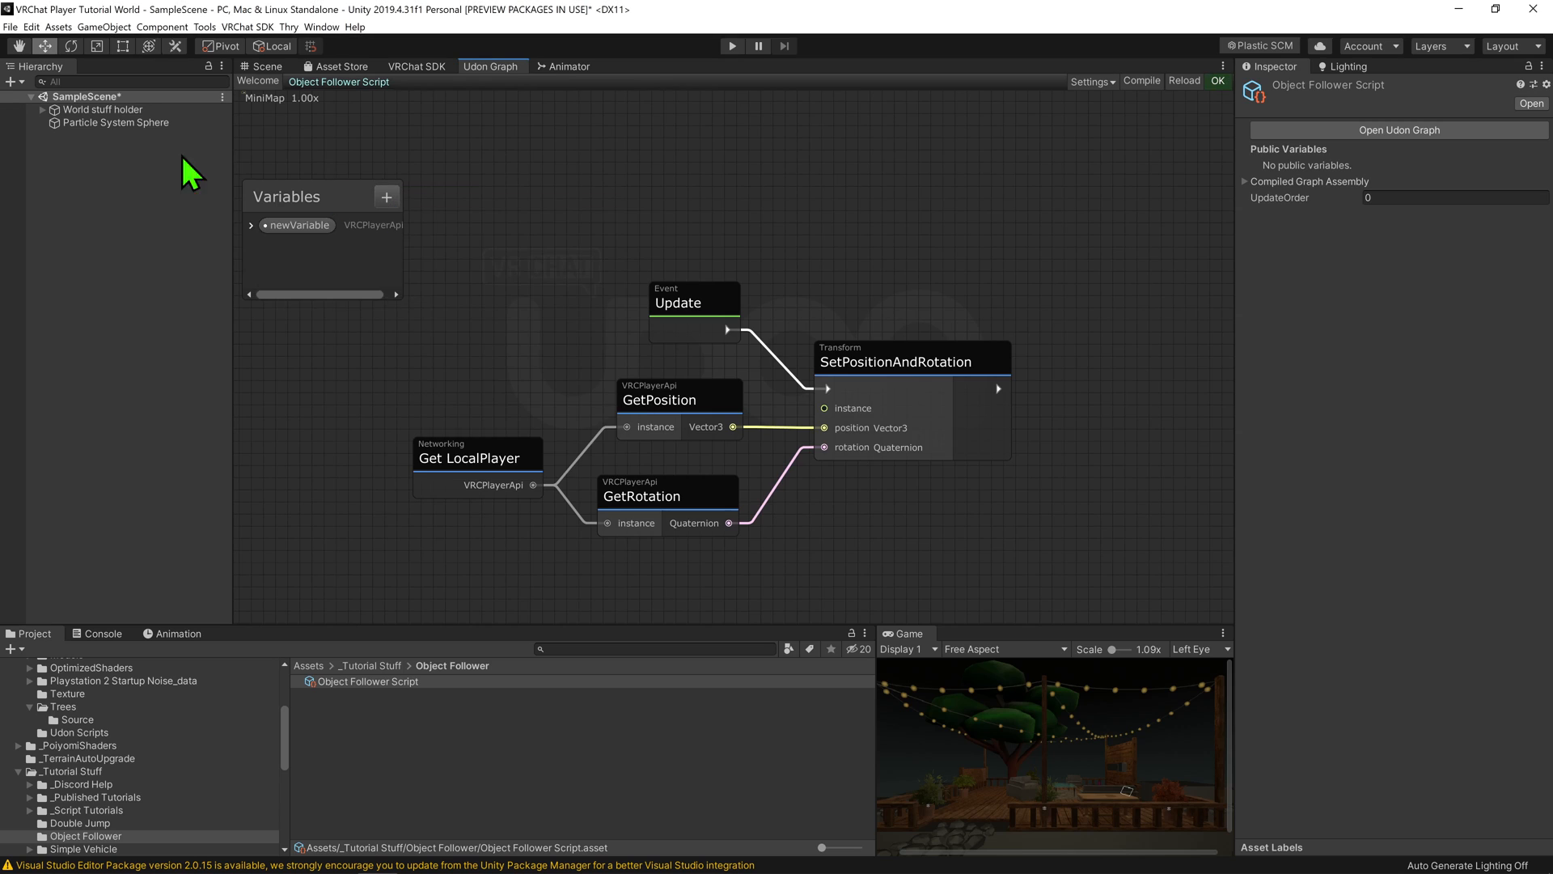
Rename the new VRCPlayerApi variable to LocalPlayer and arrange Get LocalPlayer beside its setter
double_click(298, 225)
text(LocalPlayer)
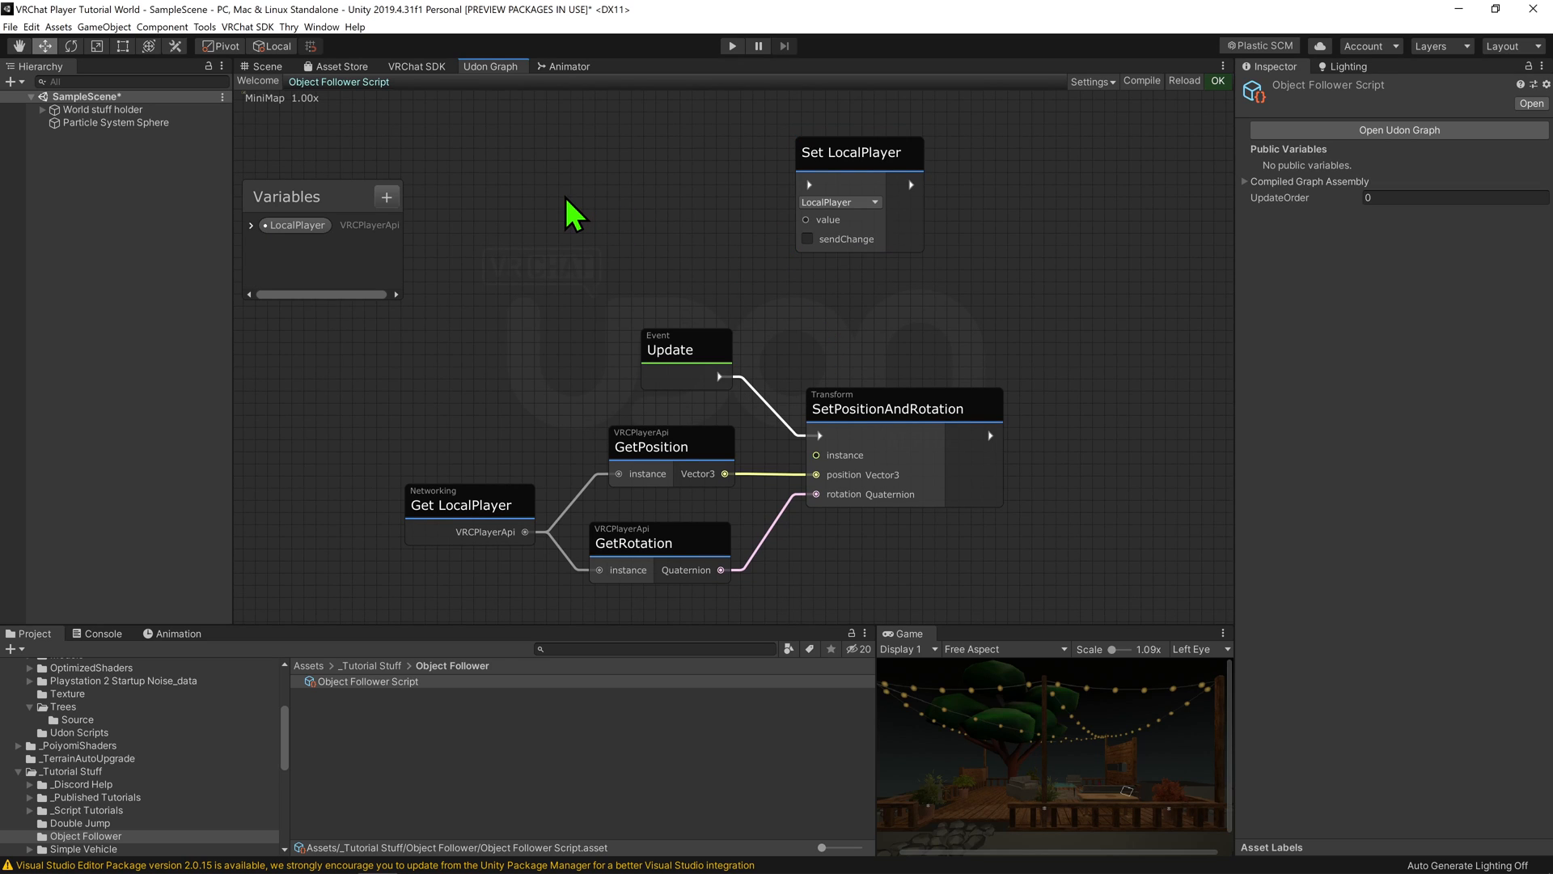
drag(469, 504, 582, 213)
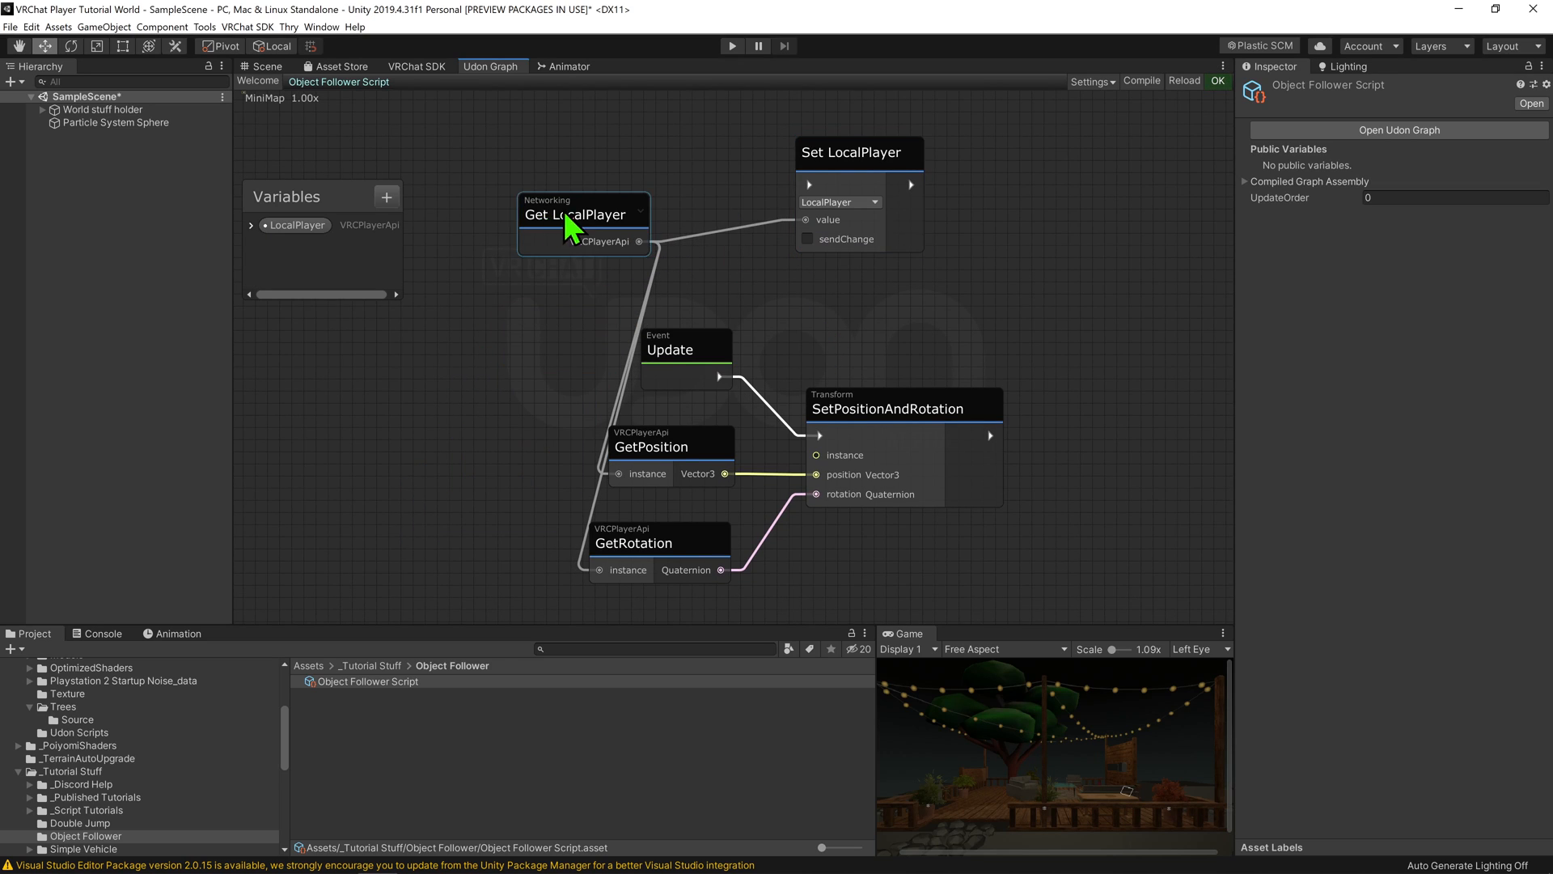
drag(579, 214, 615, 276)
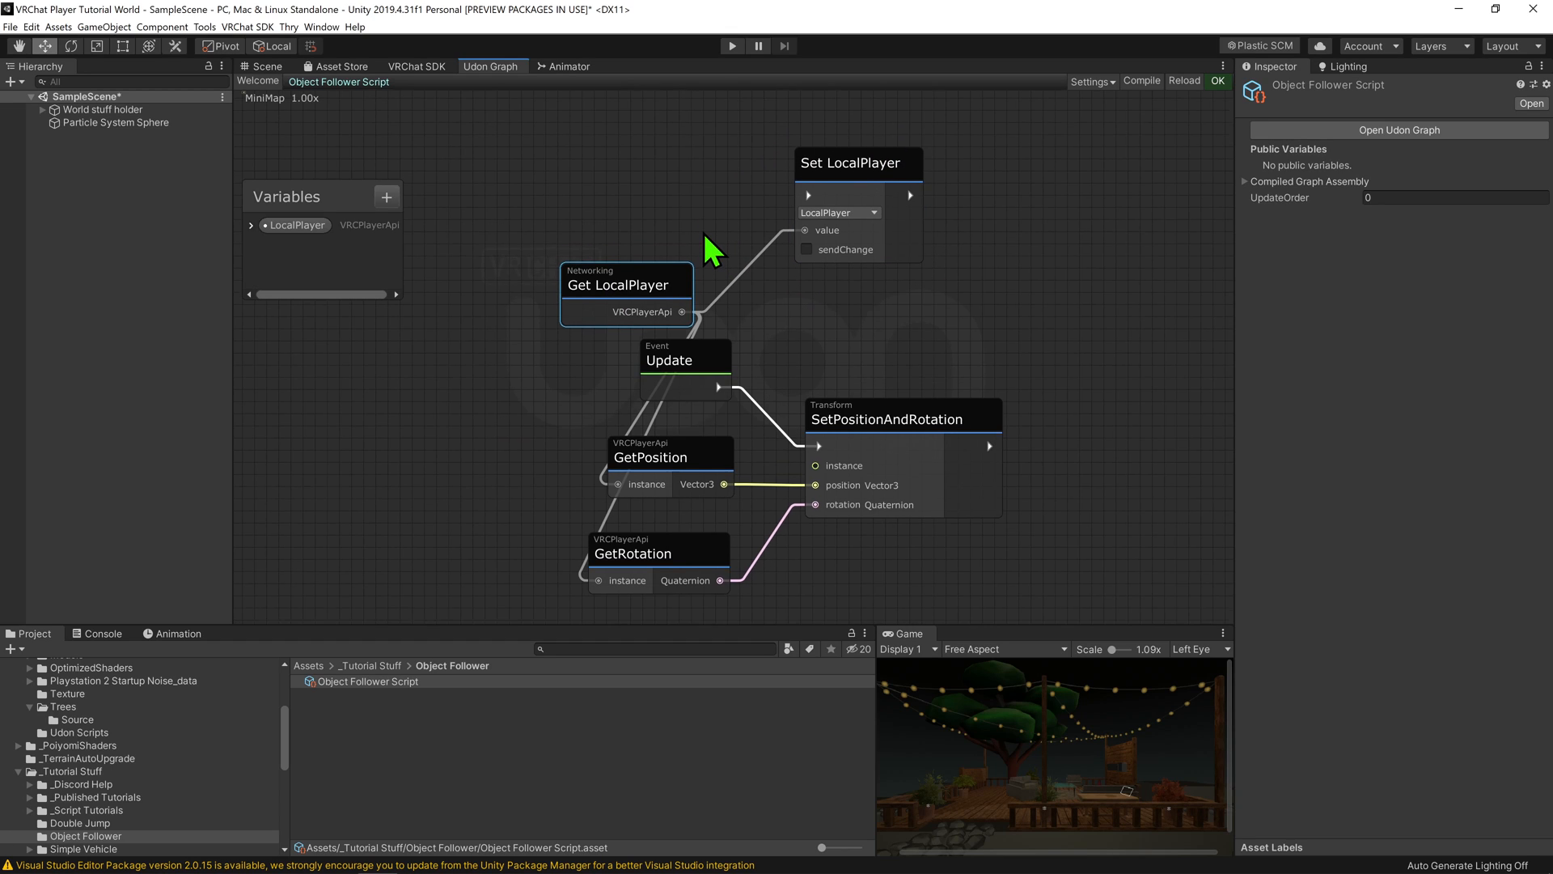
Set LocalPlayer from Get LocalPlayer on a Start event and tidy the nodes at the top
text(event)
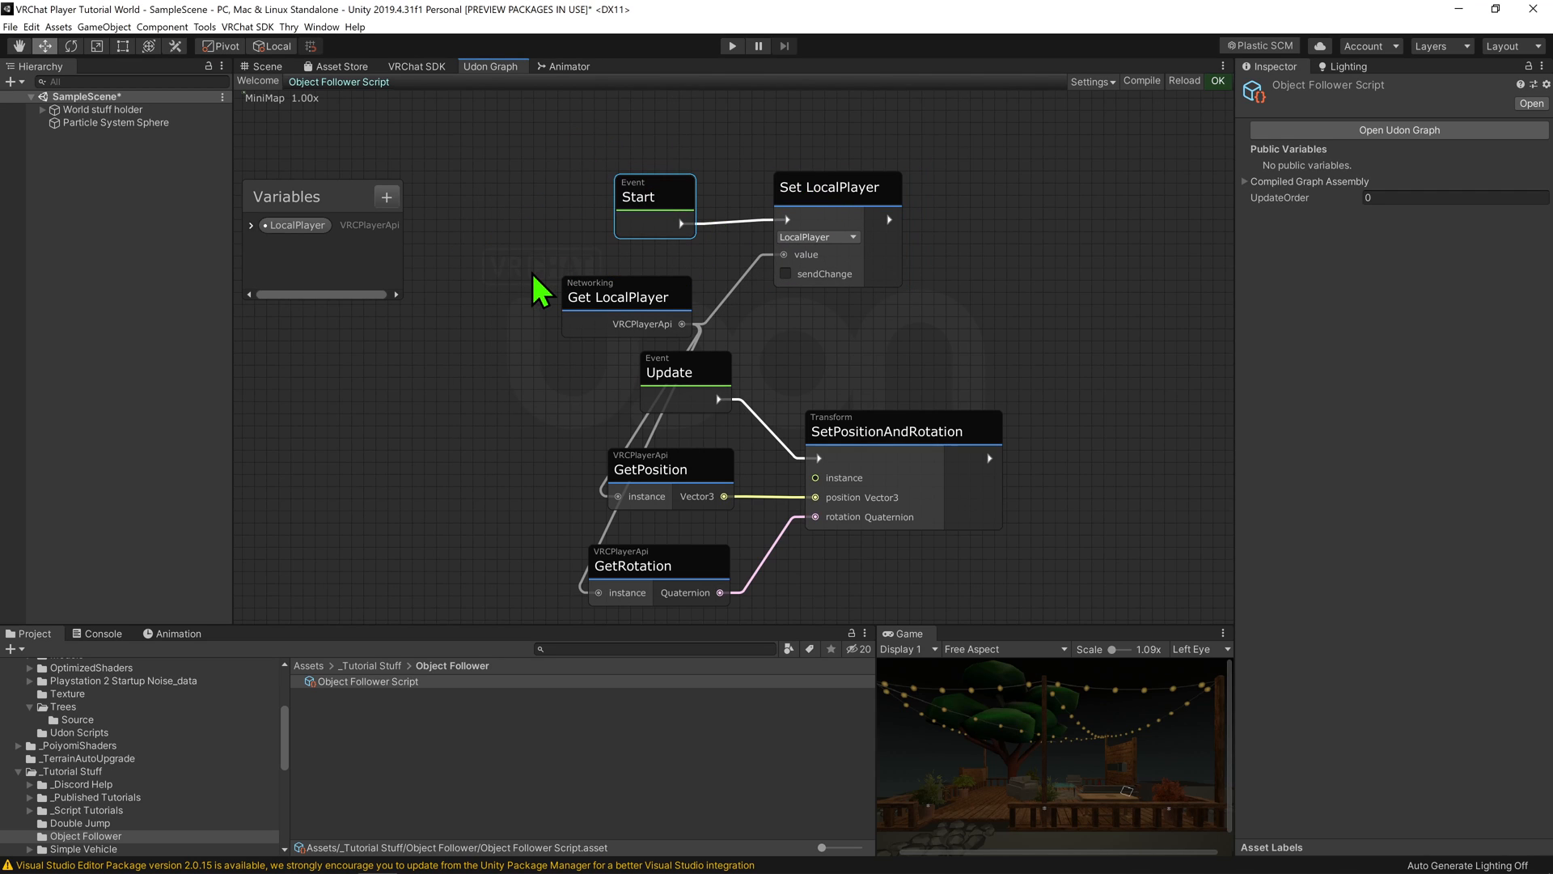
click(625, 284)
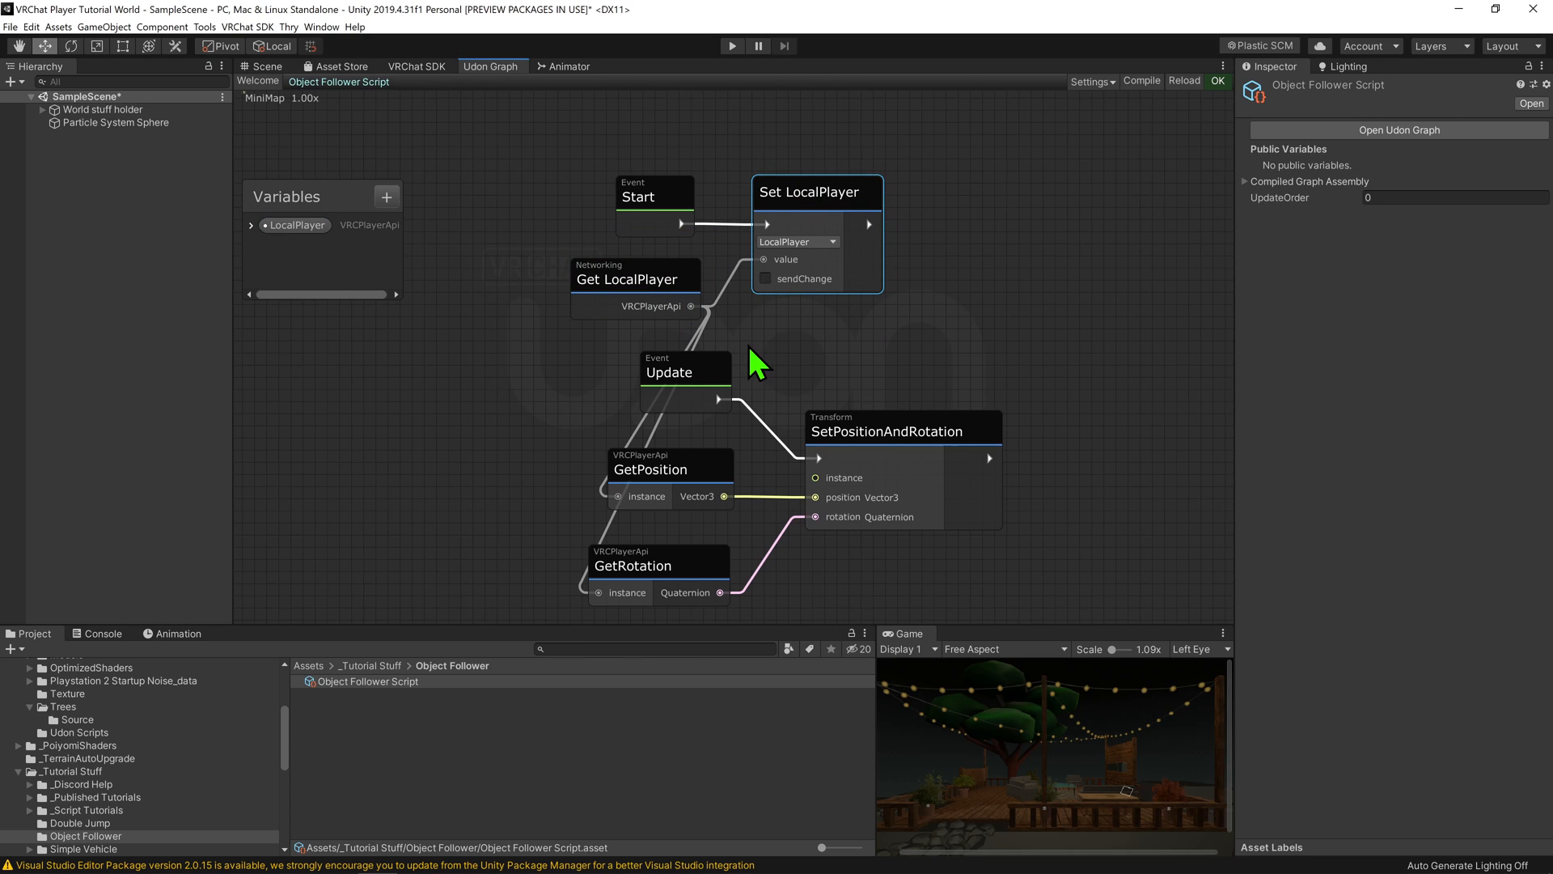
drag(757, 364, 522, 444)
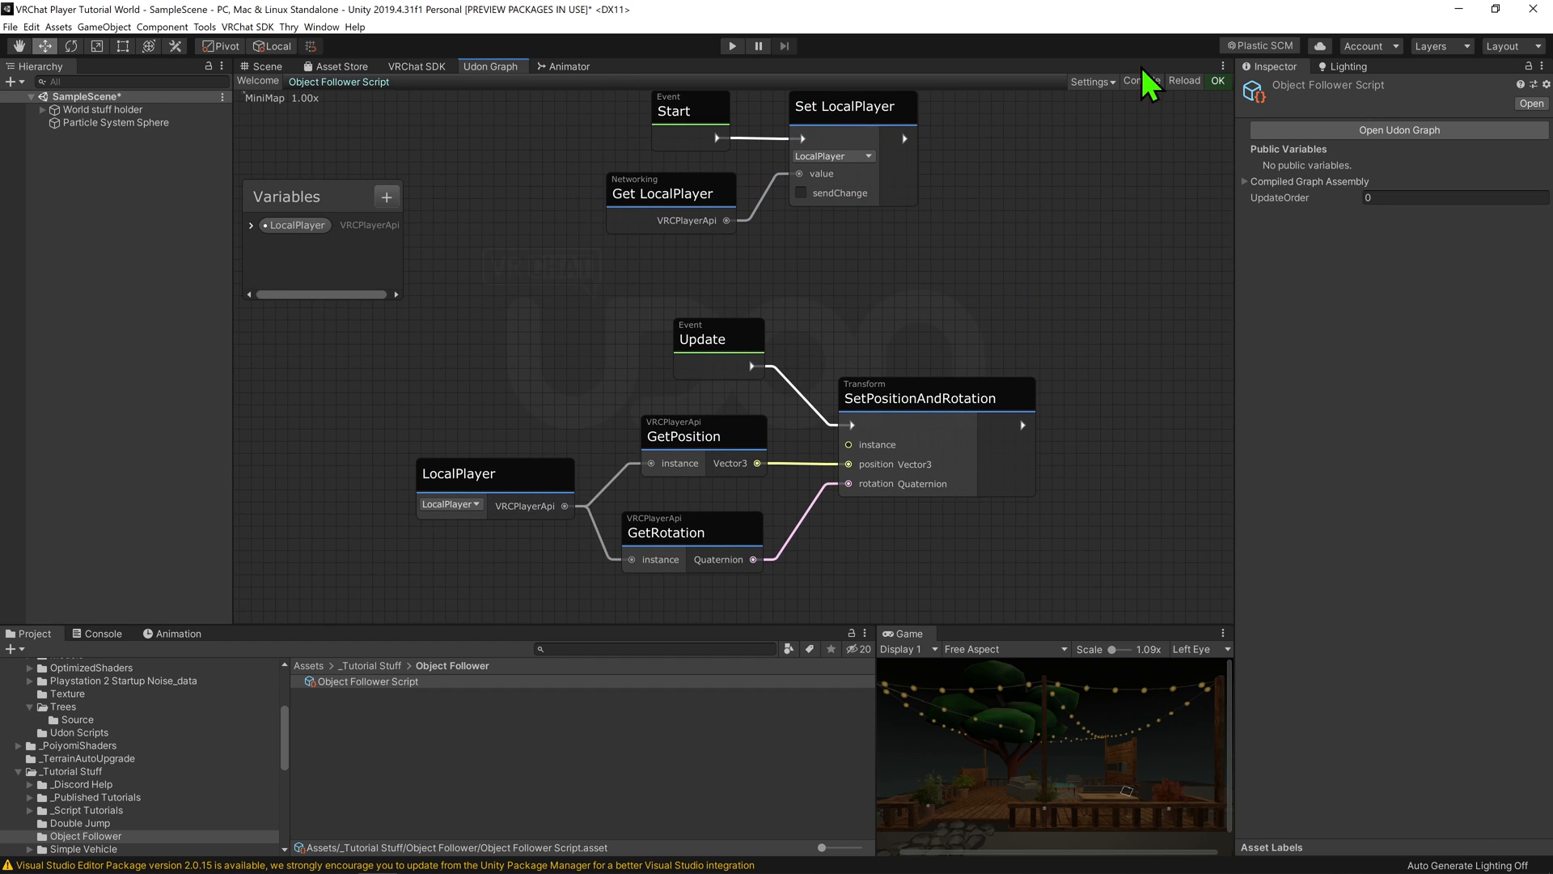
Compile the graph and add Camera digital generic to the scene running Object Follower Script
click(264, 65)
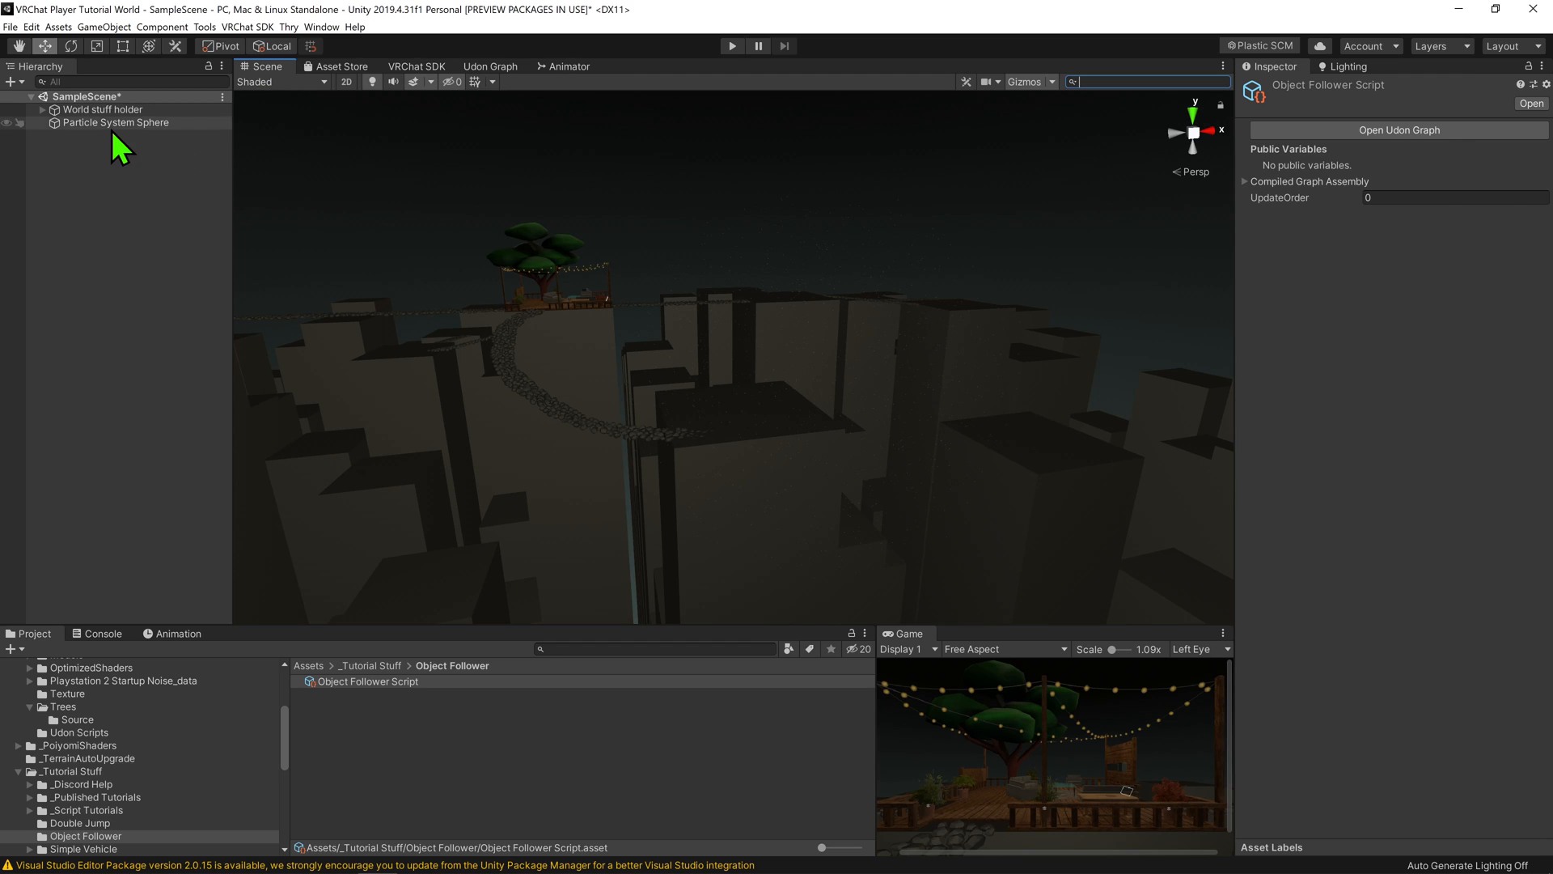
click(115, 121)
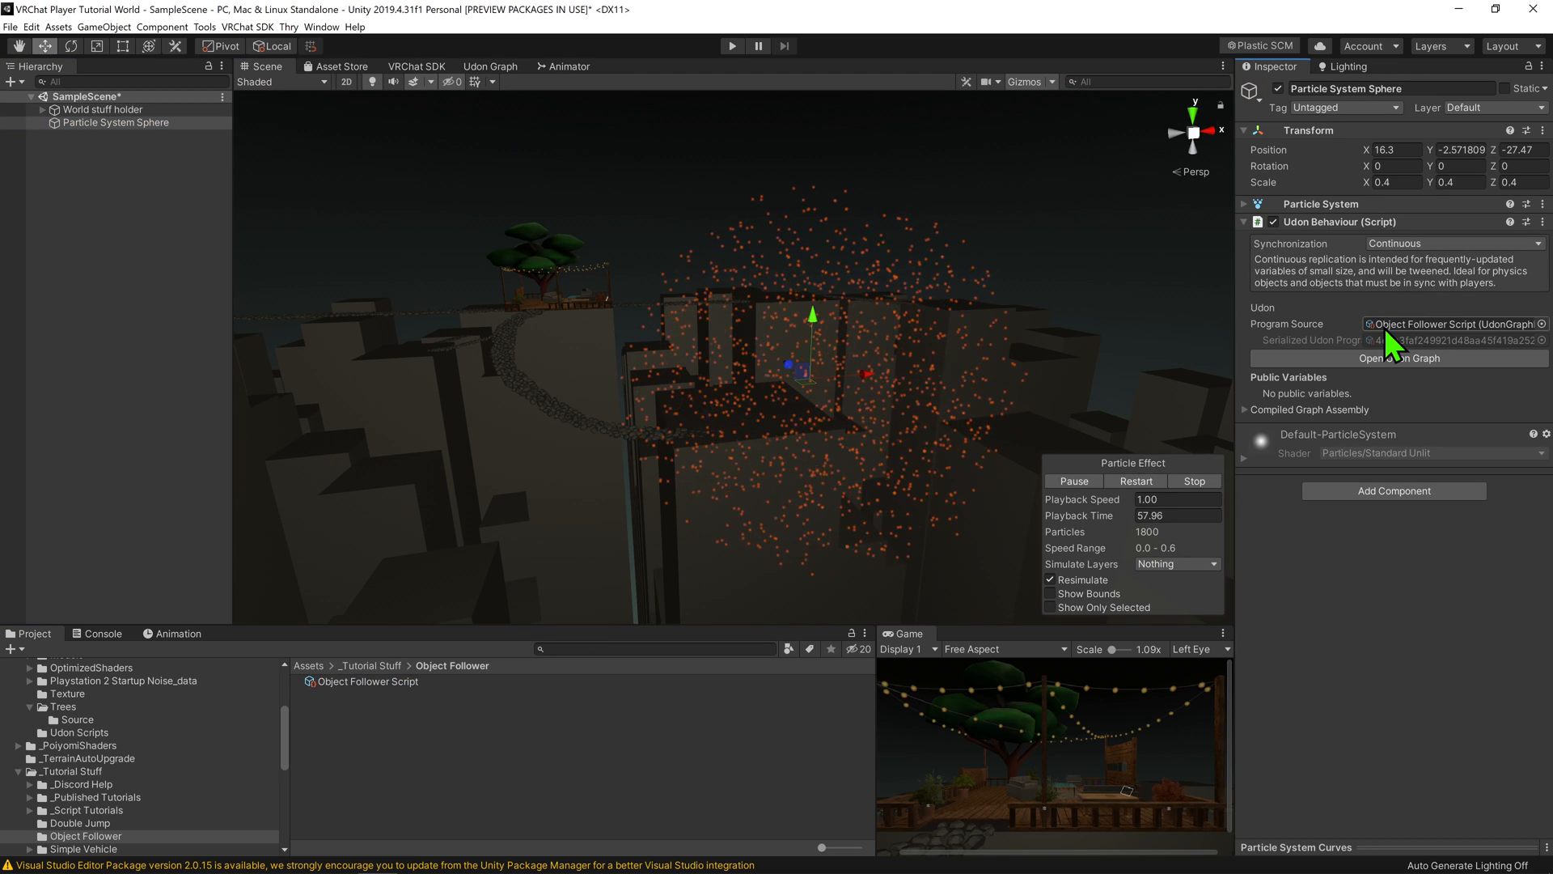
click(732, 46)
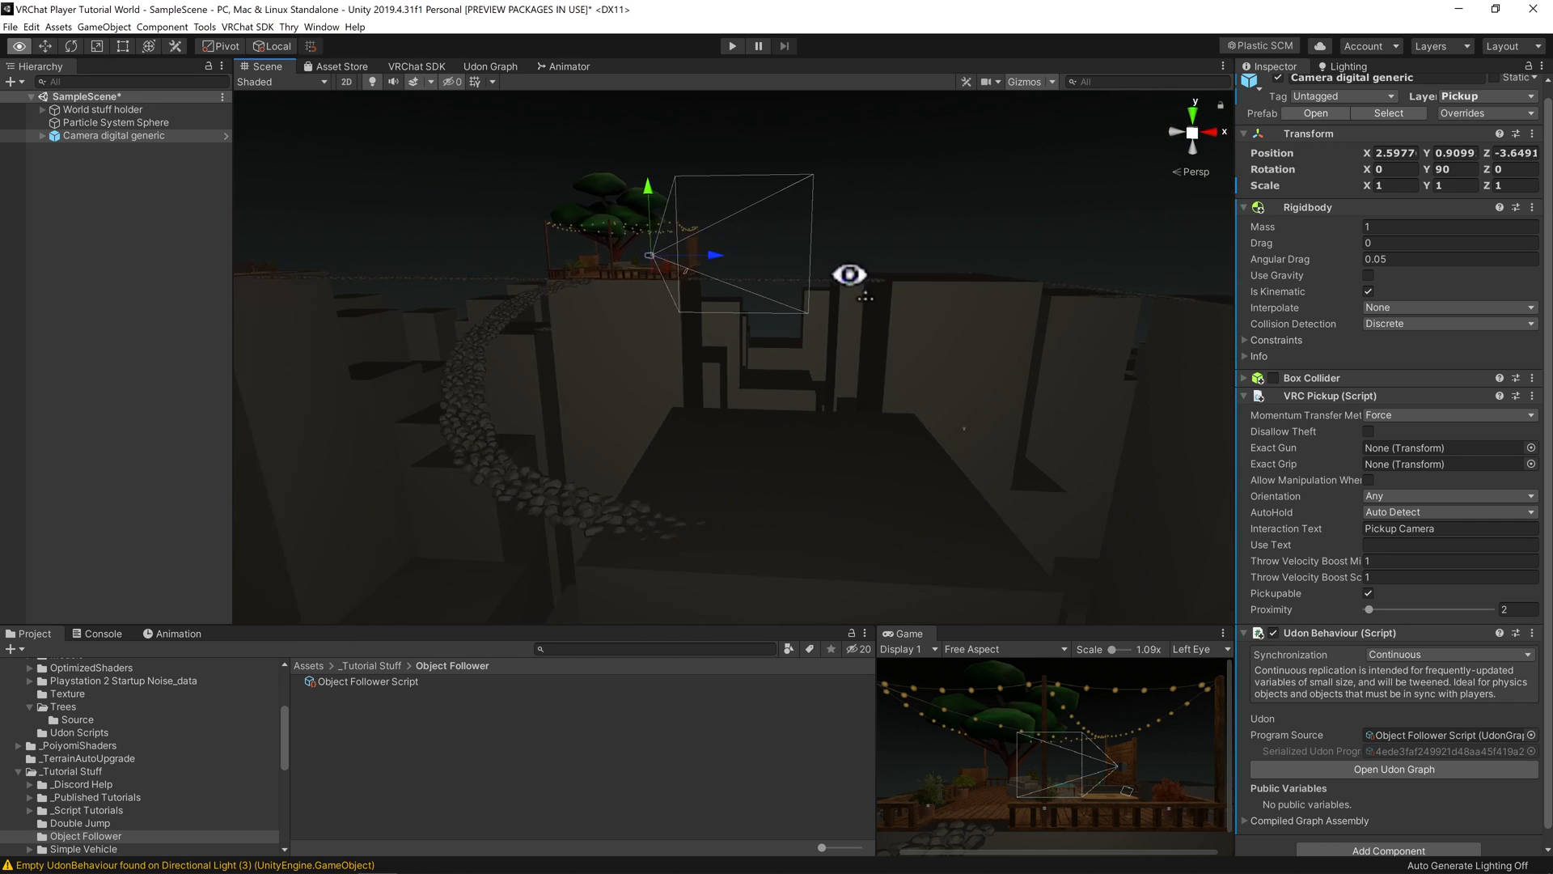
Review the follower graph's offset logic, then create empty Player Follower with an Udon Behaviour
click(490, 66)
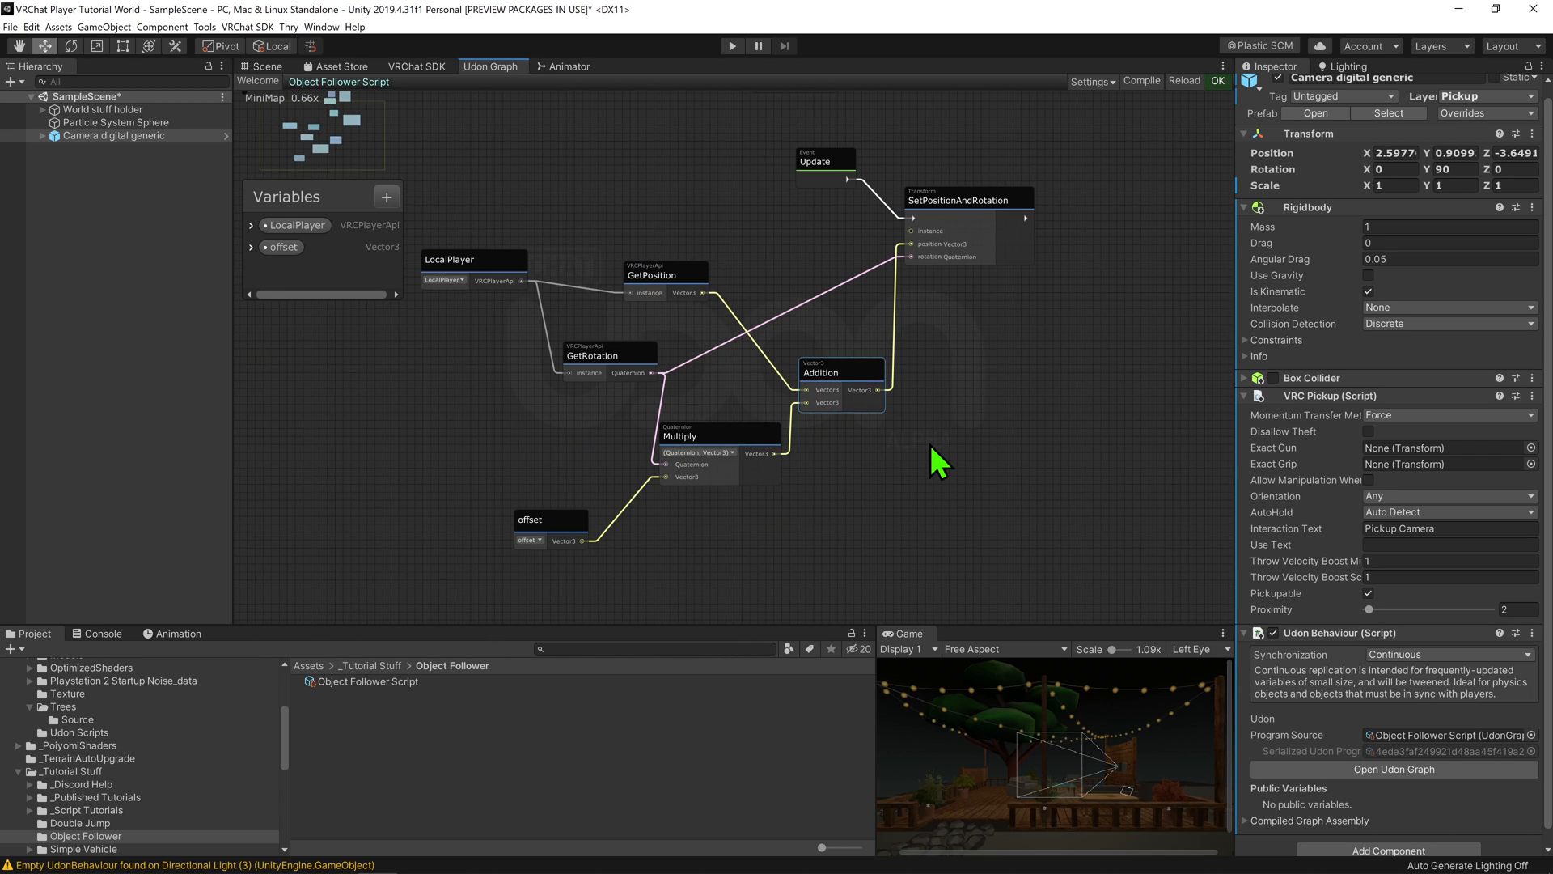
click(264, 65)
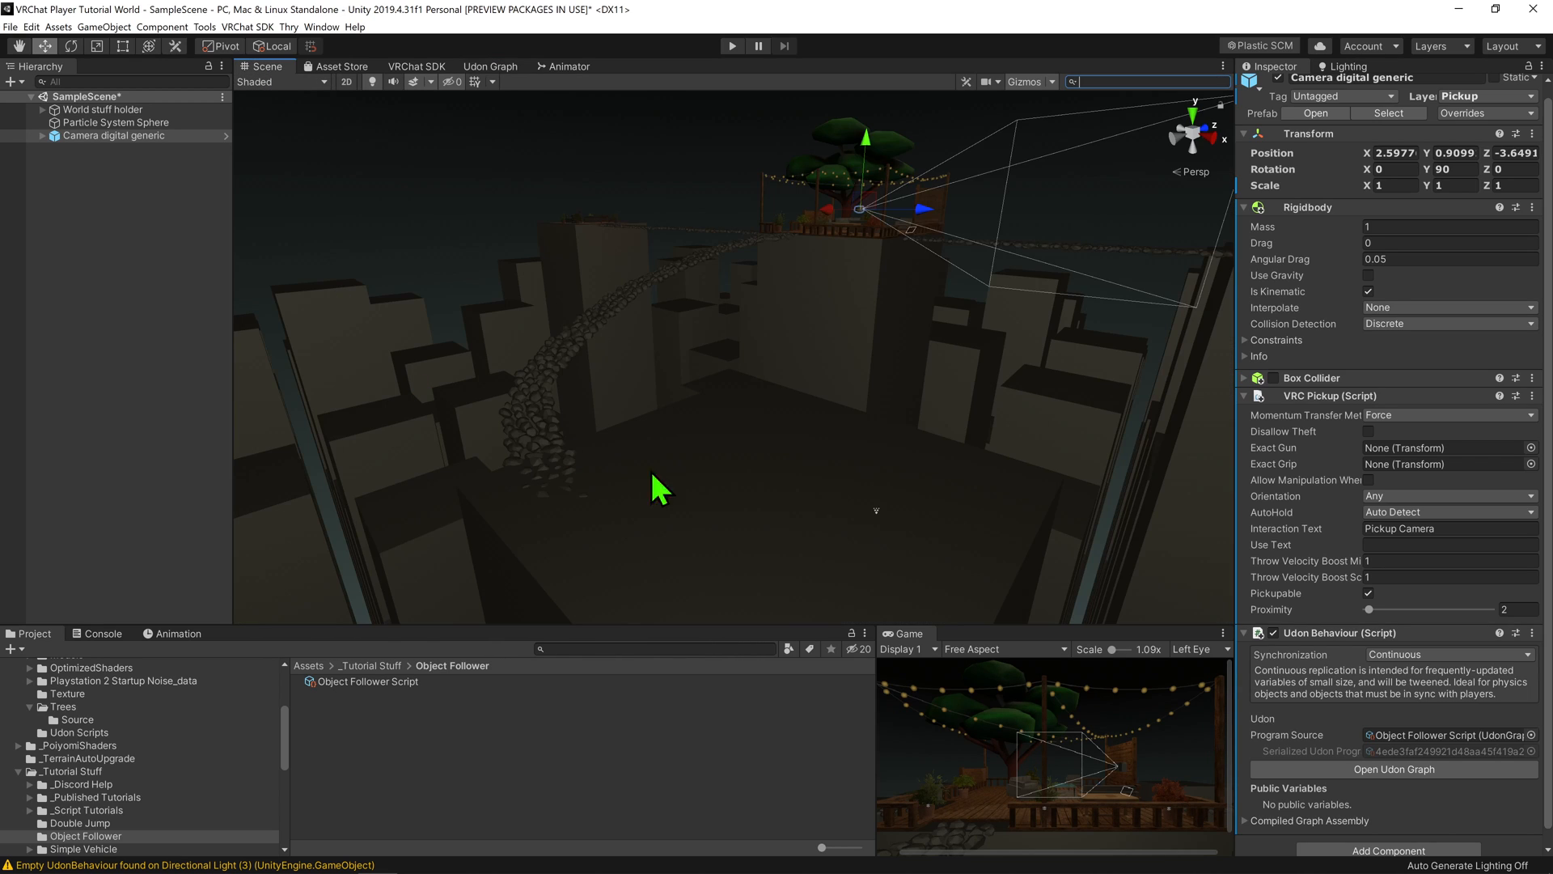
mouse_move(387, 678)
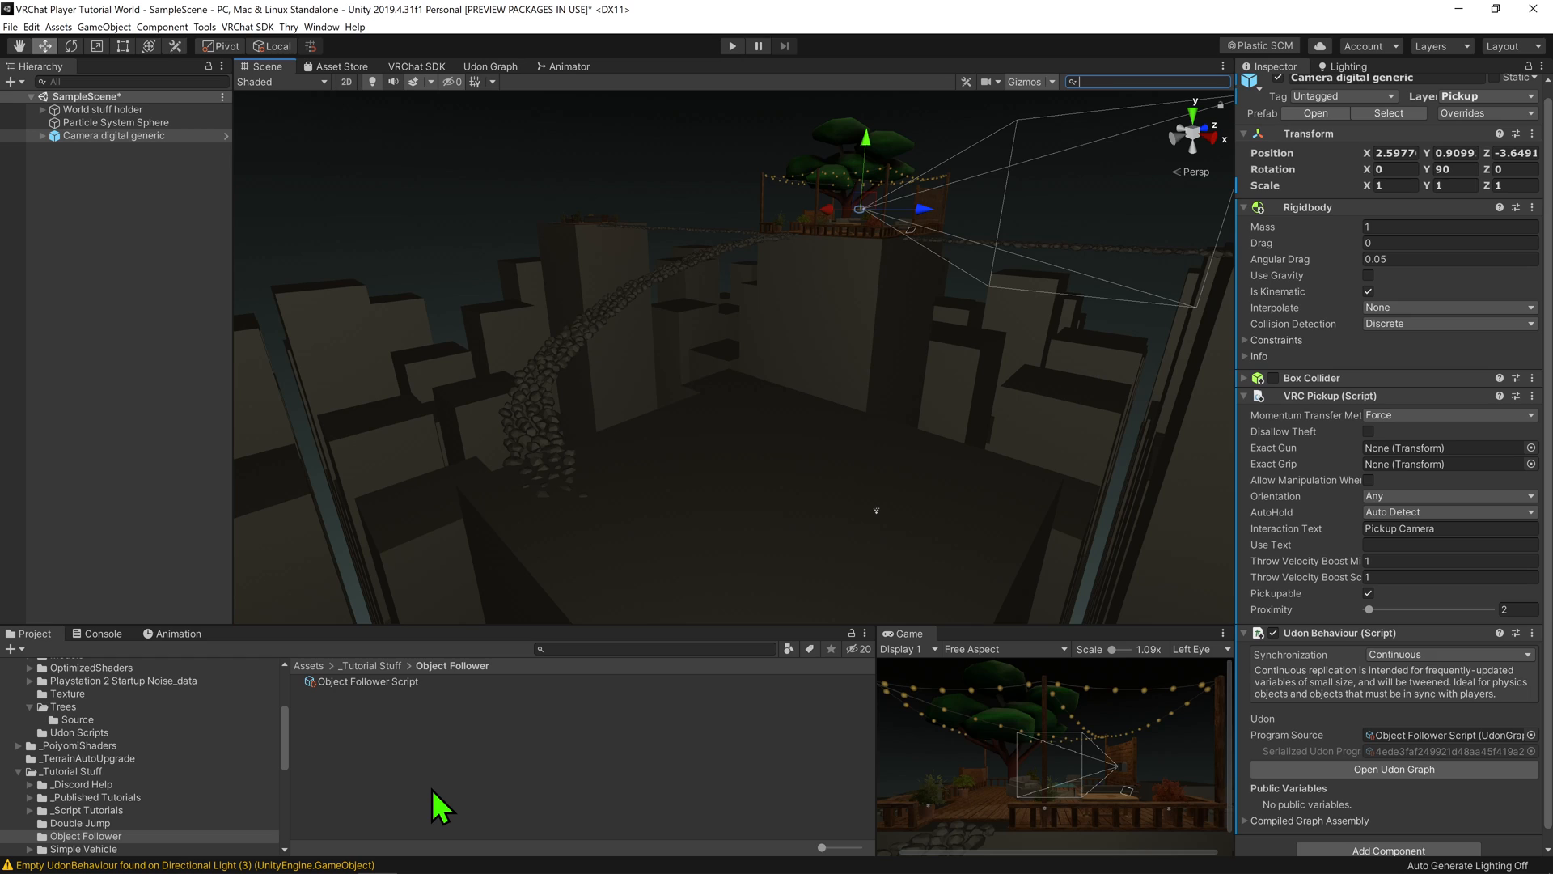
mouse_move(178, 290)
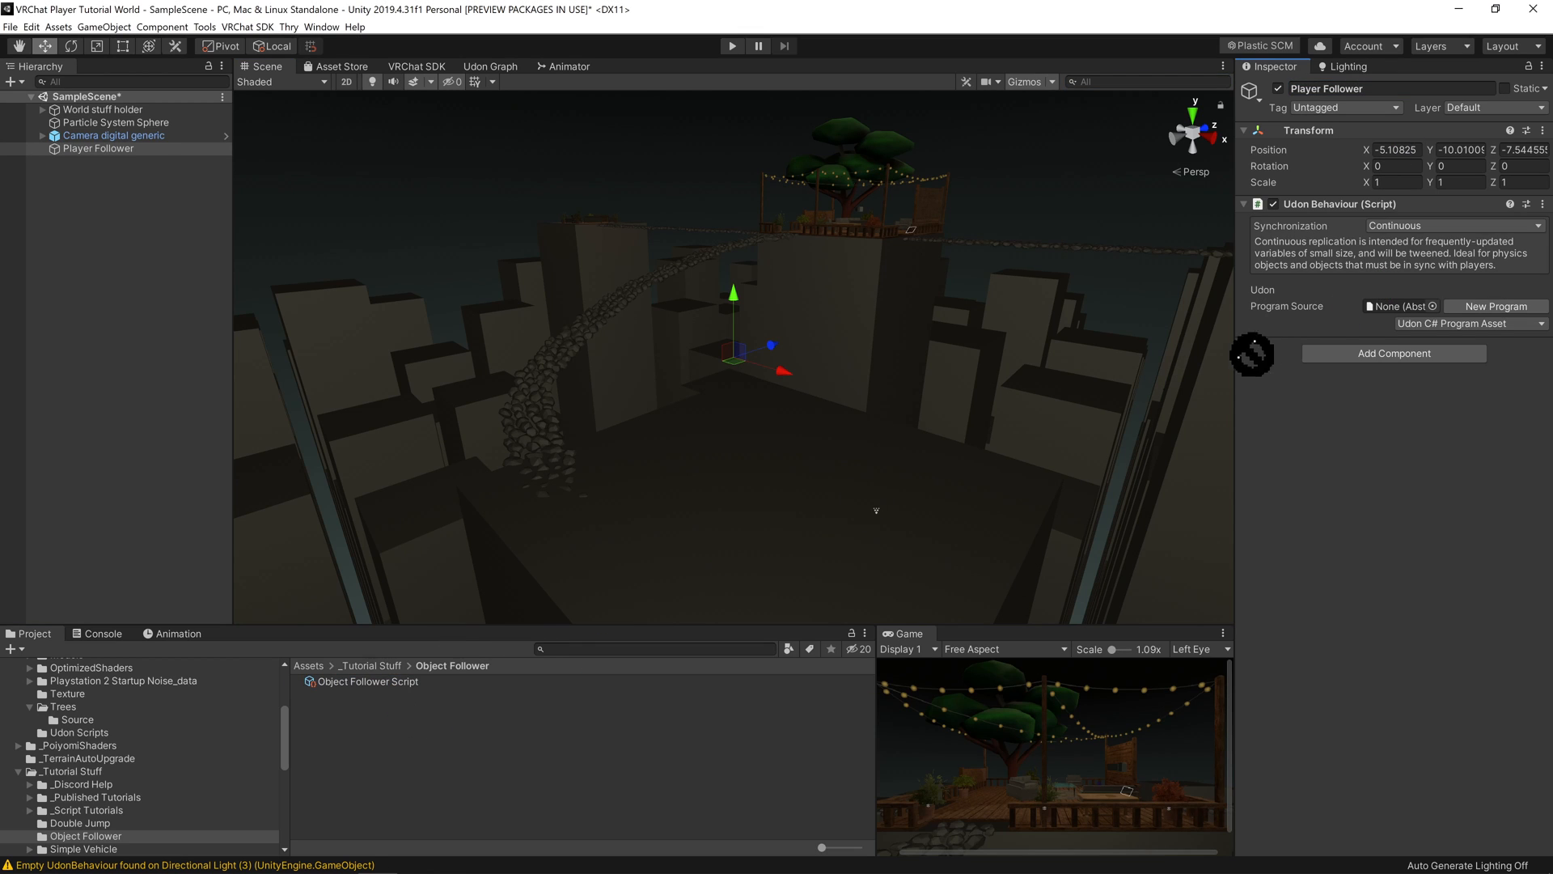
Assign Object Follower Script to Player Follower and nest the pickup camera beneath it
click(113, 134)
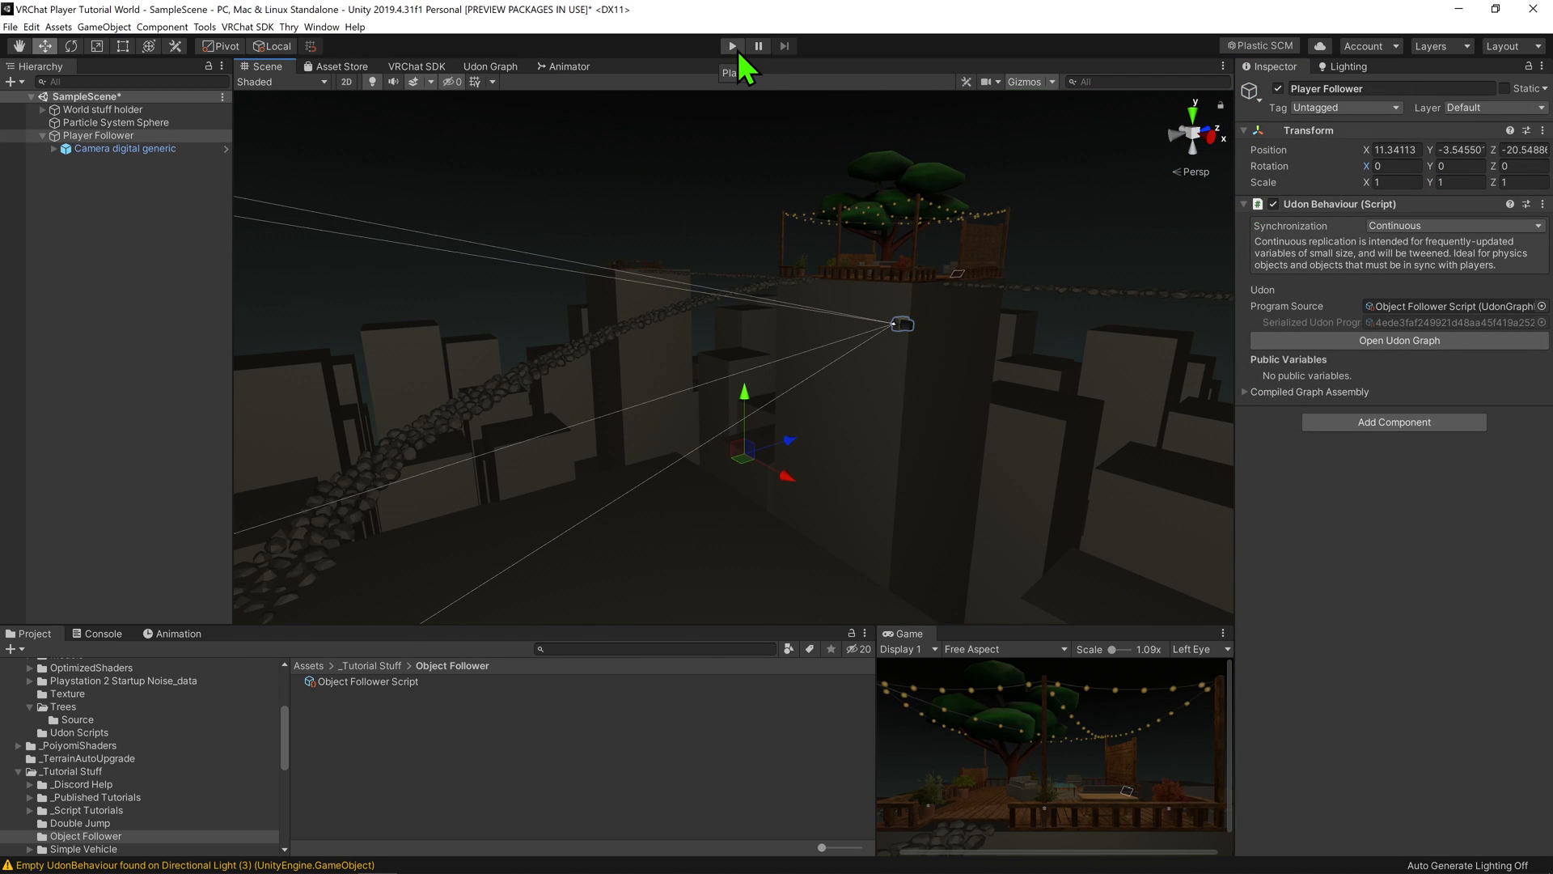
click(731, 46)
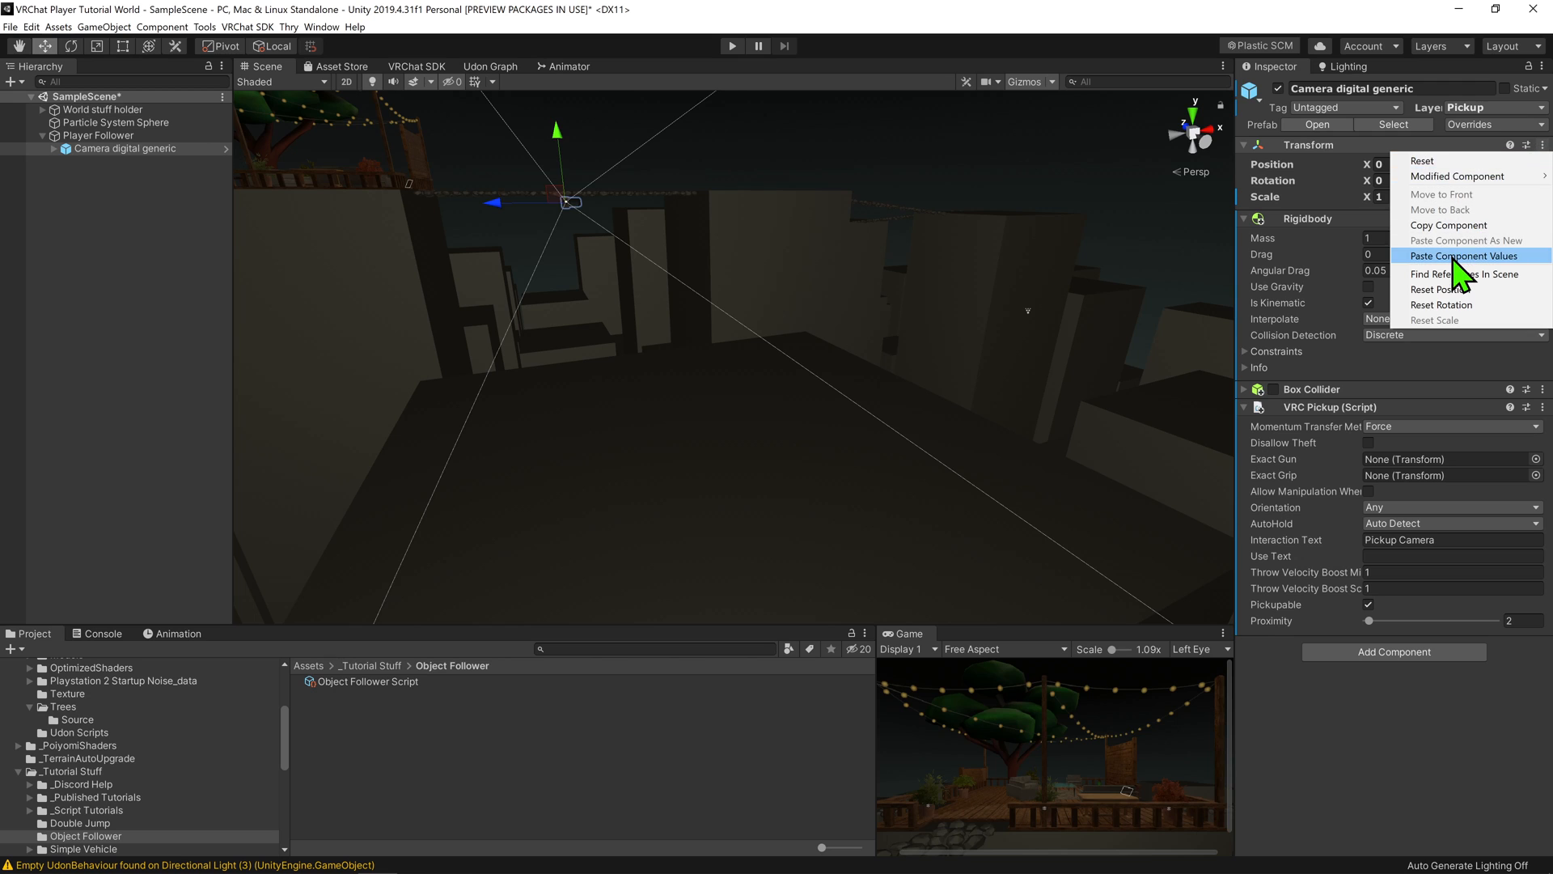
Paste the copied offset transform onto Camera digital generic and play-test the follower
click(1459, 255)
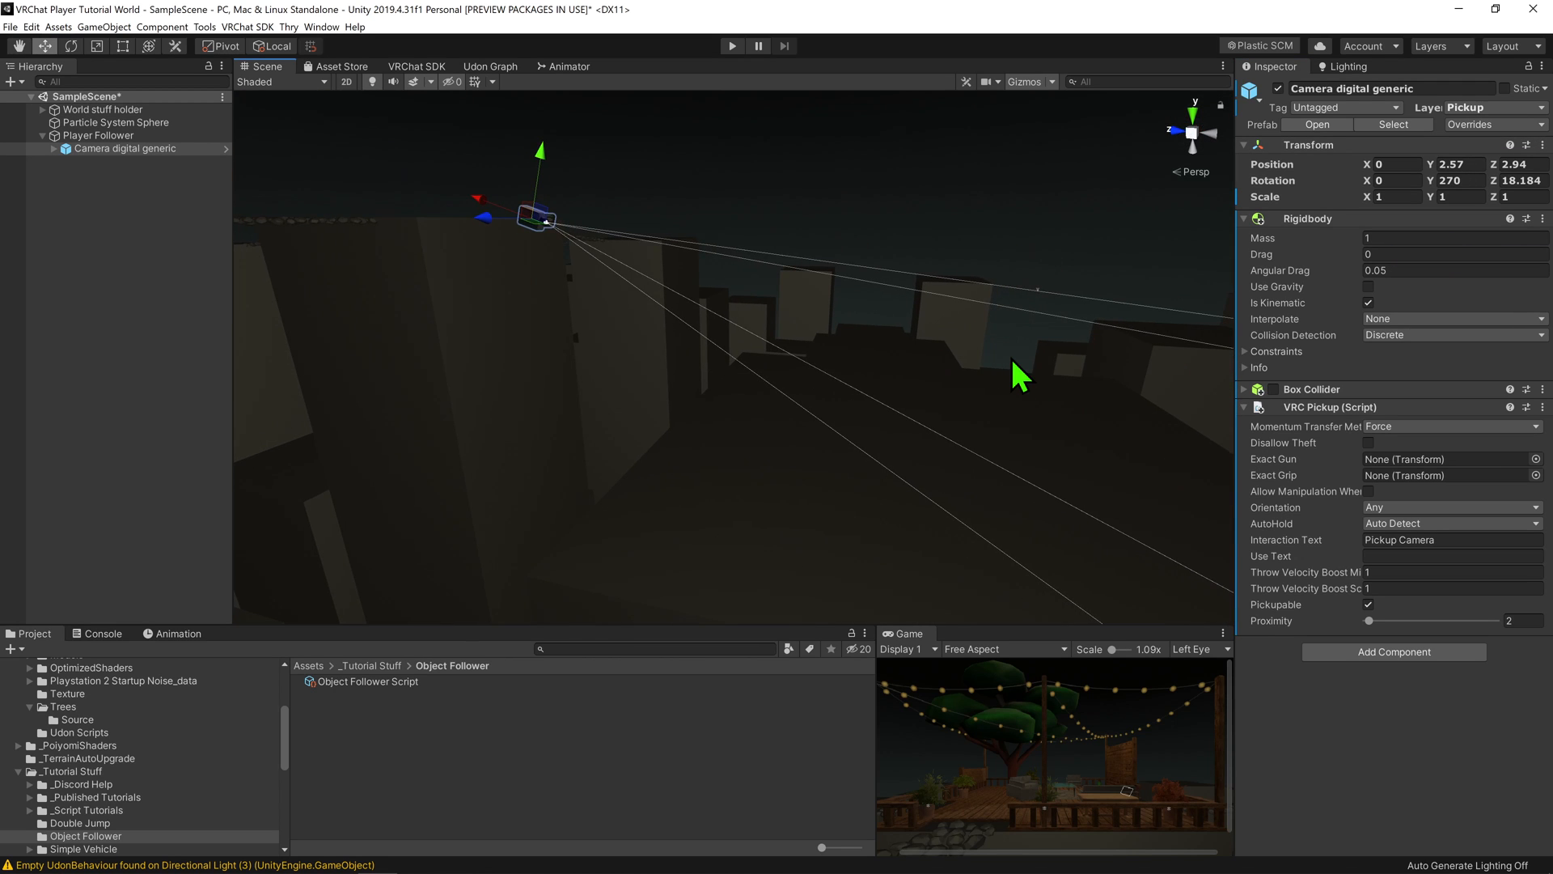
click(731, 46)
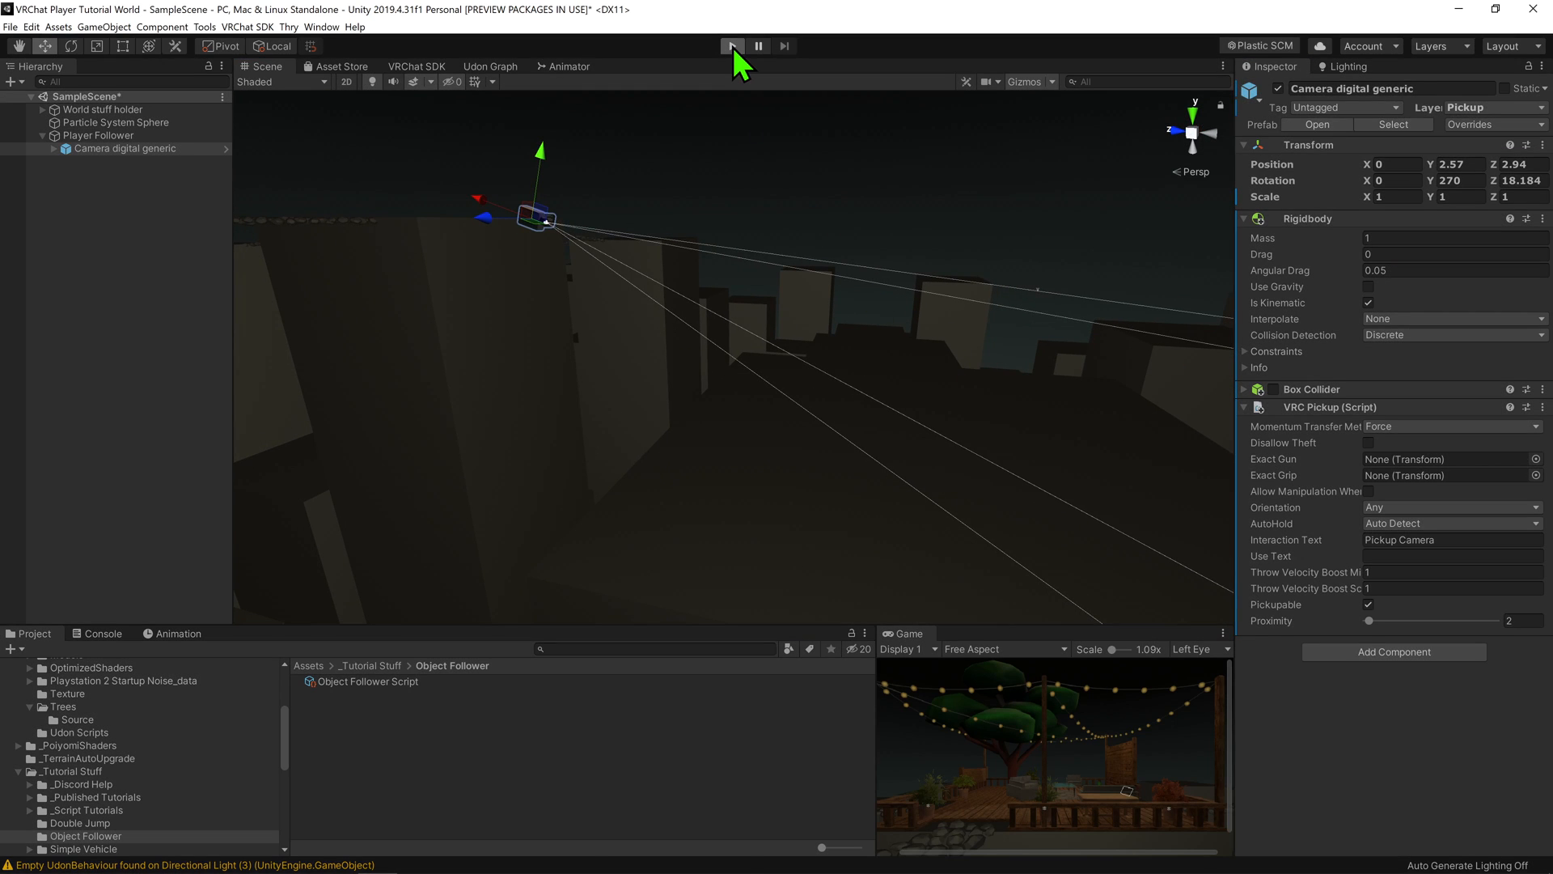
click(731, 45)
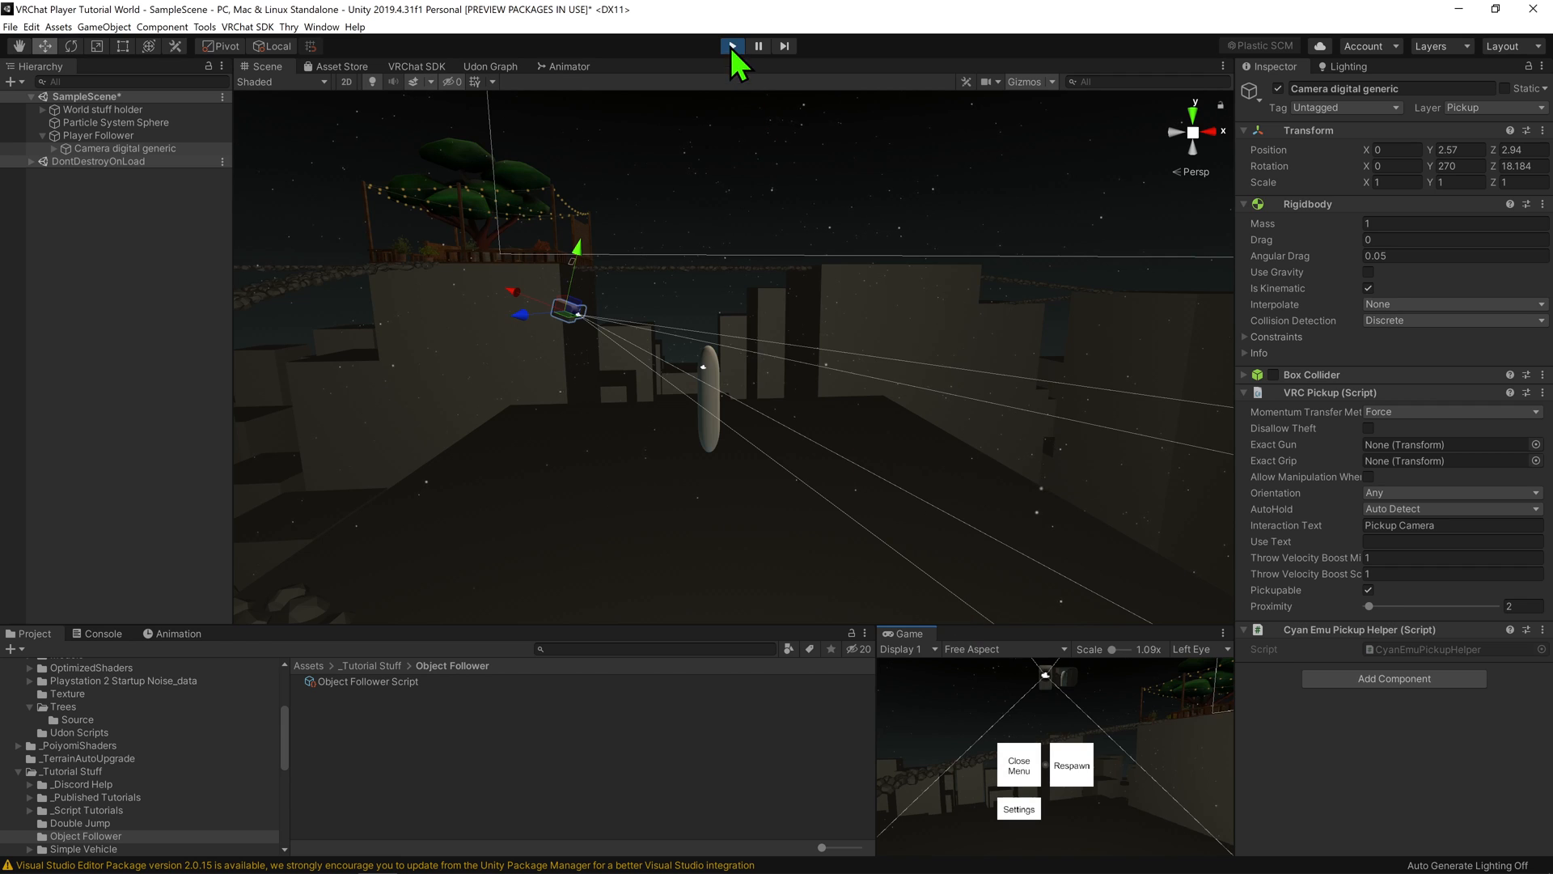
click(732, 45)
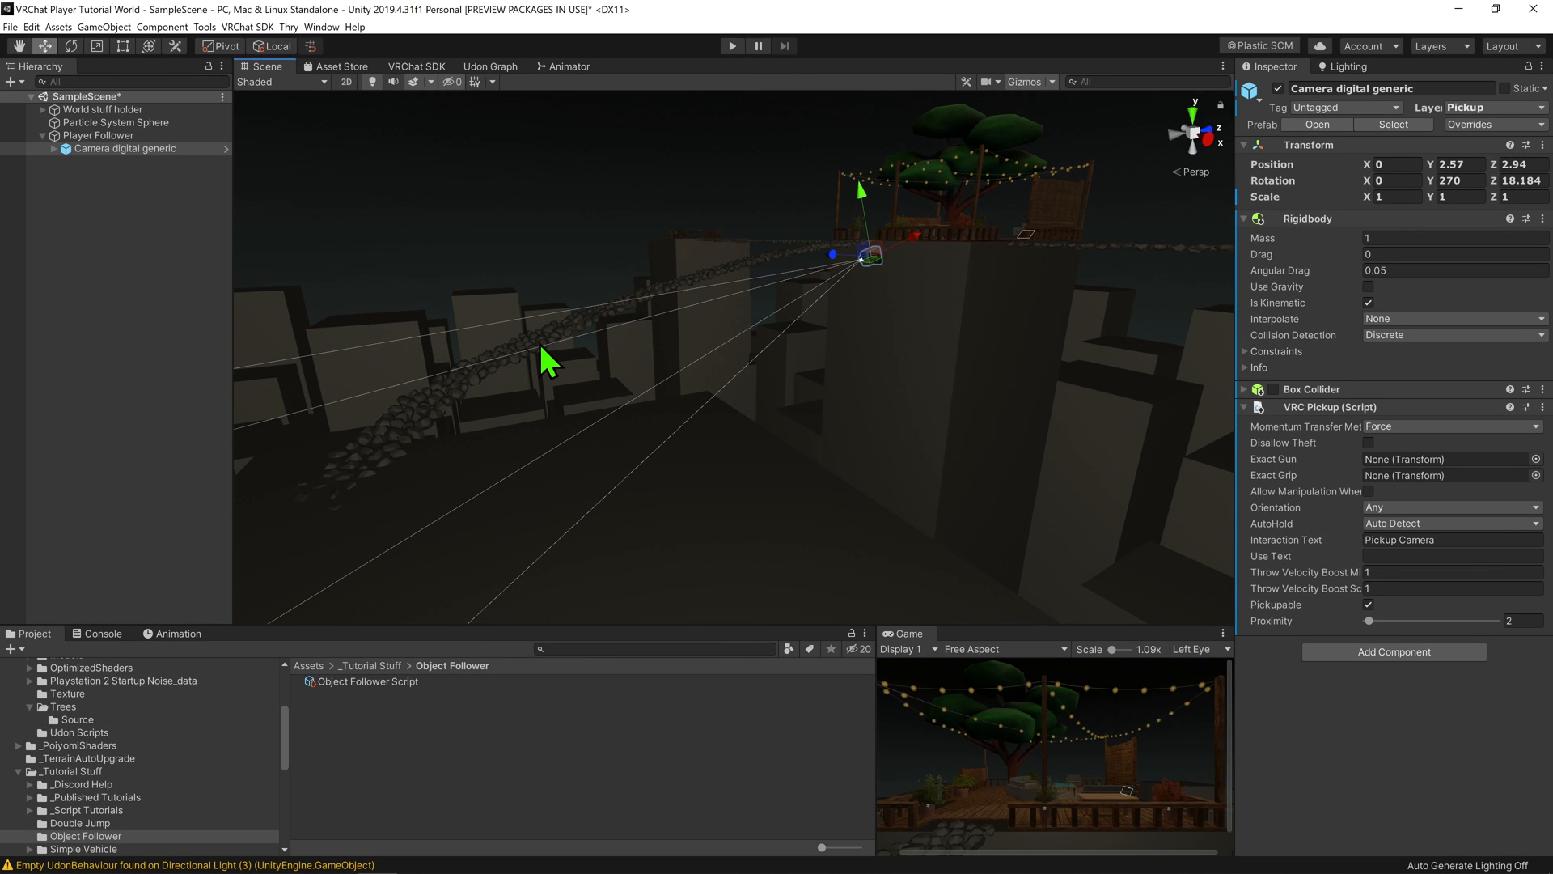
mouse_move(938, 218)
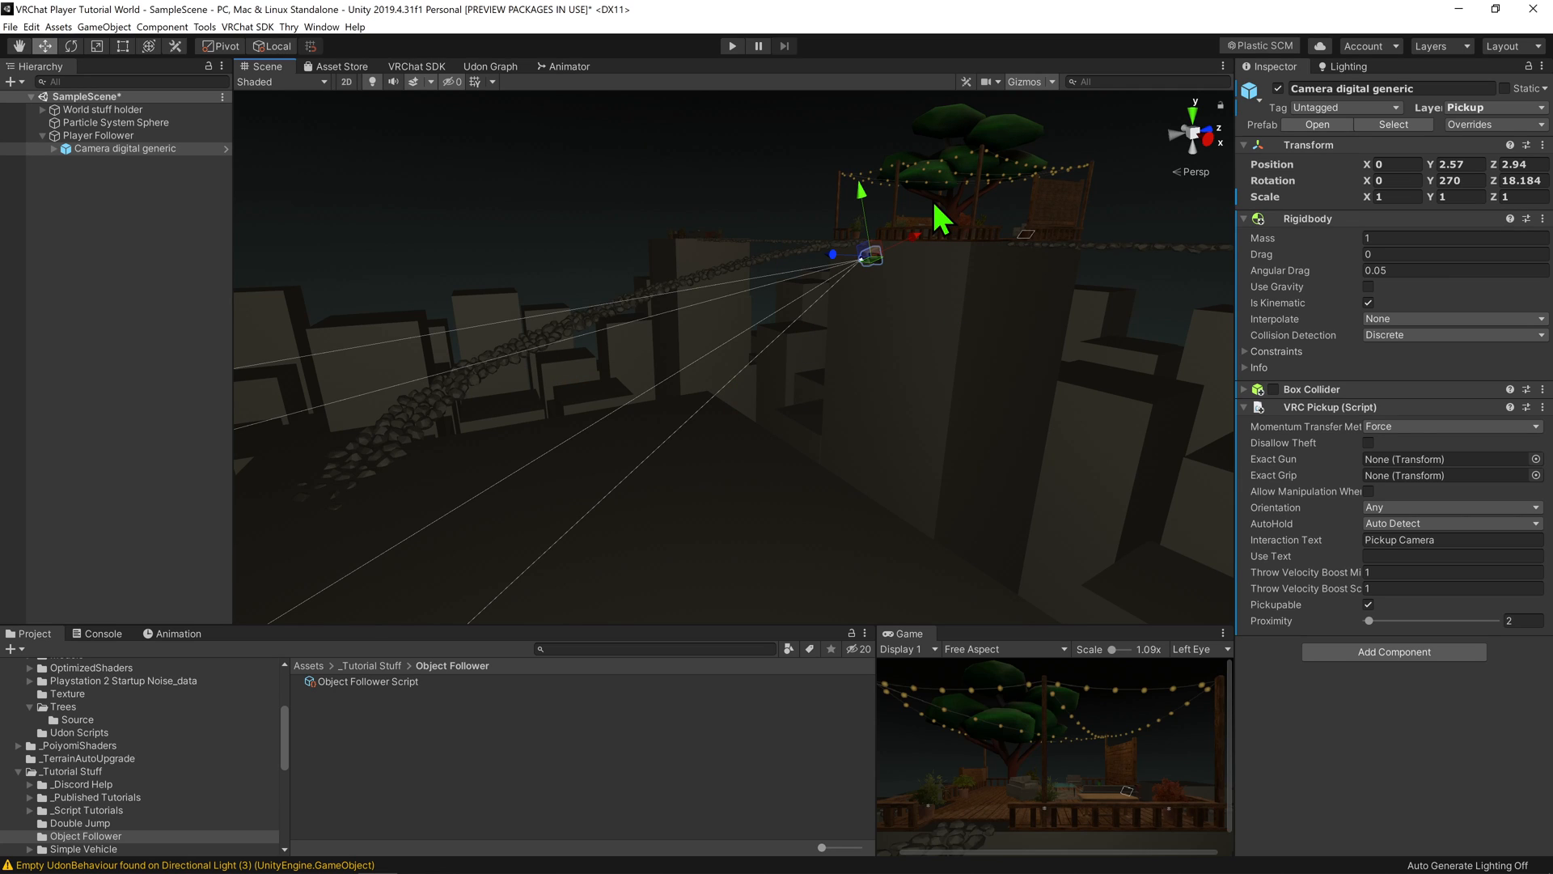
click(489, 64)
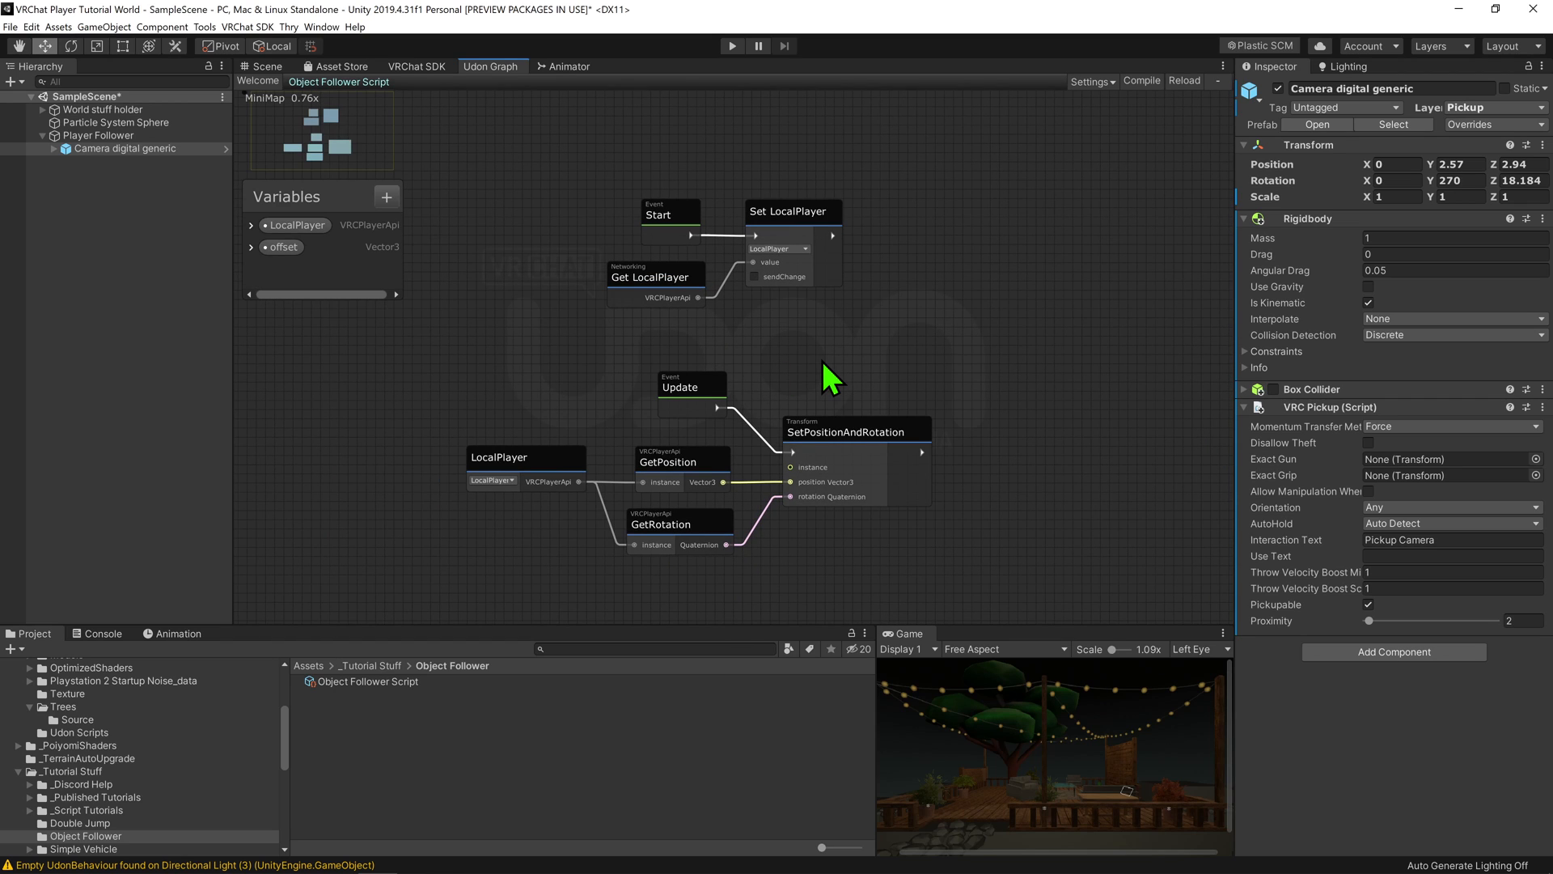
mouse_move(604, 383)
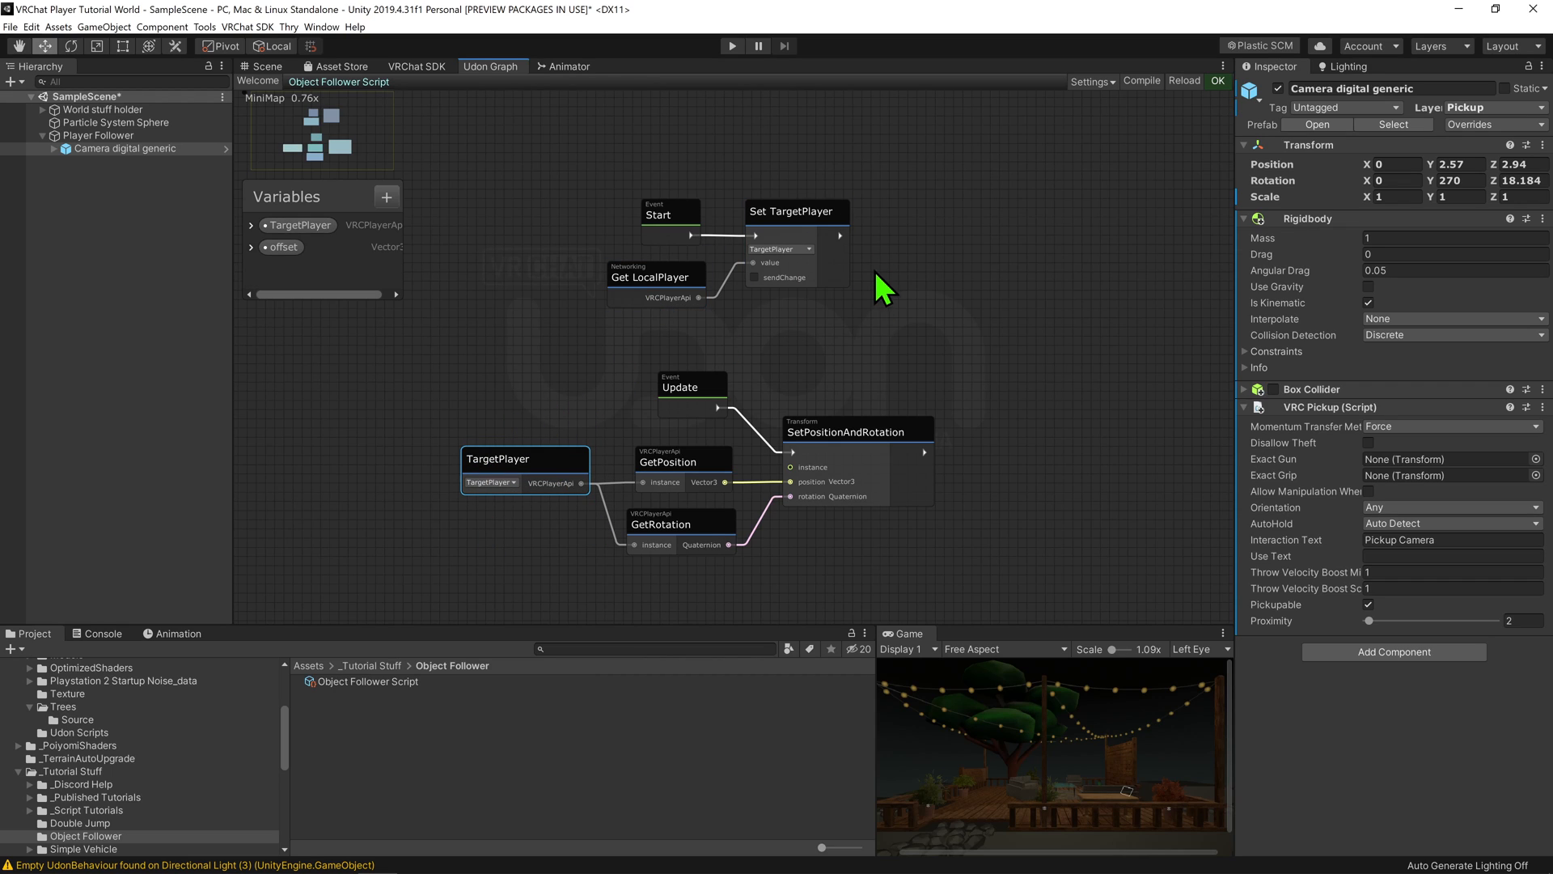
mouse_move(918, 347)
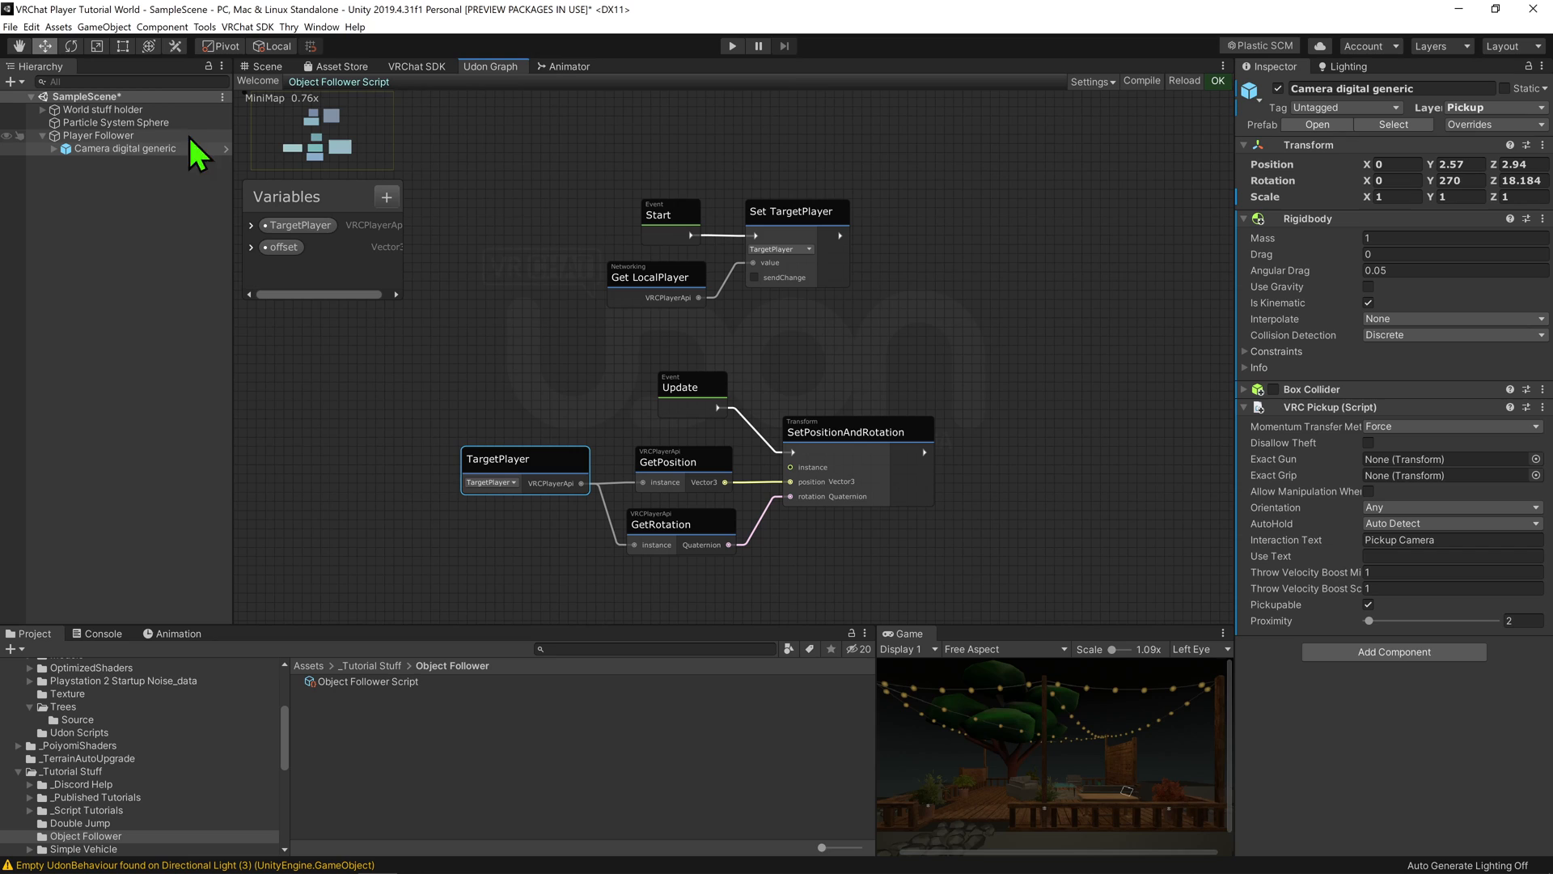
mouse_move(549, 364)
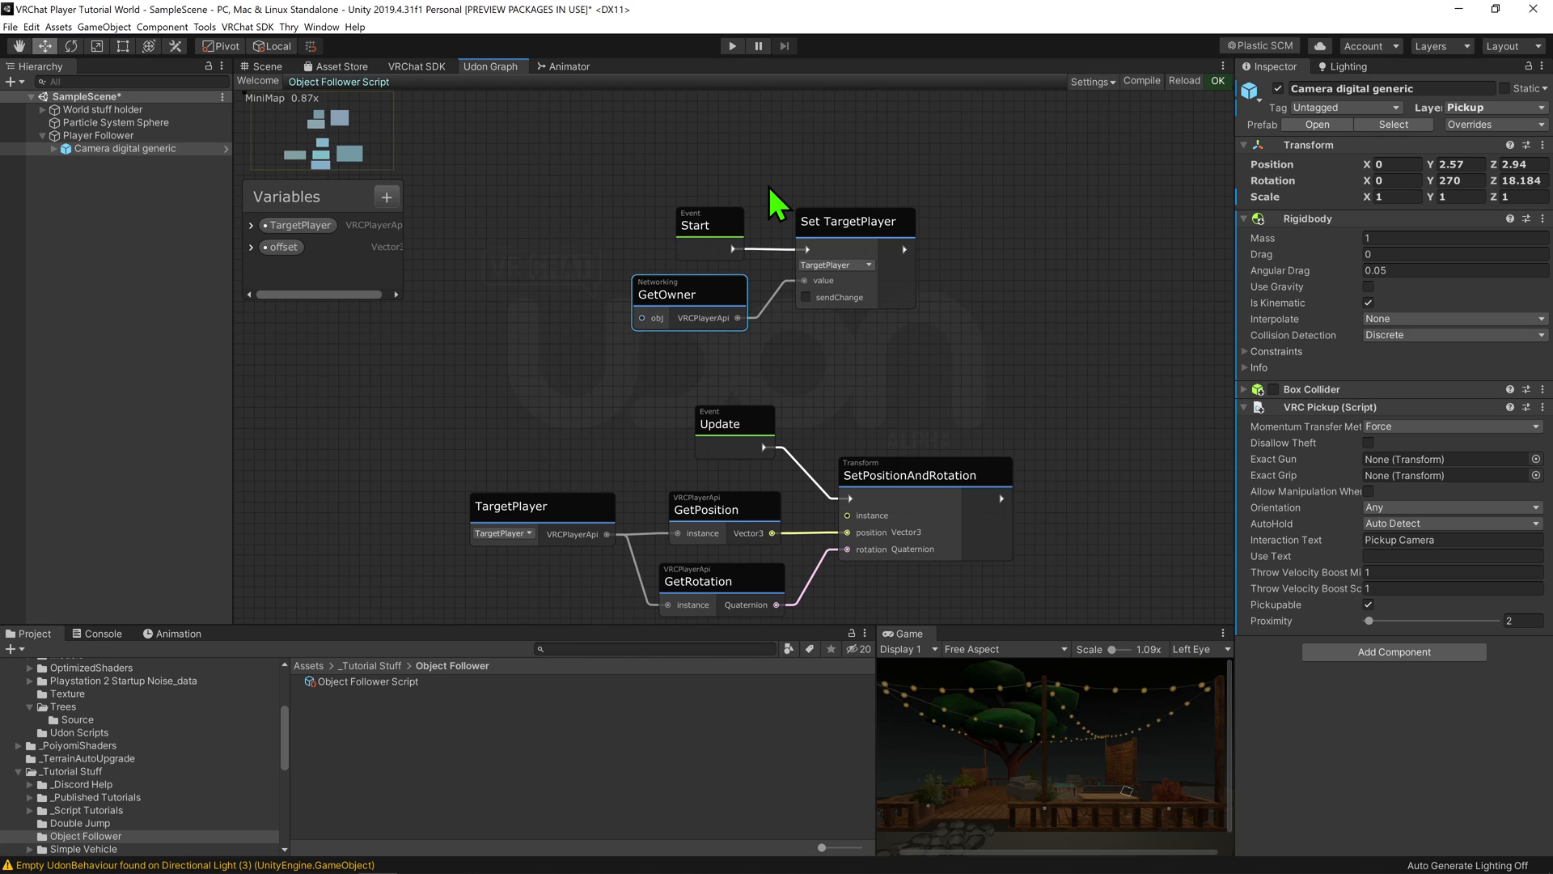
mouse_move(783, 243)
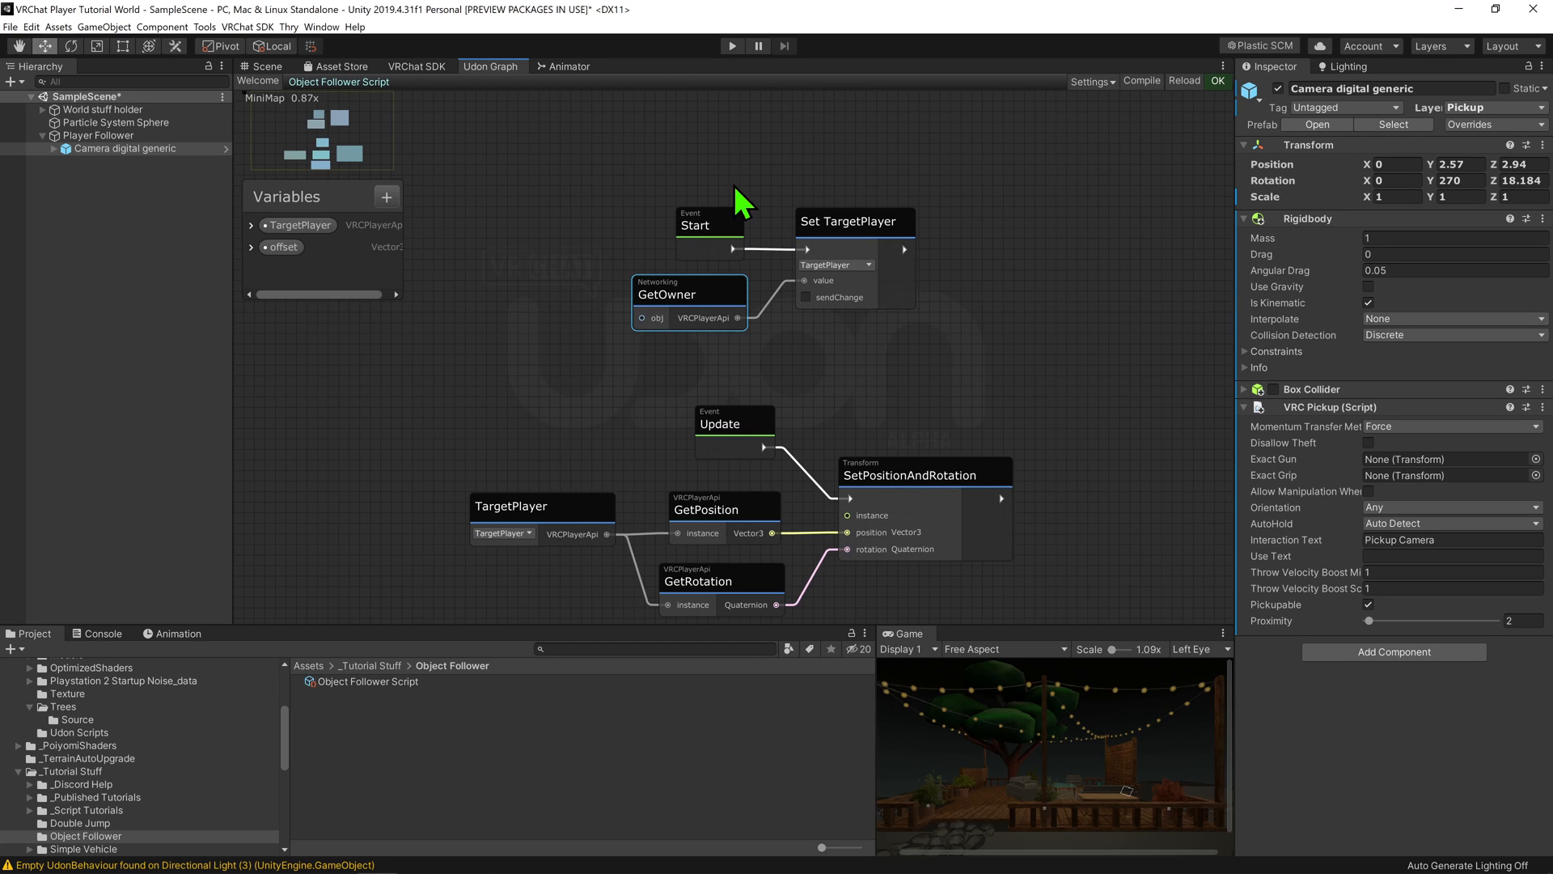
Add an OnOwnershipTransferred event wired to Set TargetPlayer
text(event onown)
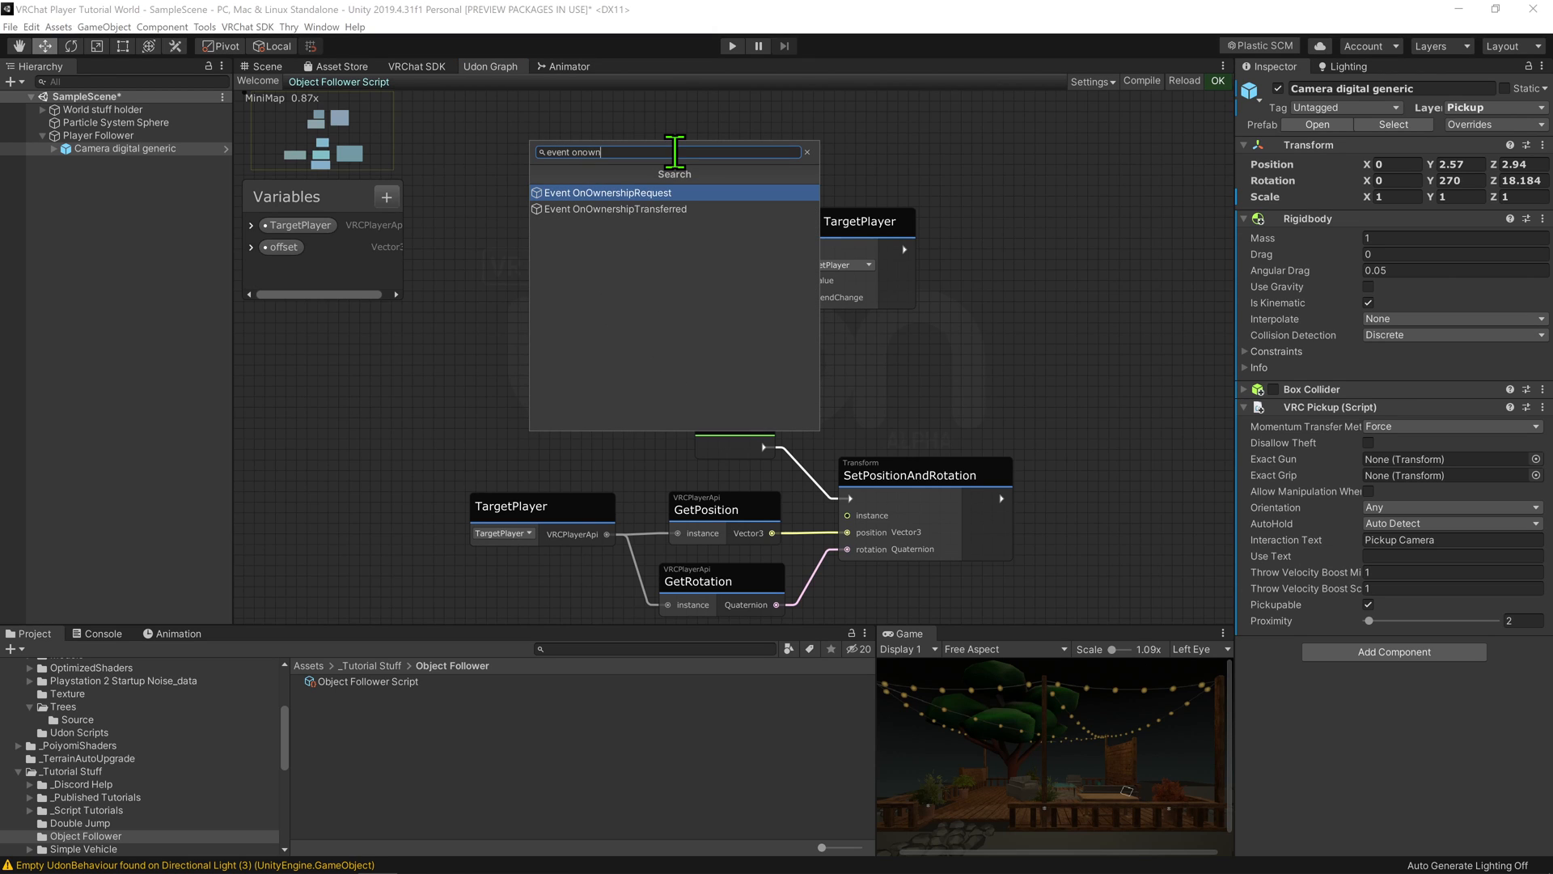
click(614, 209)
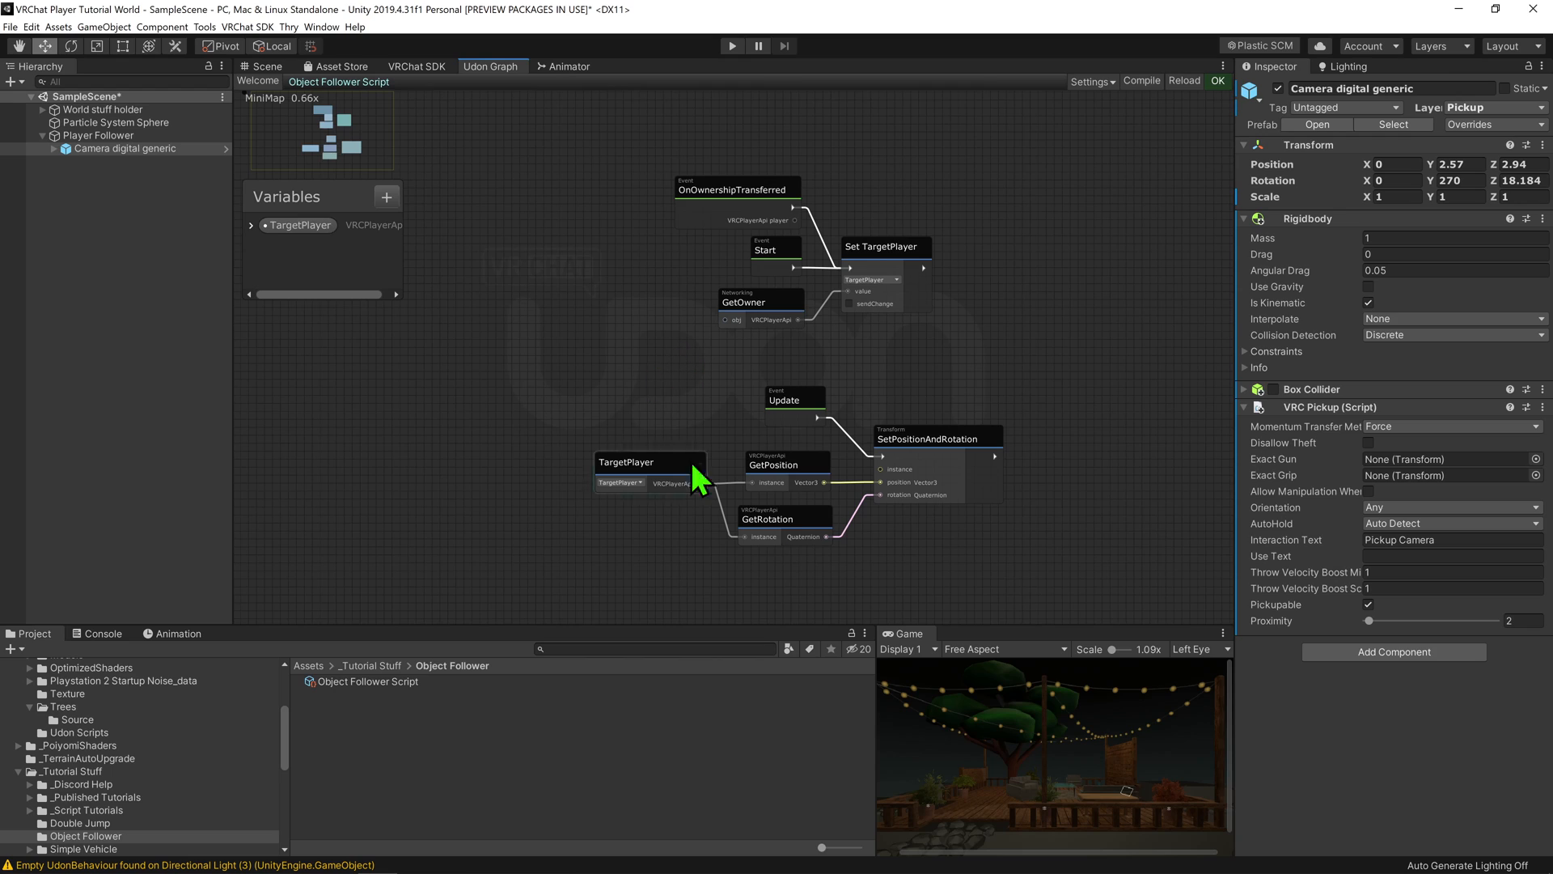
Build & Test the world from the VRChat SDK Builder with 3 local clients
click(418, 66)
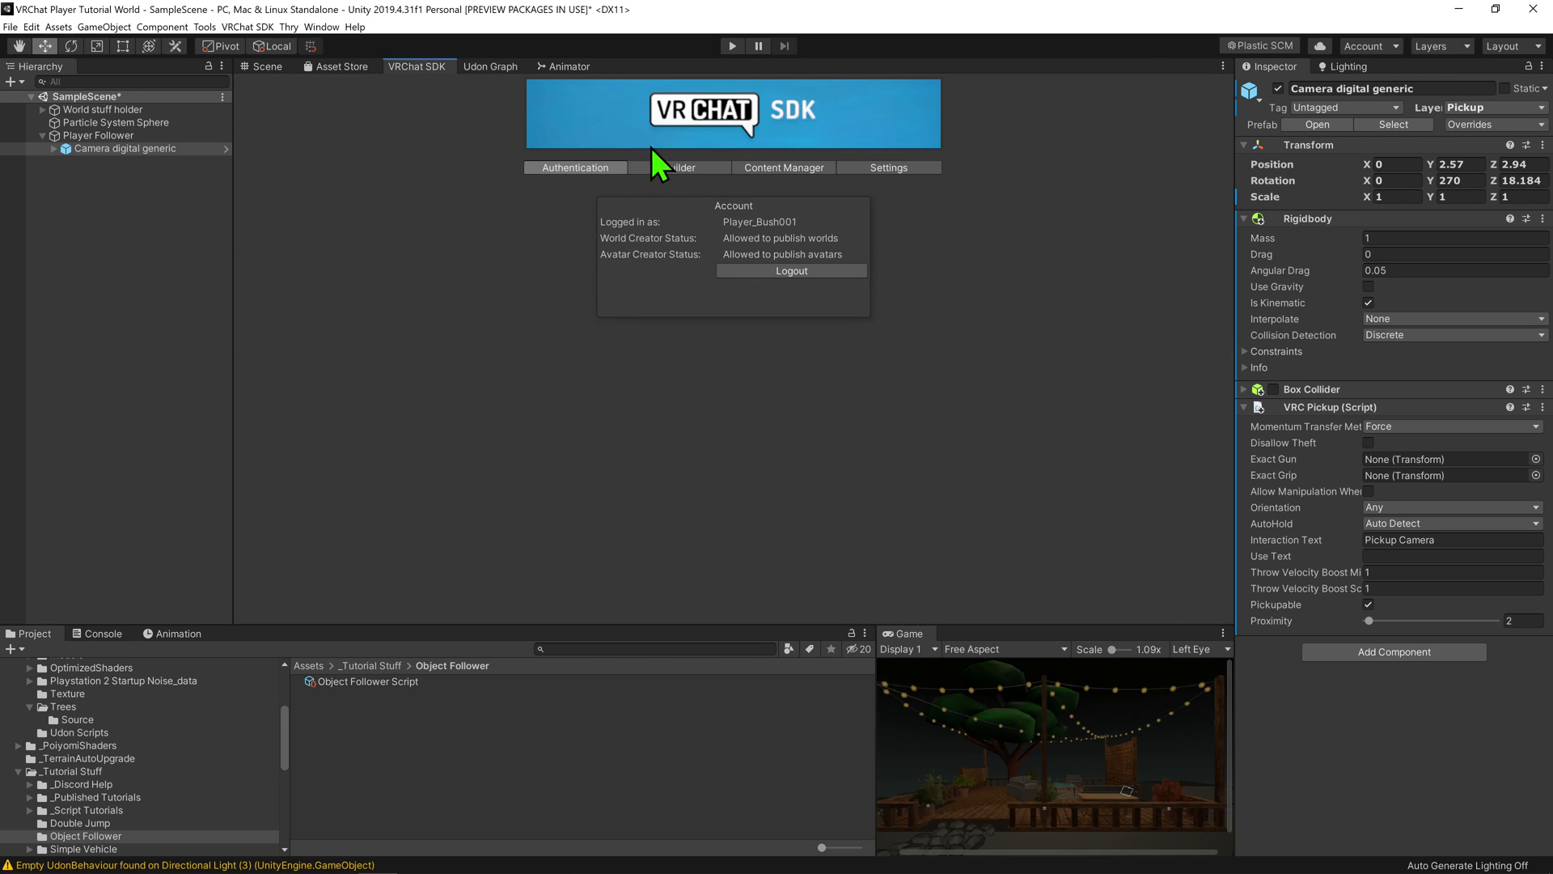
click(680, 167)
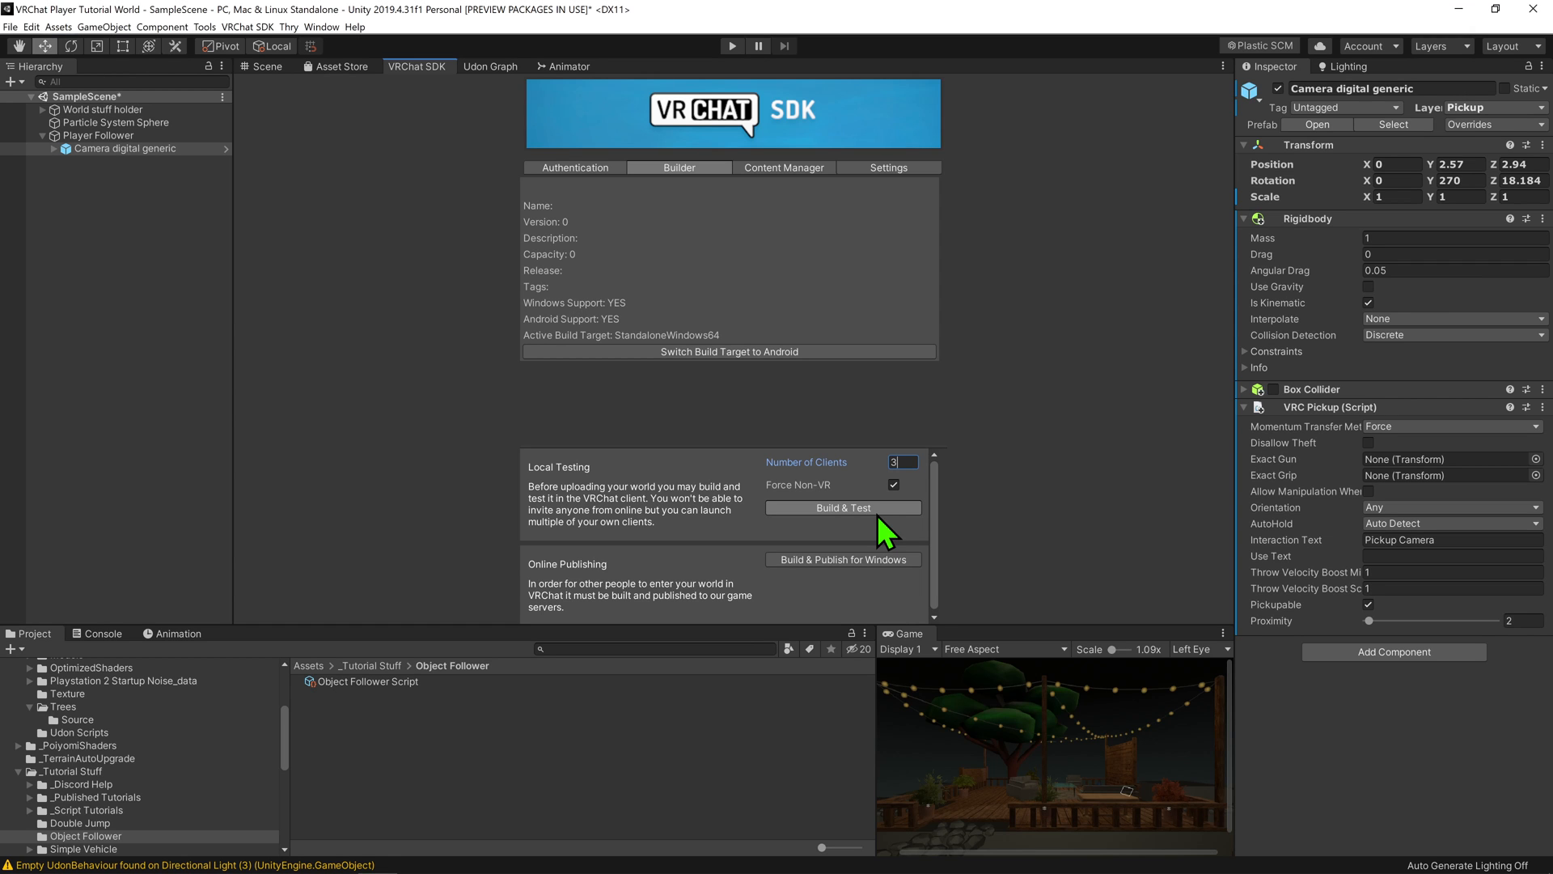
click(841, 507)
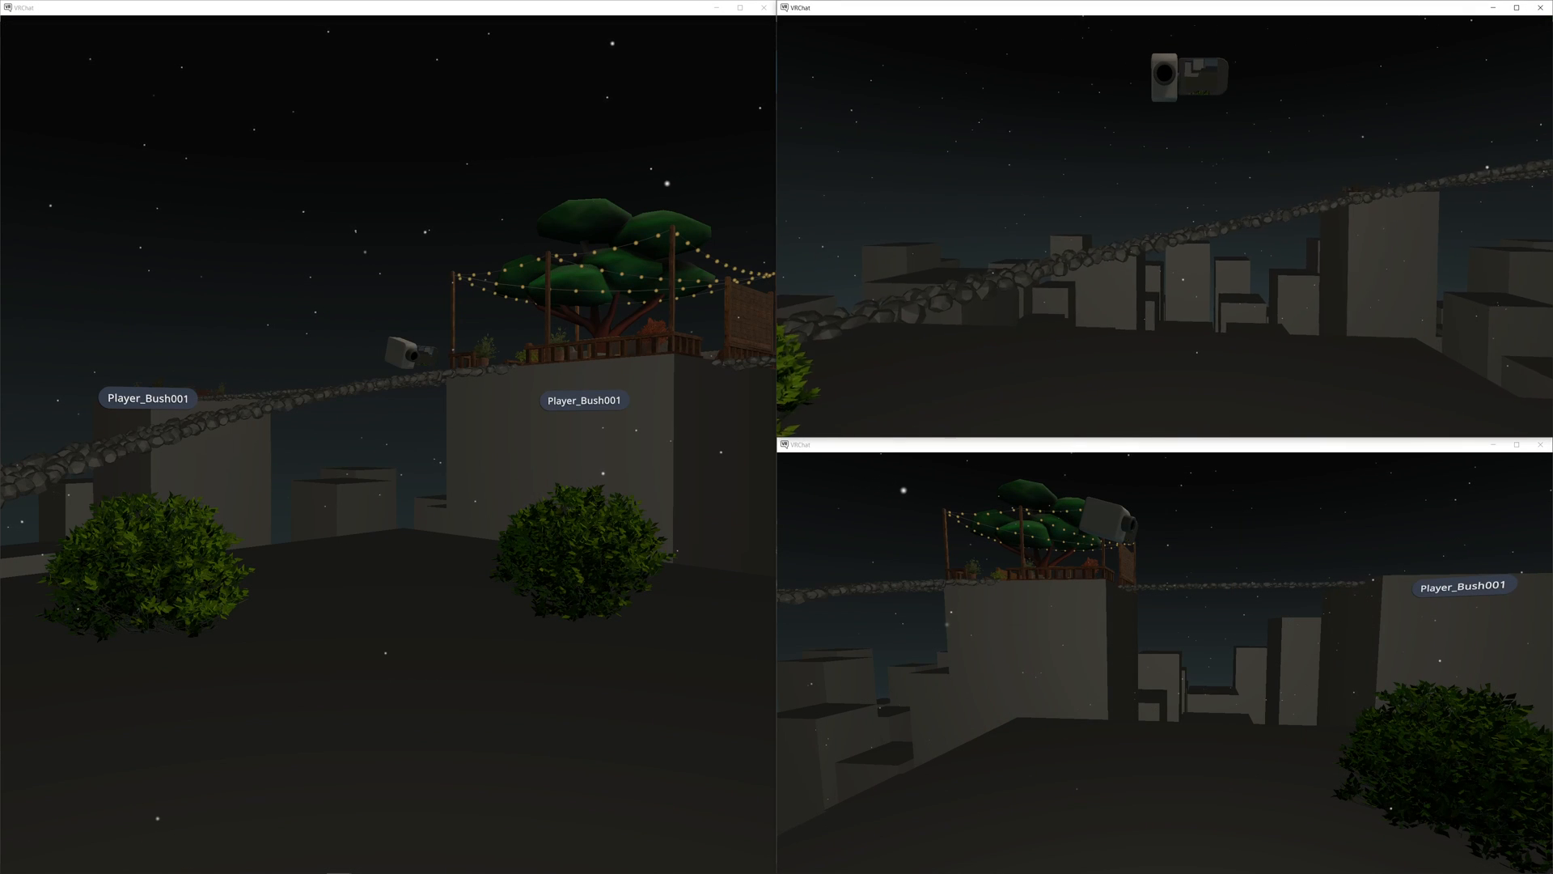